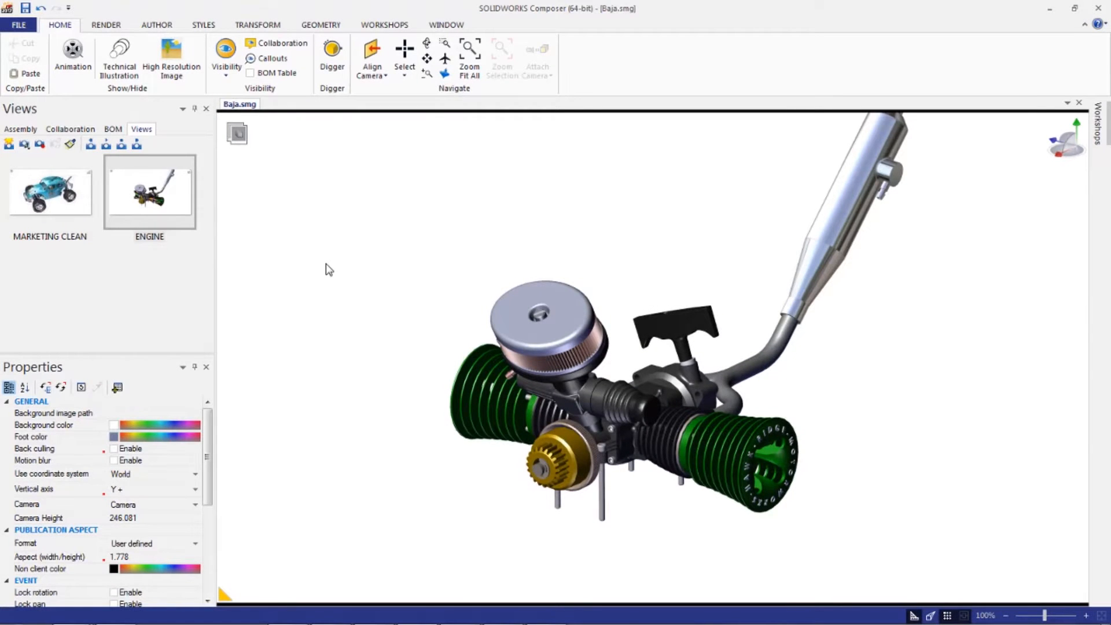
- Switch the ribbon to the AUTHOR tab to show the cutting plane tools
click(156, 25)
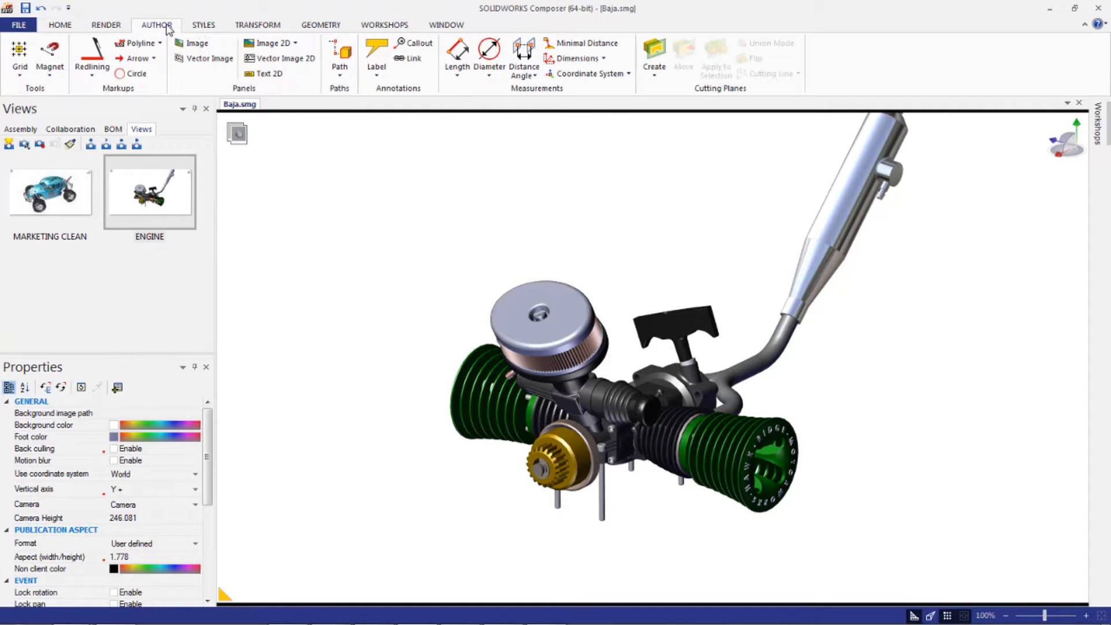
mouse_move(470, 70)
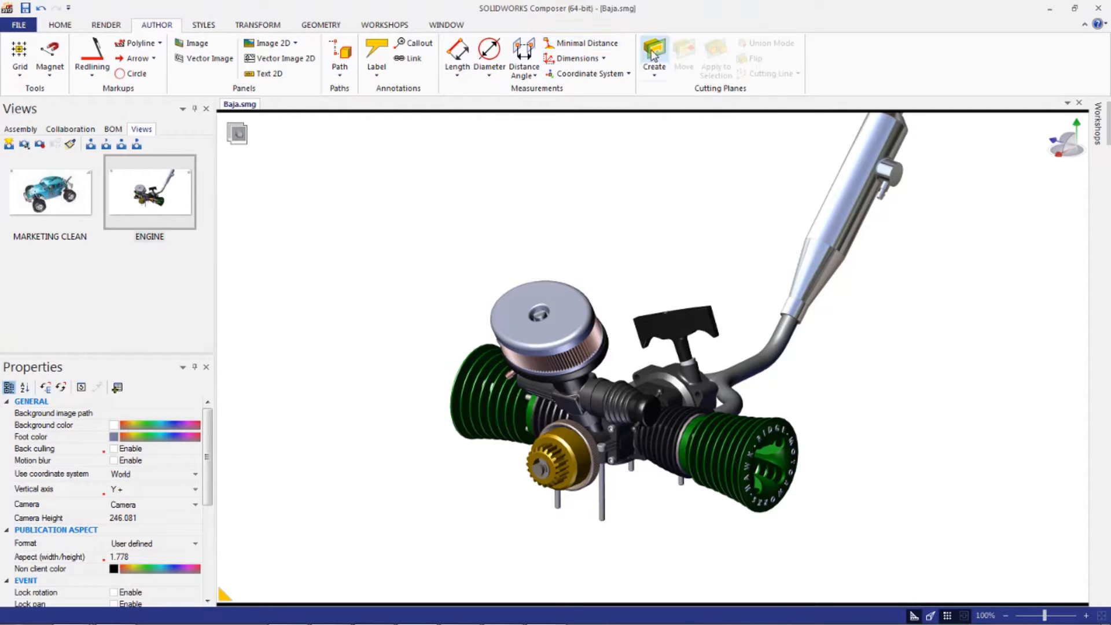
mouse_move(653, 54)
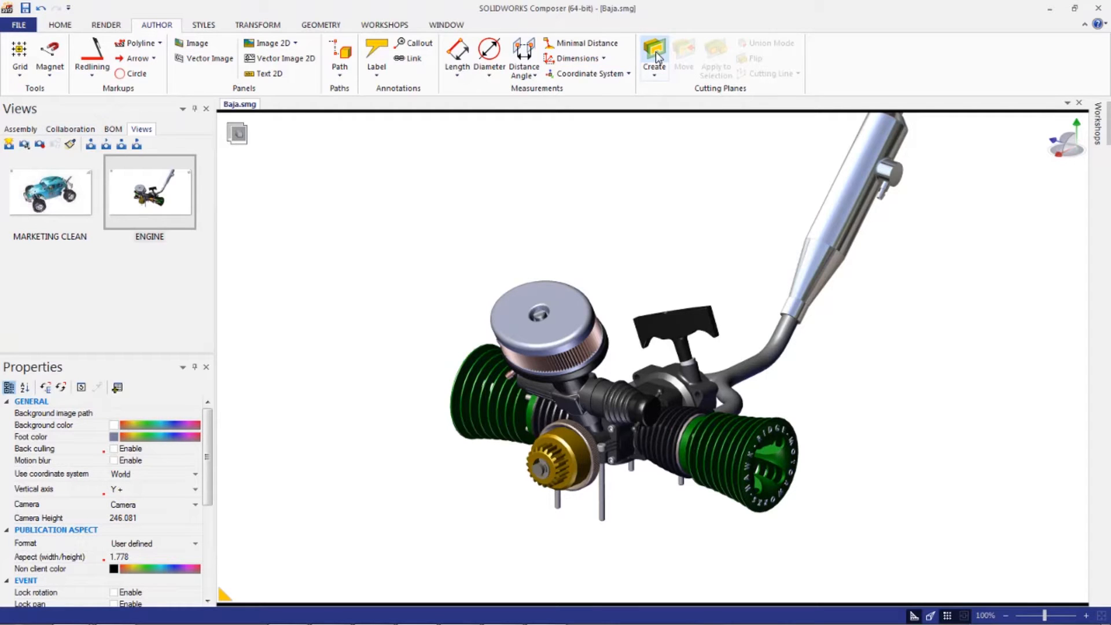
- Create a cutting plane on the engine's gear, exposing a purple cross-section
click(654, 54)
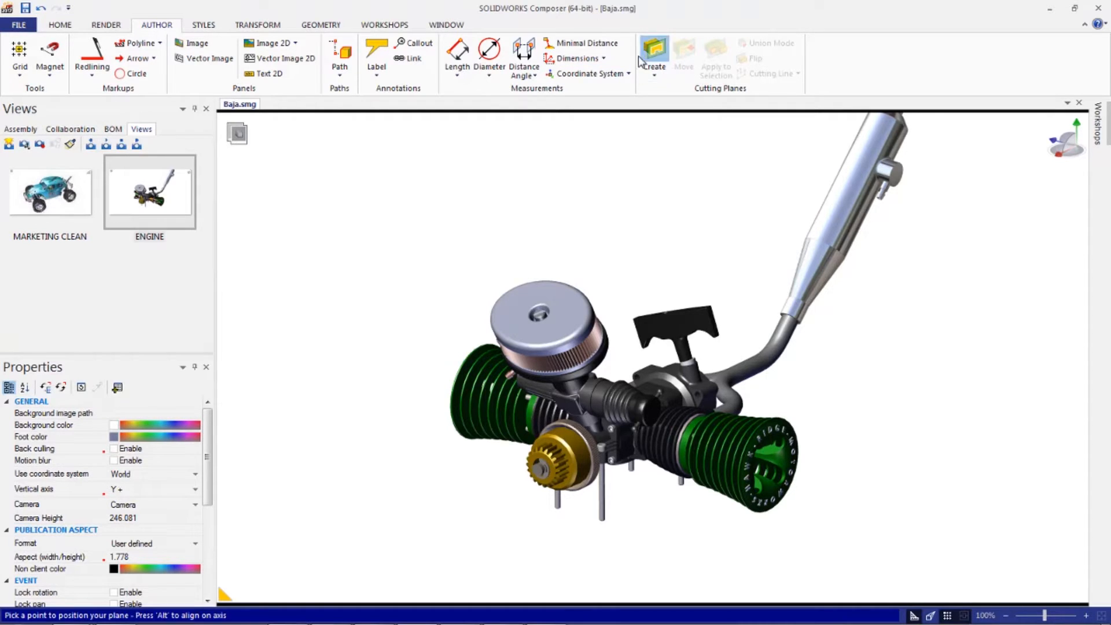
click(540, 468)
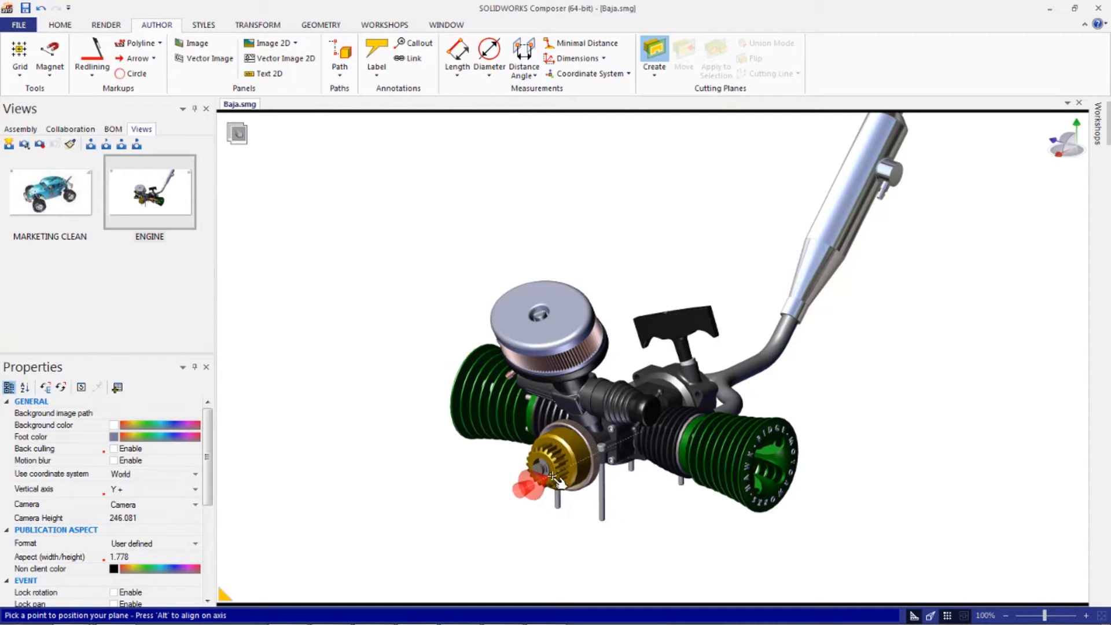
click(553, 475)
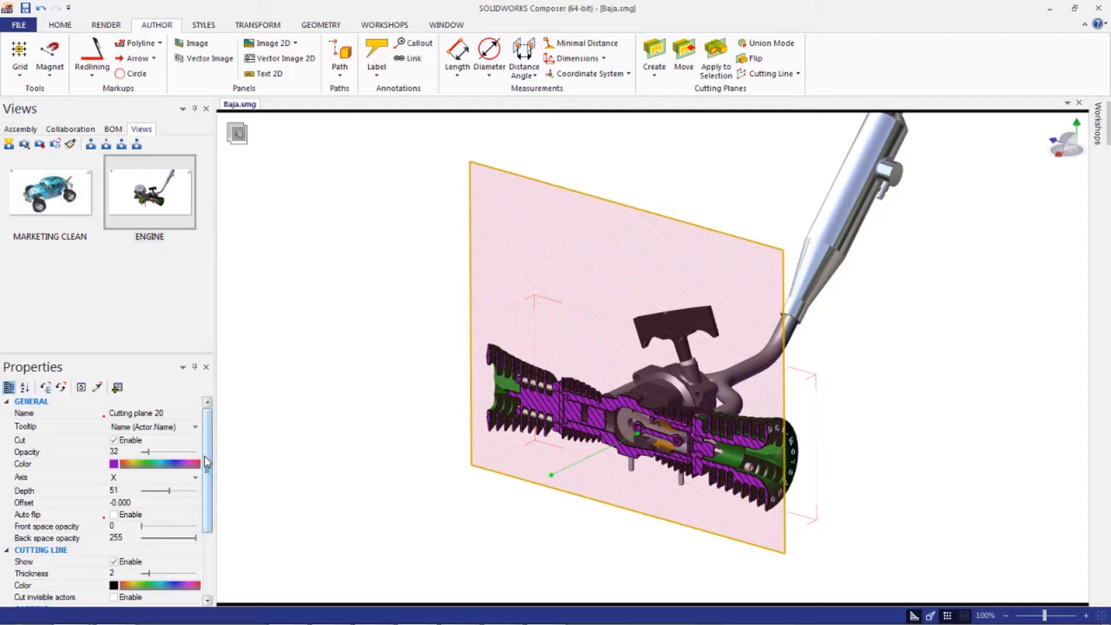
- Set the Capping colour of the cut faces to pink in Properties
scroll(down, 3)
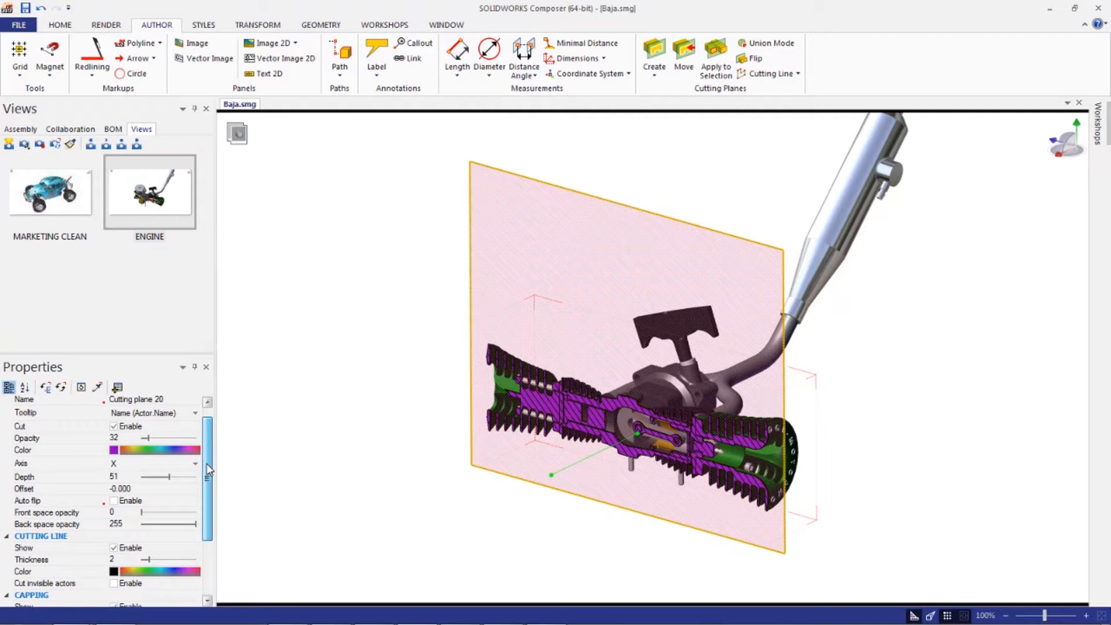
scroll(down, 3)
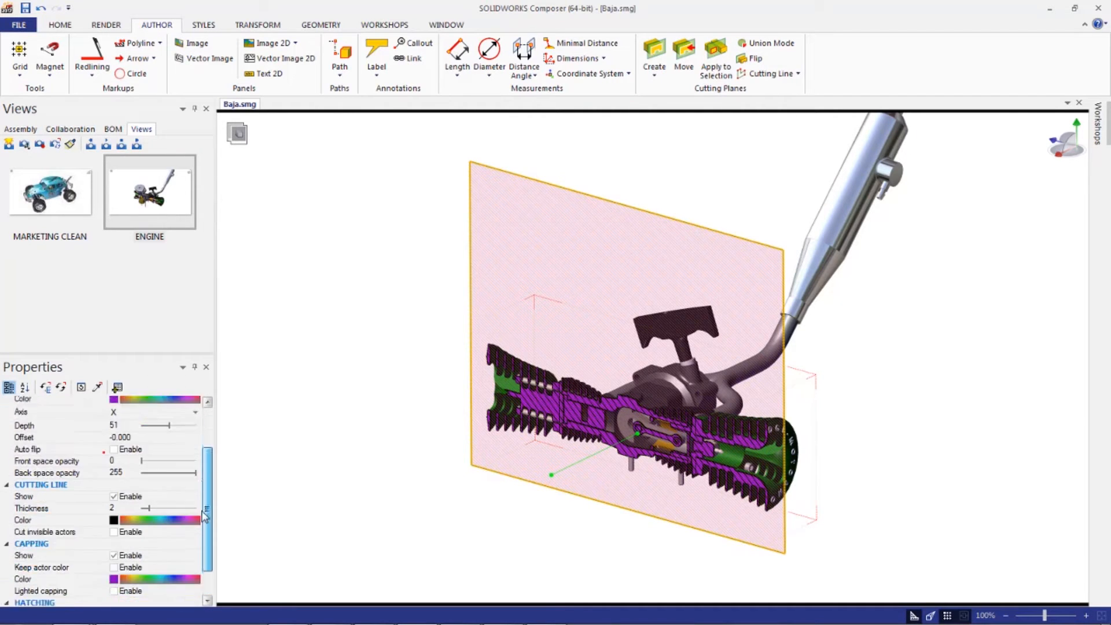
scroll(down, 3)
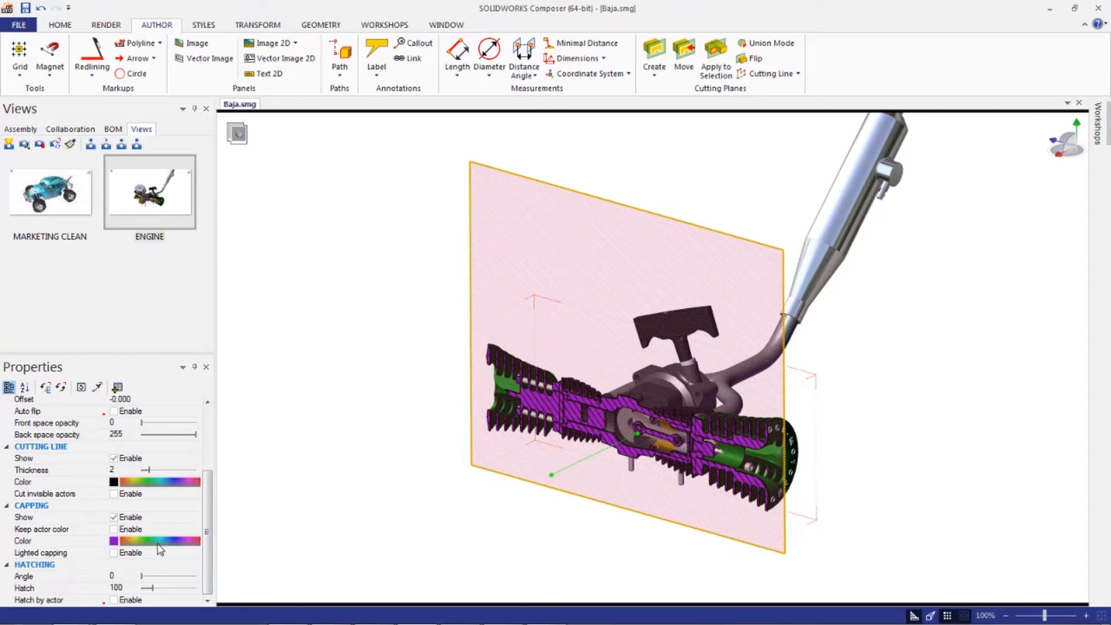
click(22, 540)
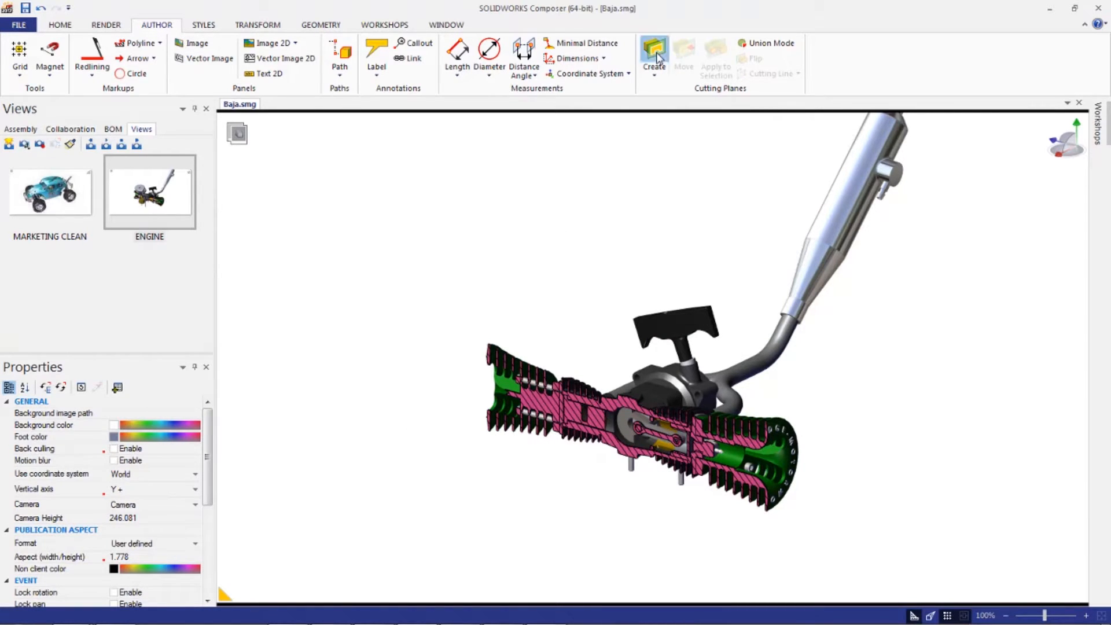
- Add a second cutting plane on the engine housing with its Axis set to Y-
click(653, 53)
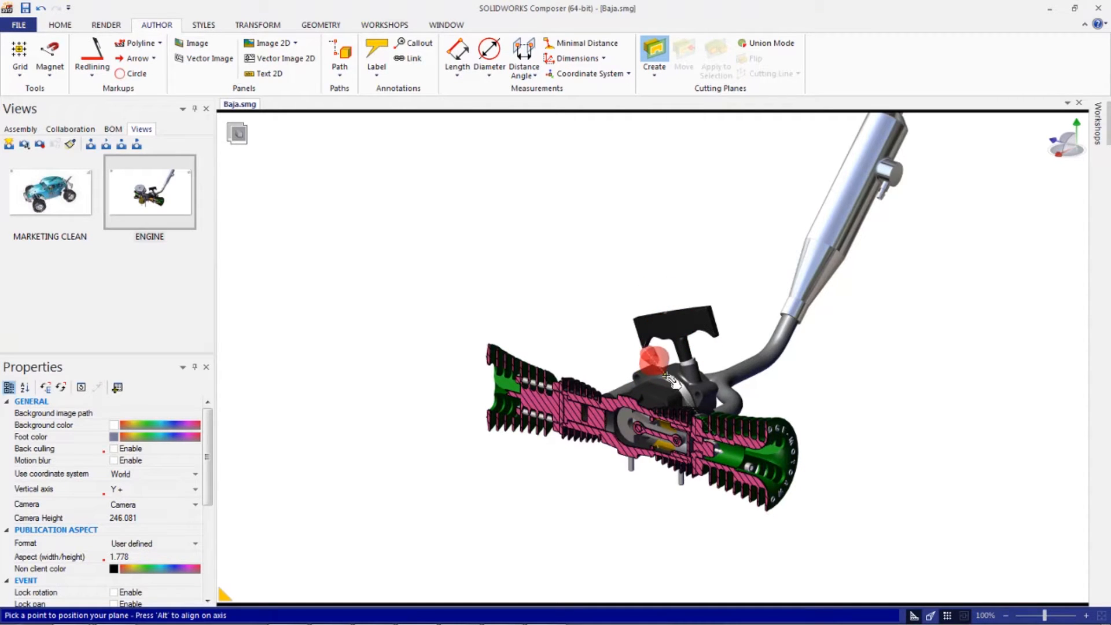
click(653, 362)
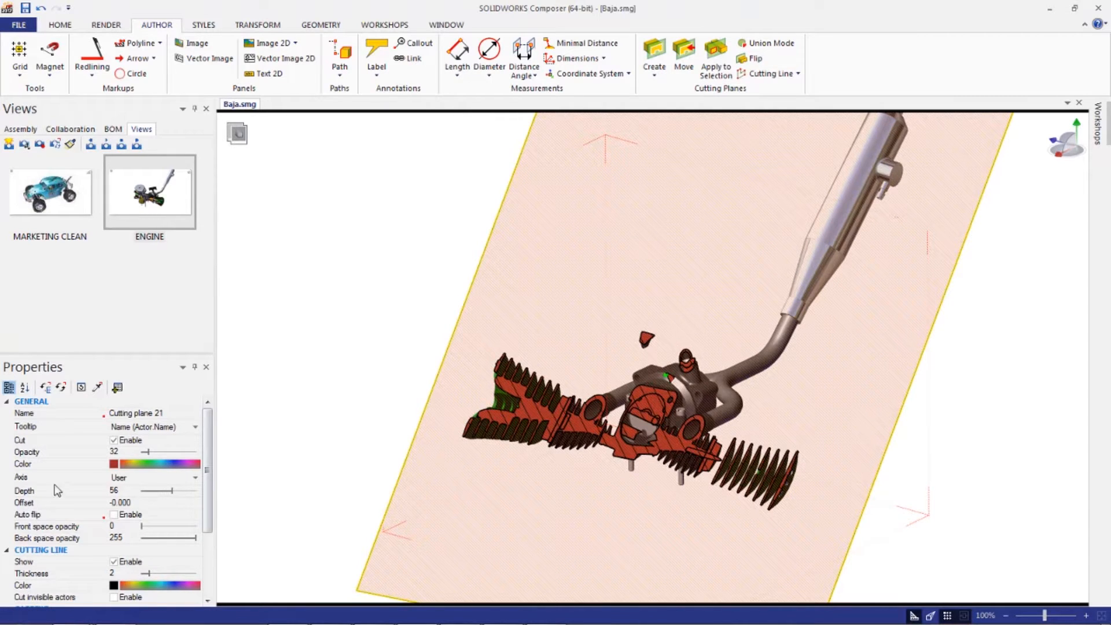
mouse_move(200, 482)
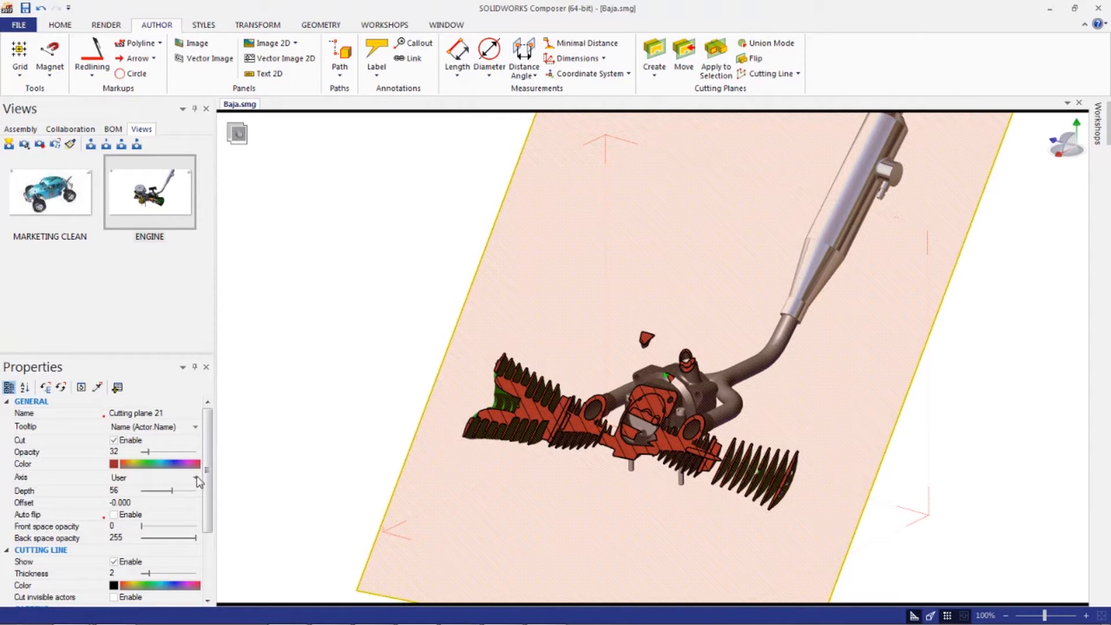
click(196, 476)
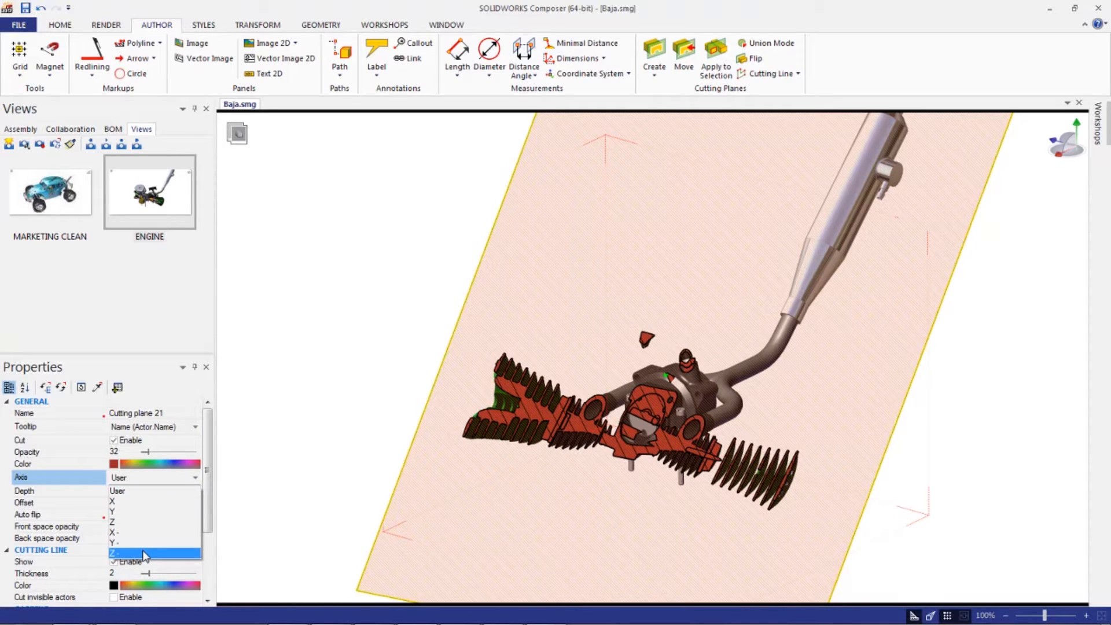
mouse_move(145, 543)
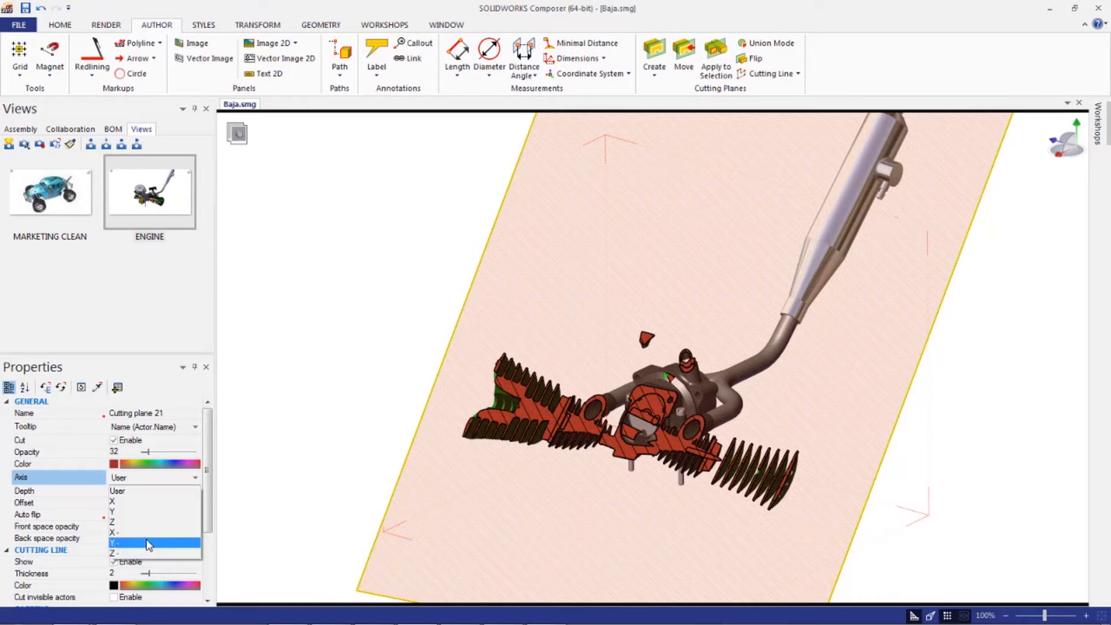
click(113, 532)
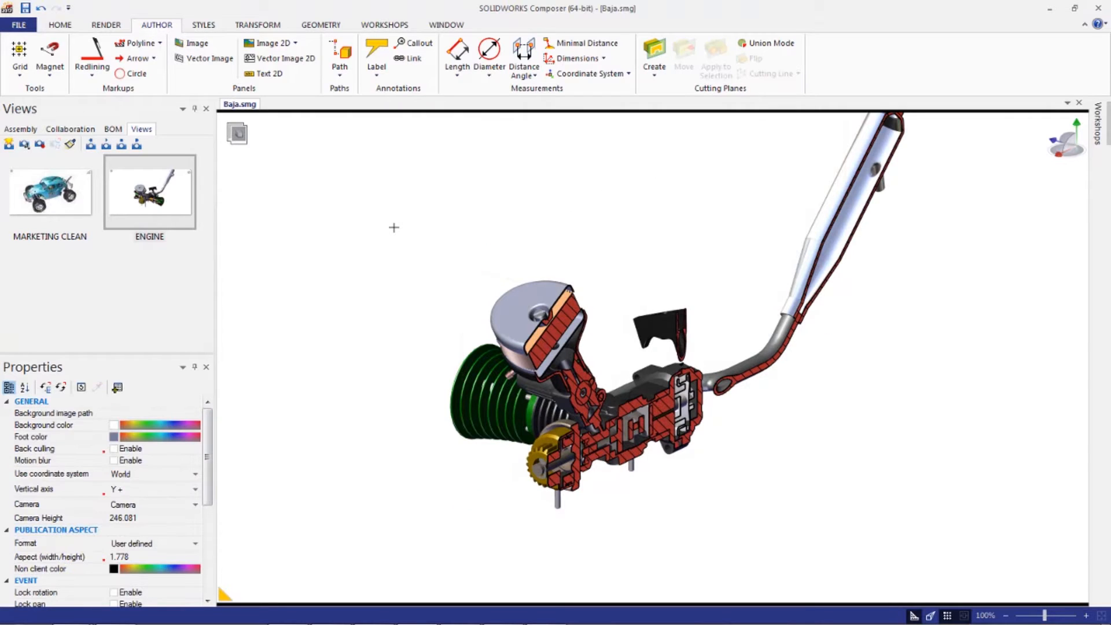
mouse_move(306, 315)
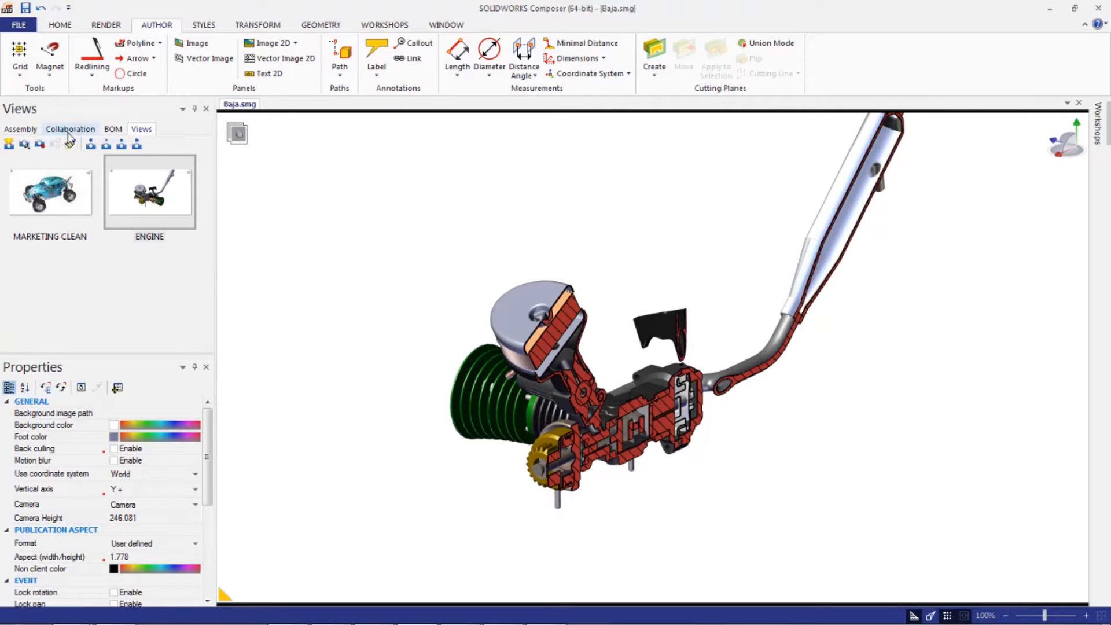
- Enable cutting planes 20 and 21 together in the Collaboration tree, then deselect everything
click(70, 129)
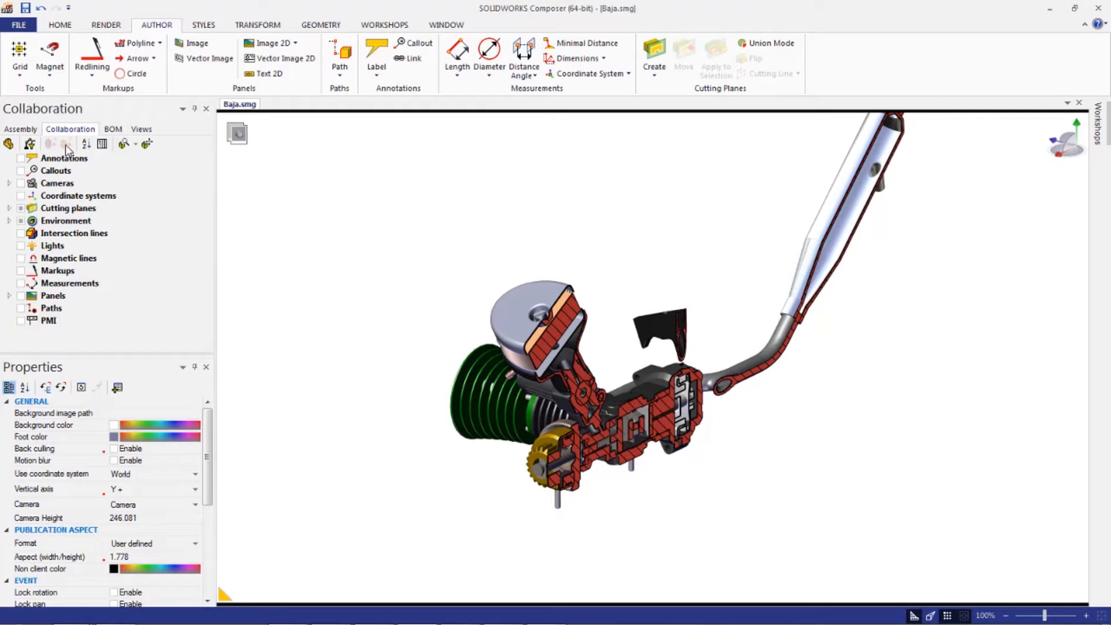
click(7, 207)
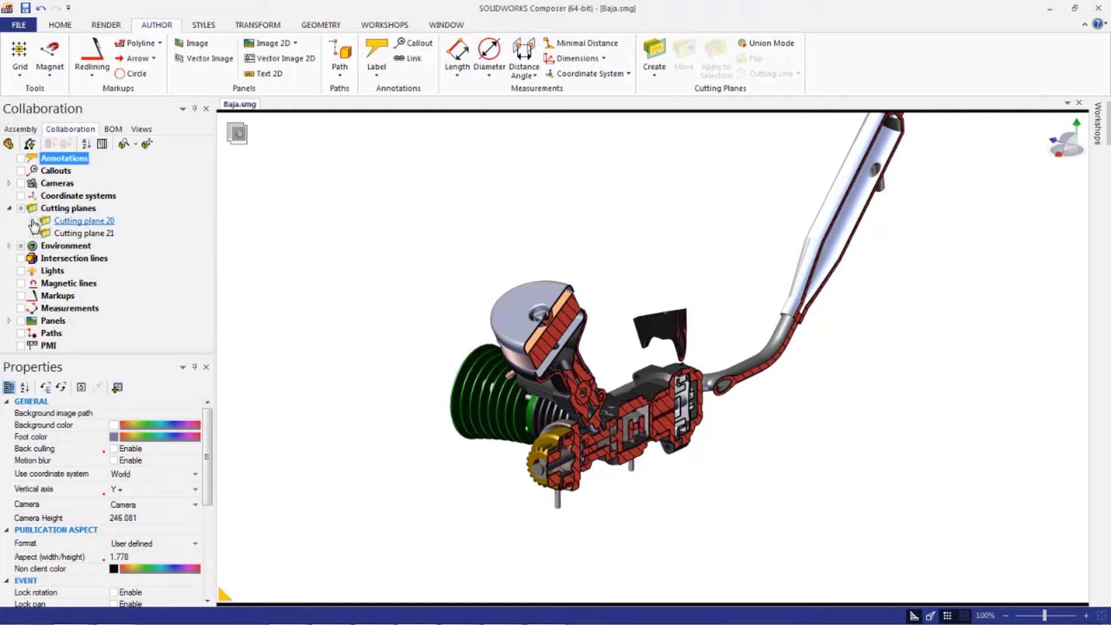
click(34, 220)
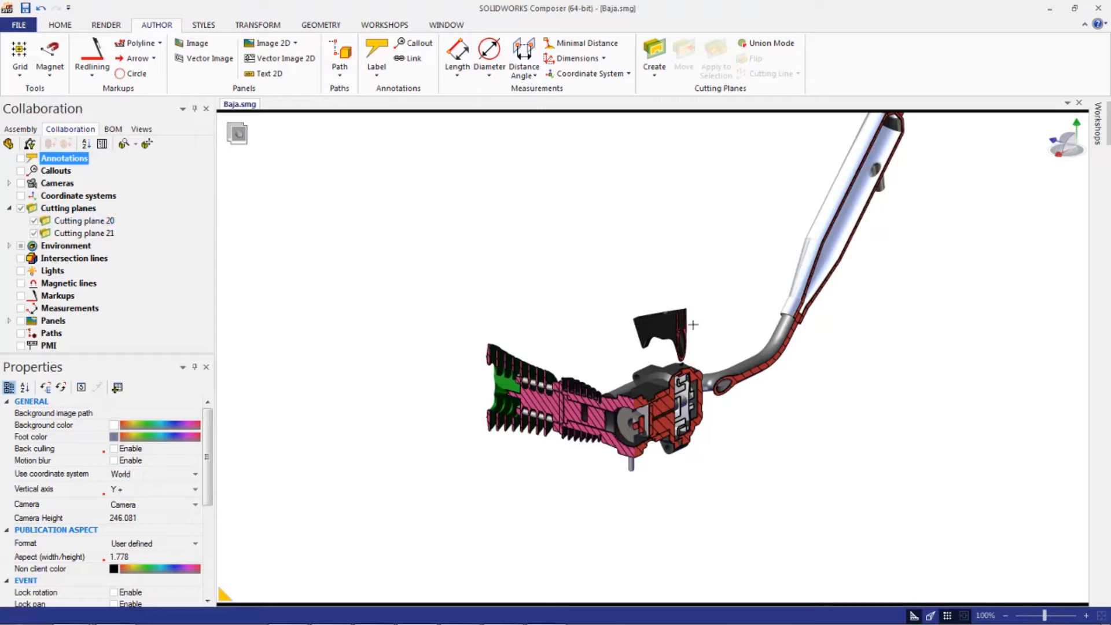
mouse_move(403, 246)
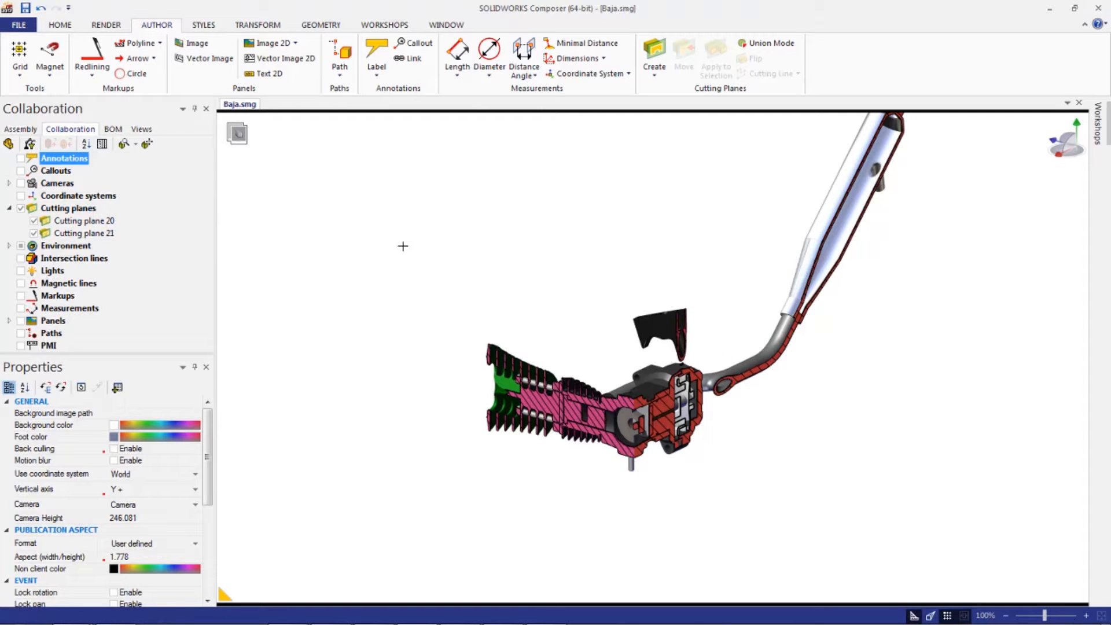
mouse_move(437, 262)
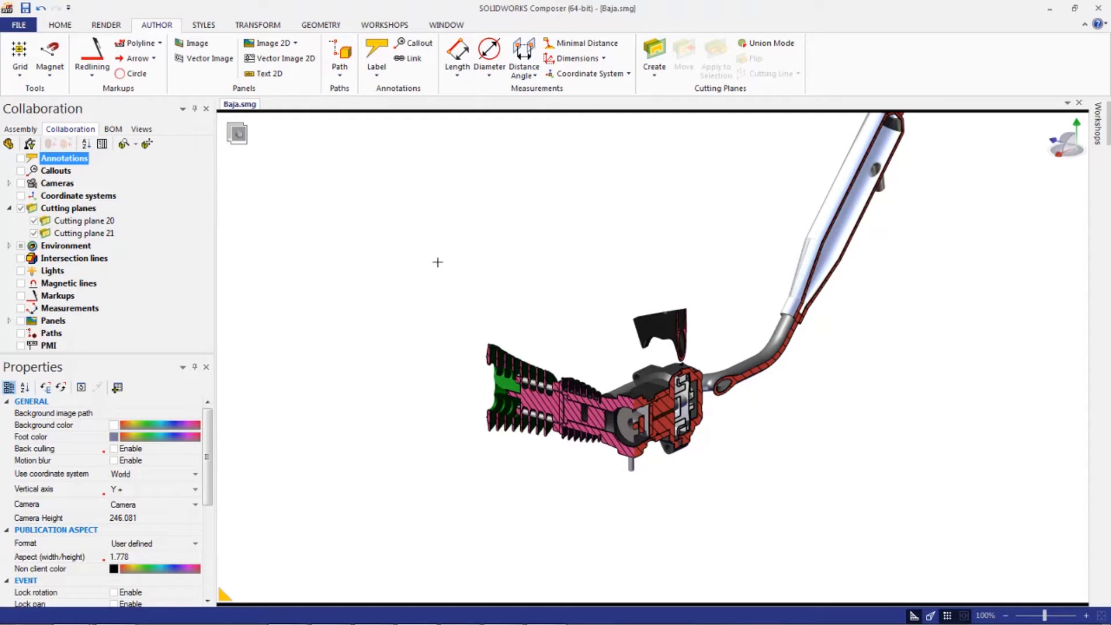
click(142, 129)
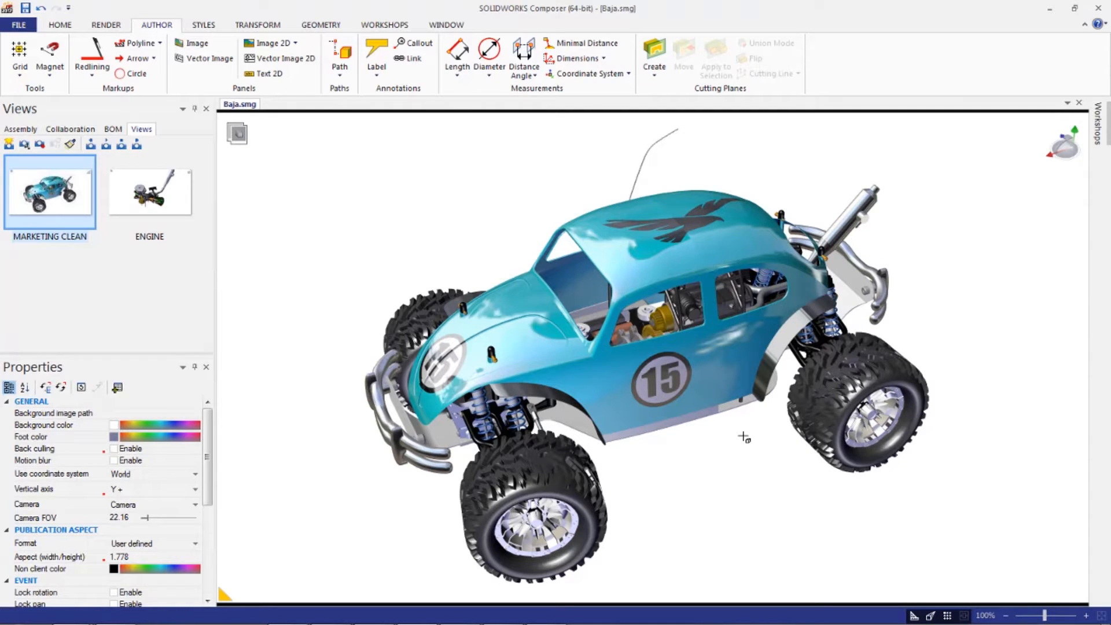
mouse_move(370, 234)
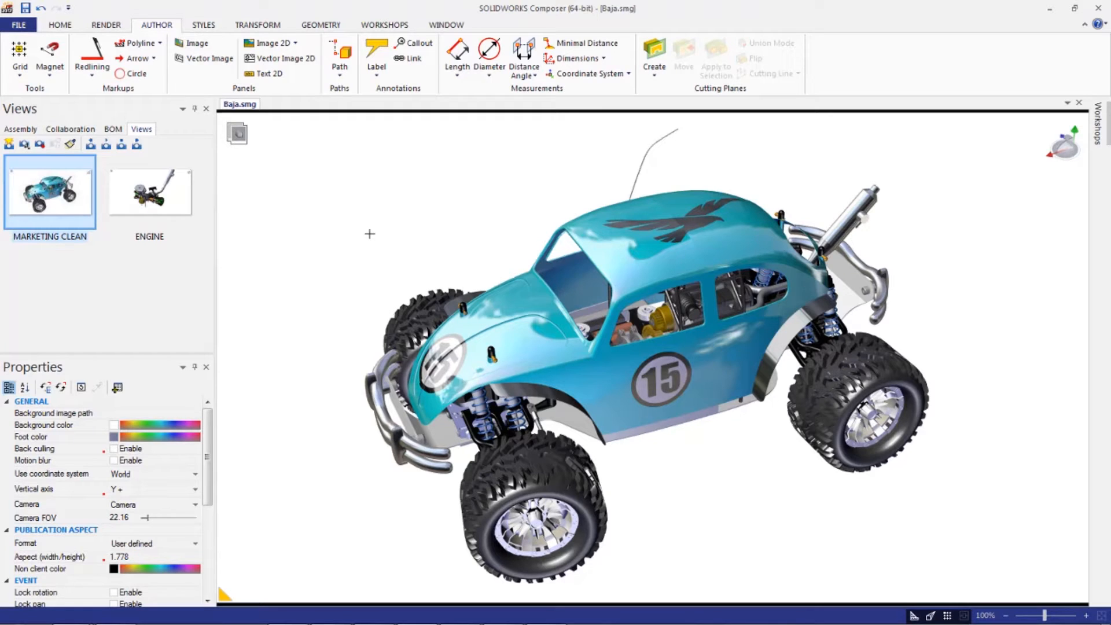
- Place Cutting plane 22 on the Baja car and set its Axis to Z-
click(653, 54)
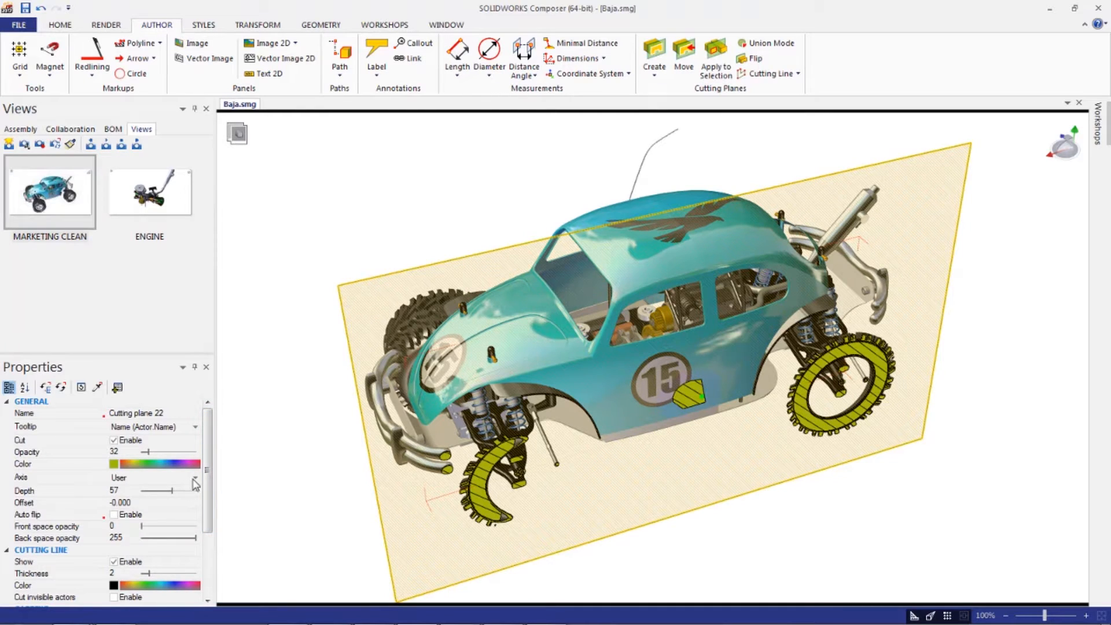
click(152, 476)
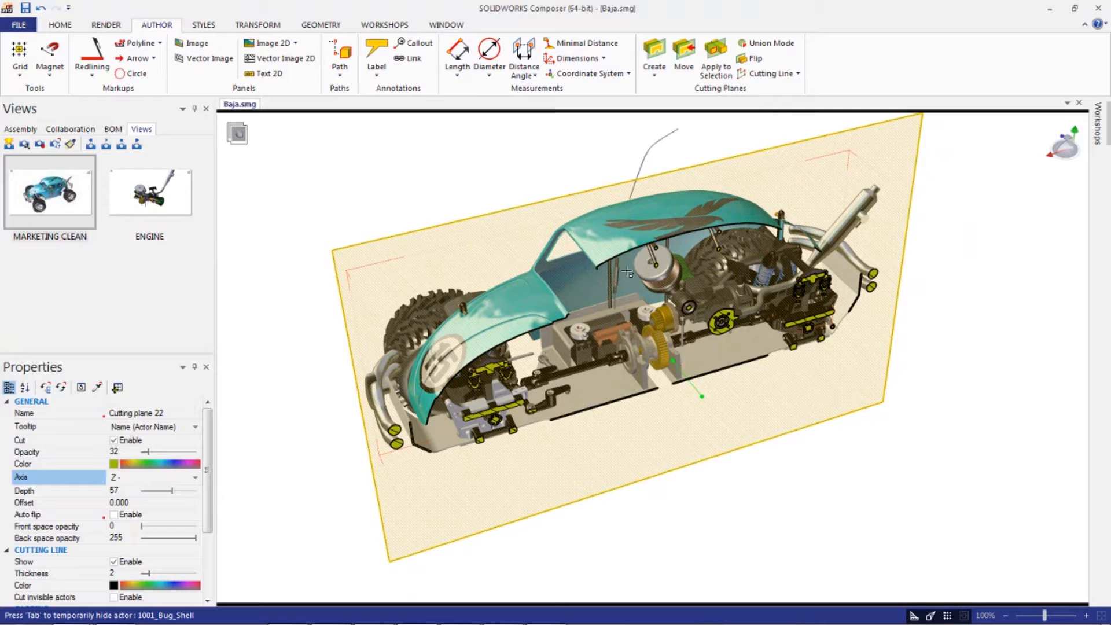
mouse_move(24, 144)
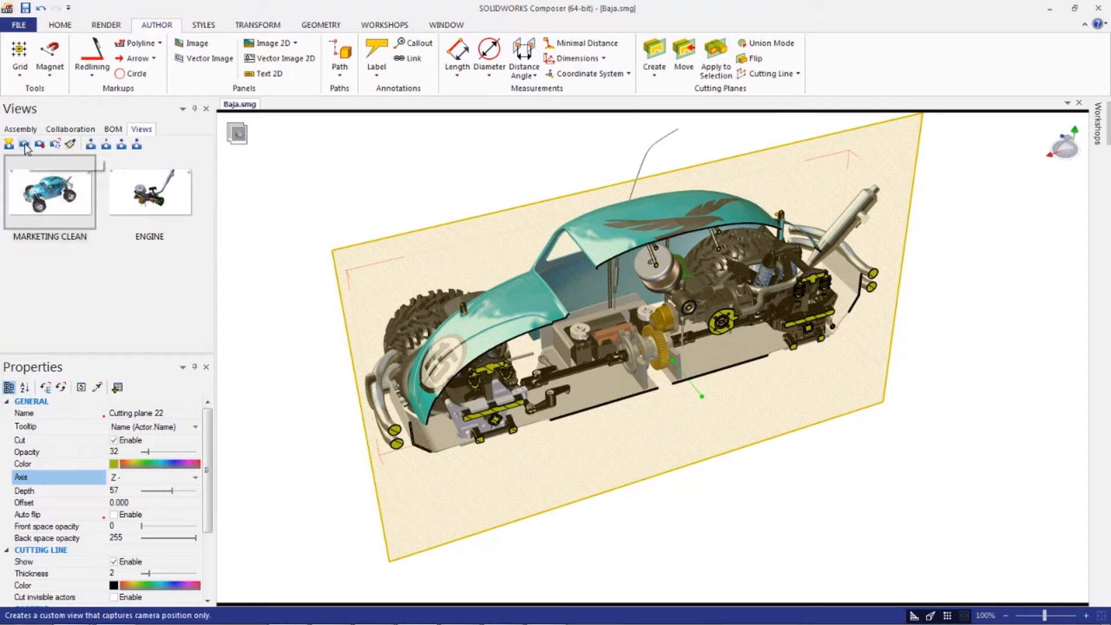
- Save View 4, select the body and chassis, and apply the cut only to them
click(9, 144)
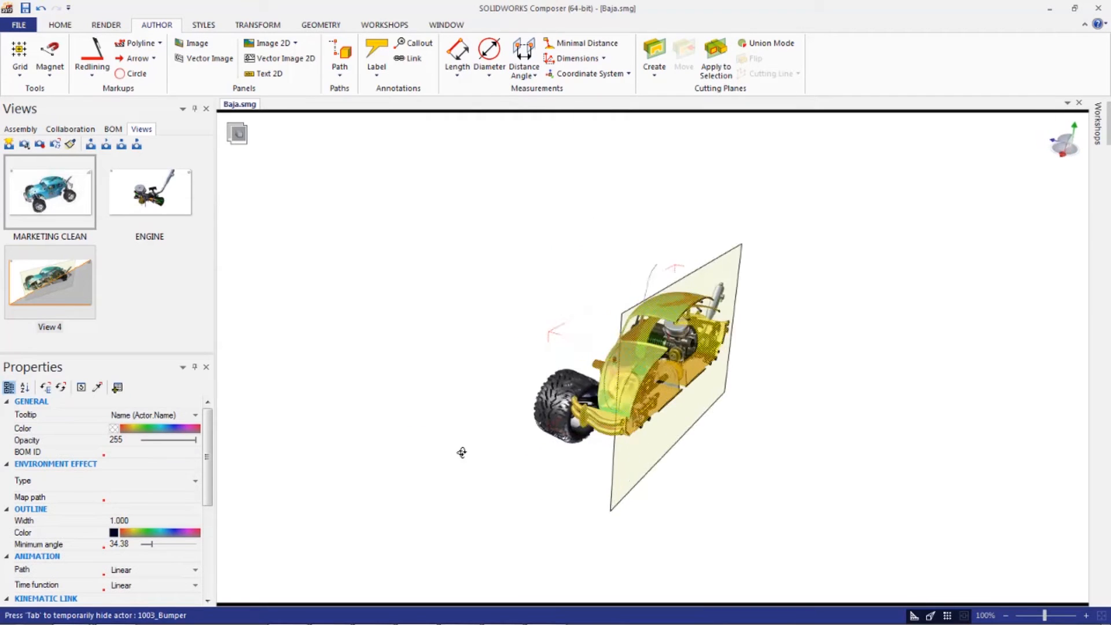
click(49, 281)
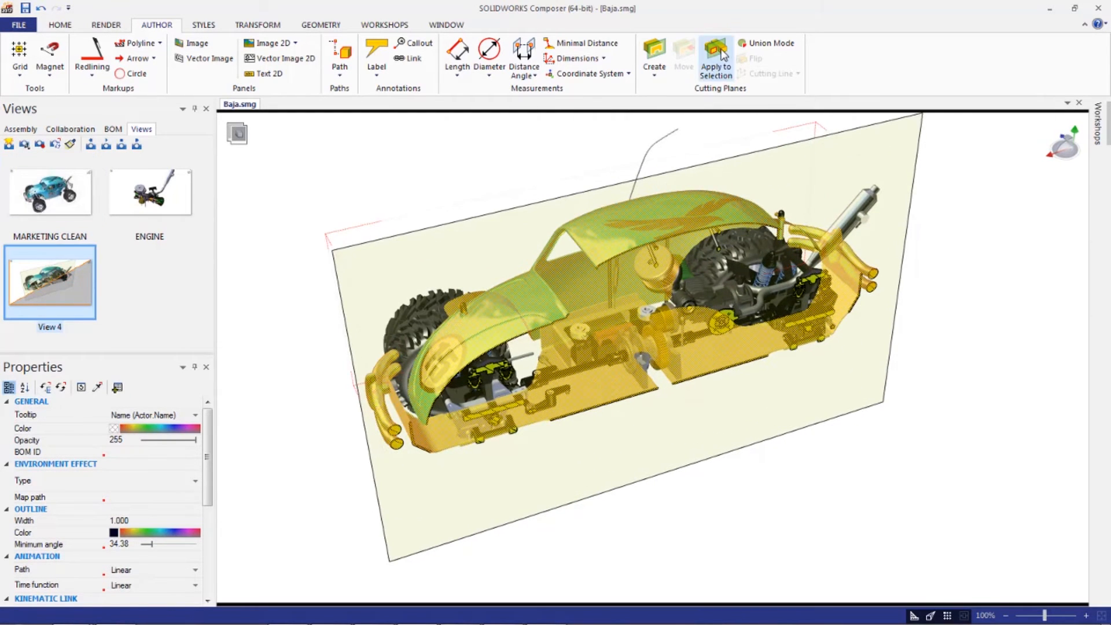
click(716, 56)
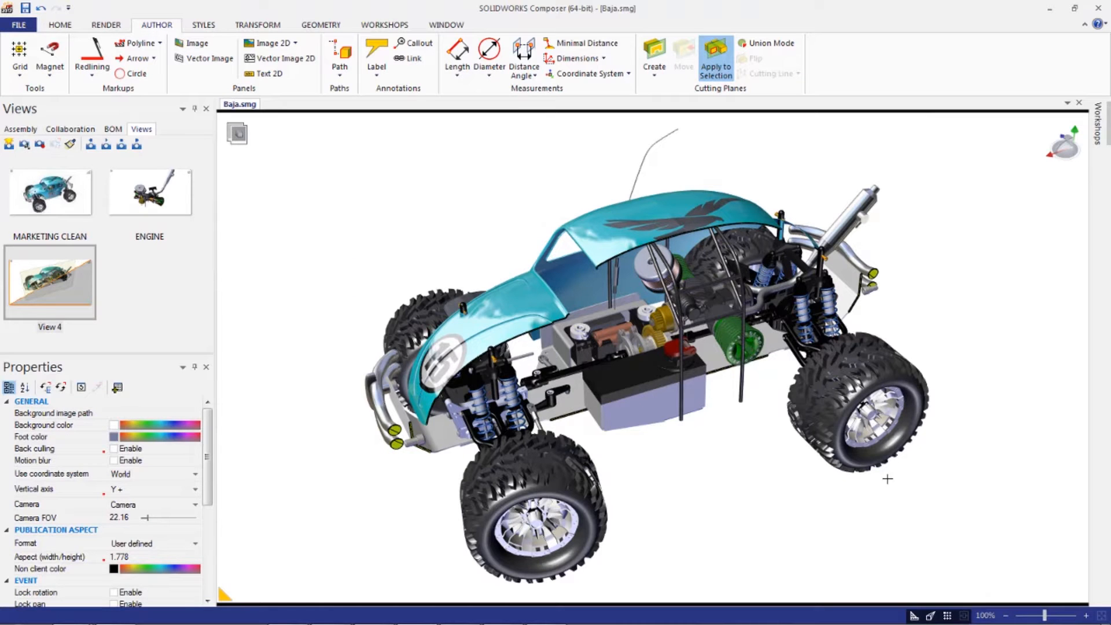
mouse_move(314, 406)
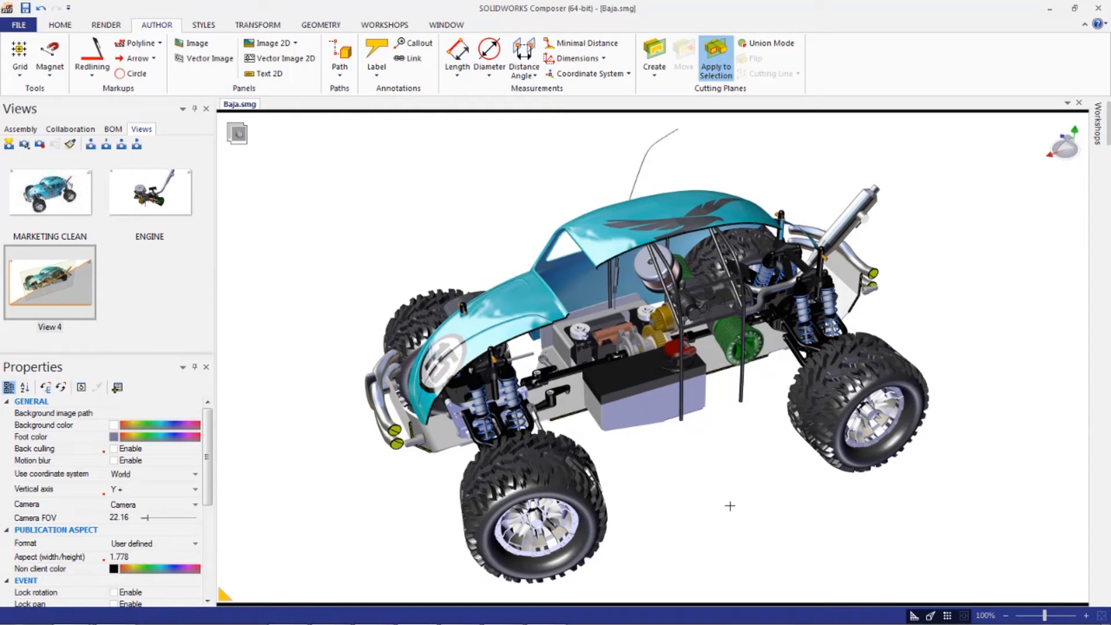
mouse_move(122, 281)
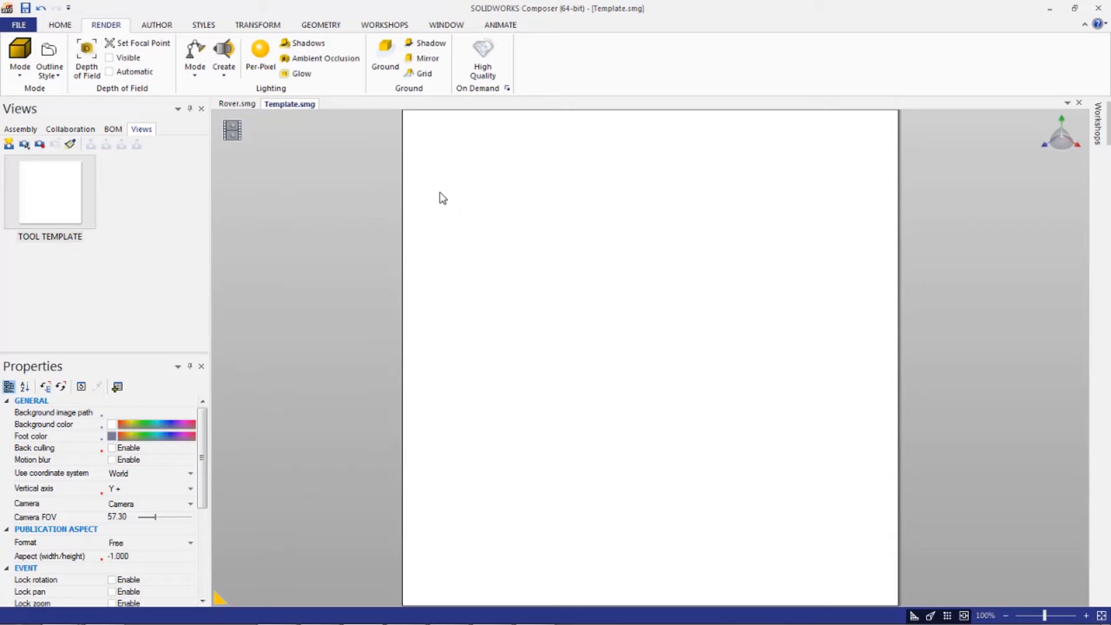
mouse_move(343, 145)
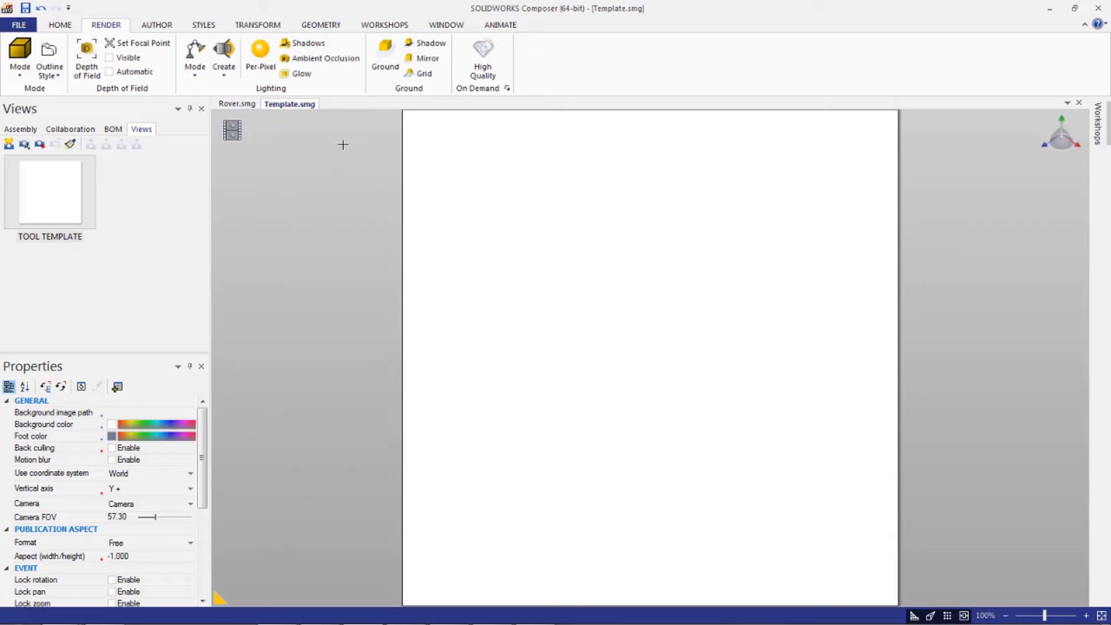
mouse_move(277, 231)
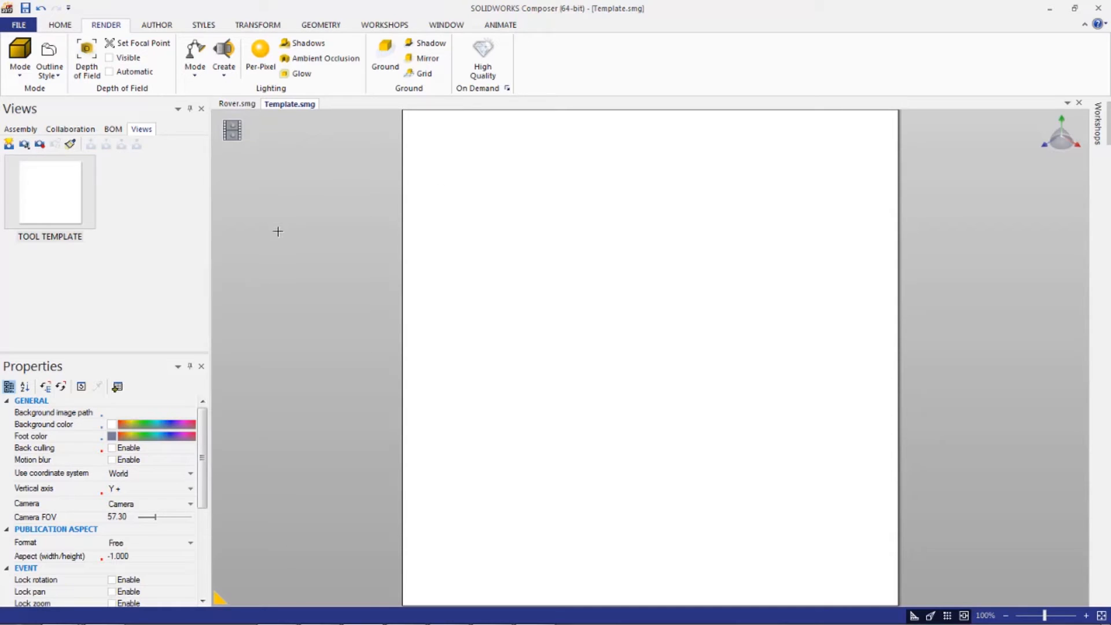
mouse_move(142, 268)
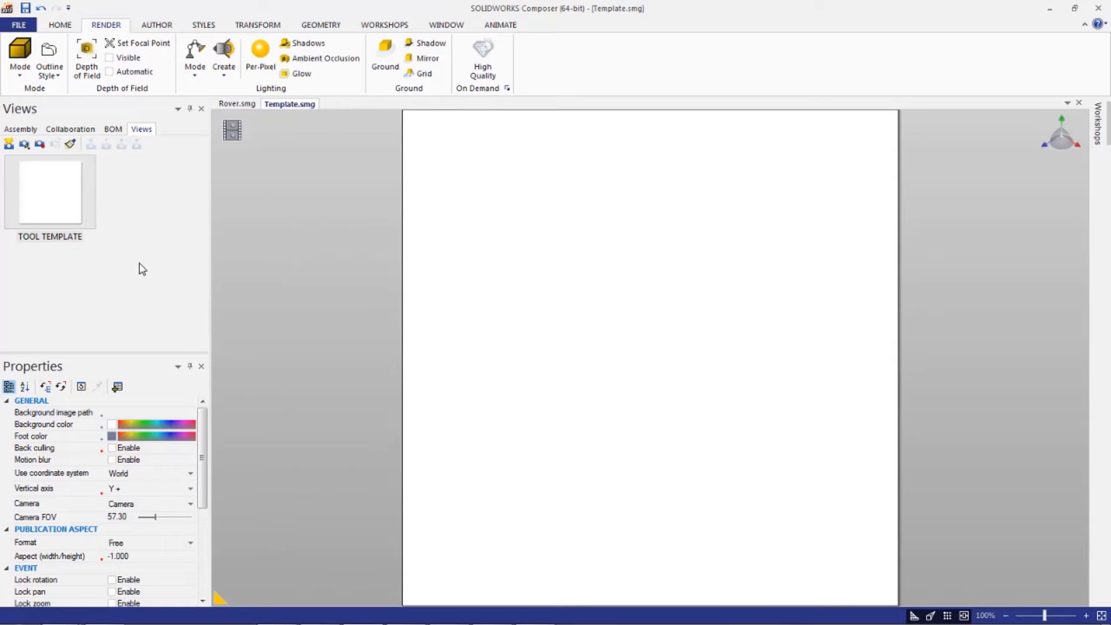
mouse_move(44, 227)
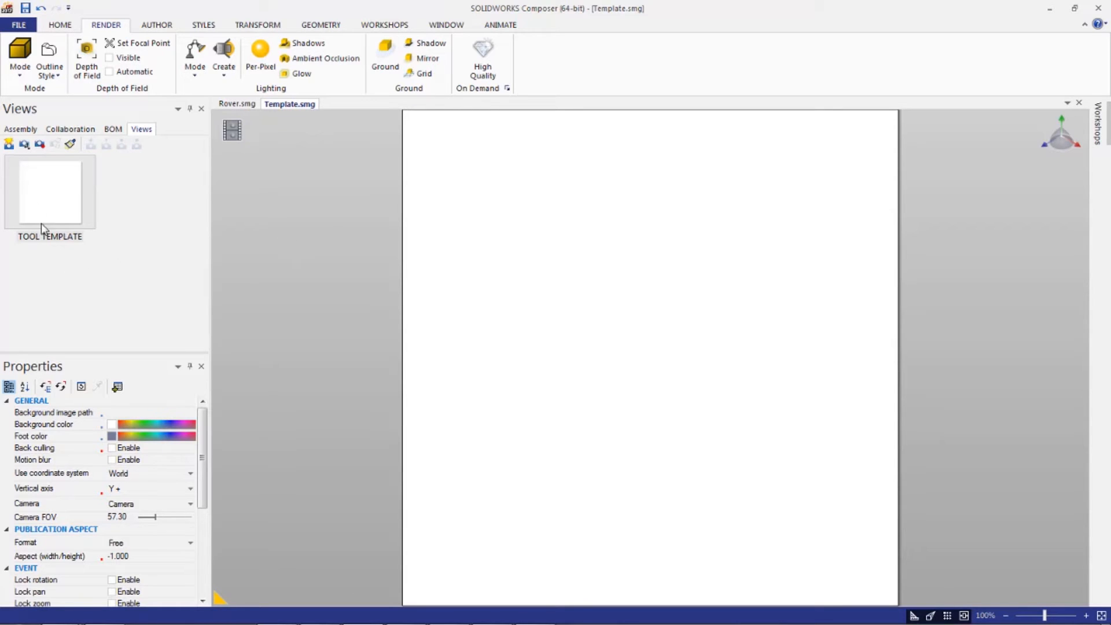
click(19, 25)
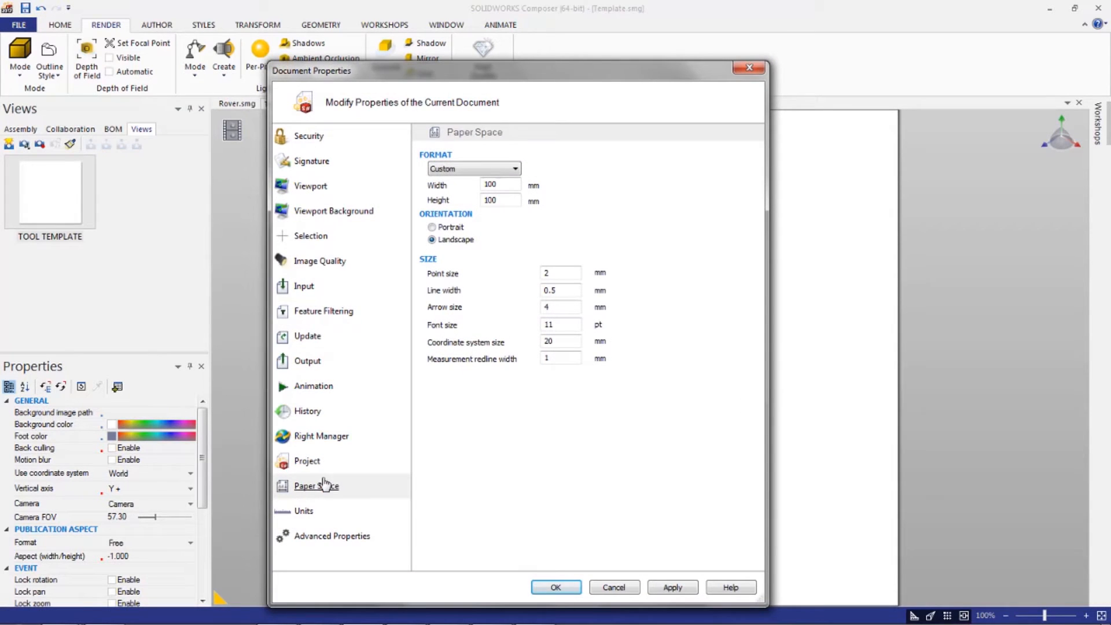
click(316, 486)
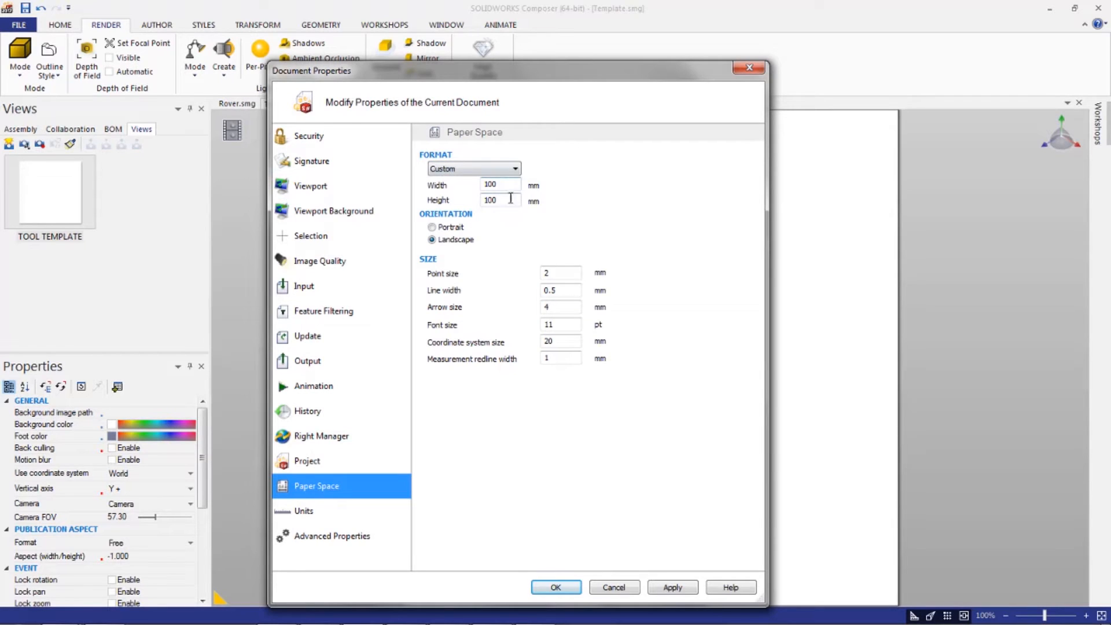
mouse_move(506, 213)
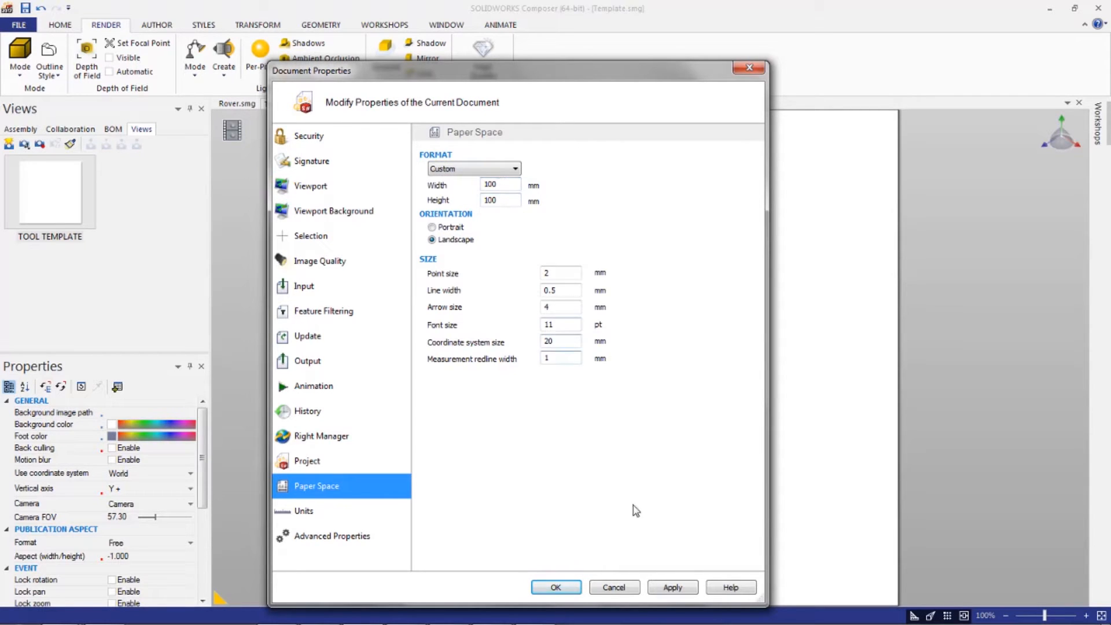
mouse_move(484, 496)
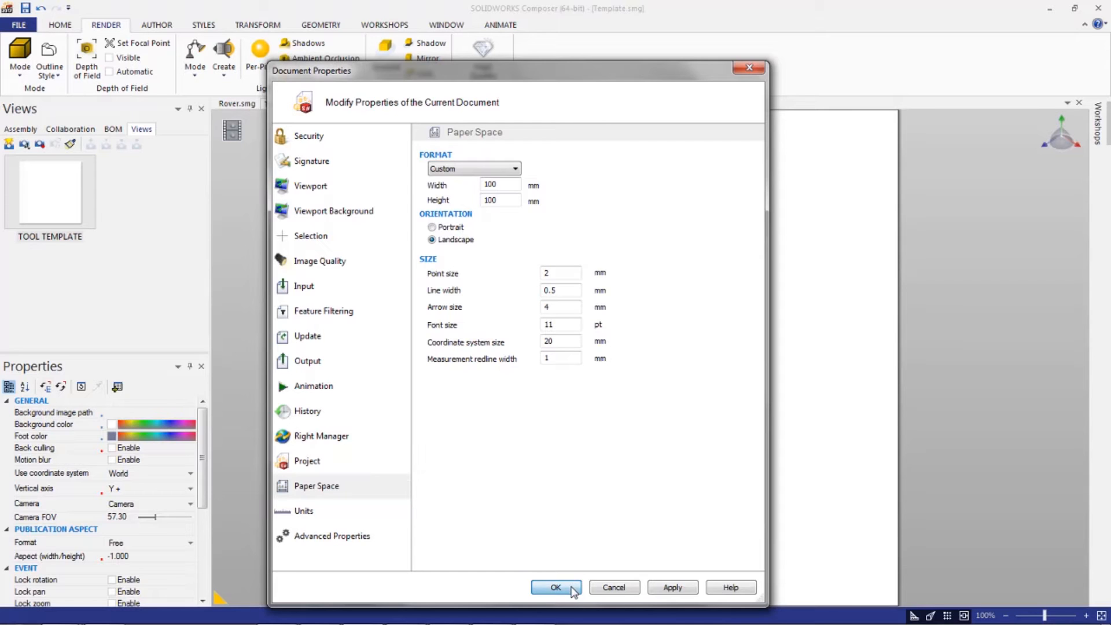
click(555, 587)
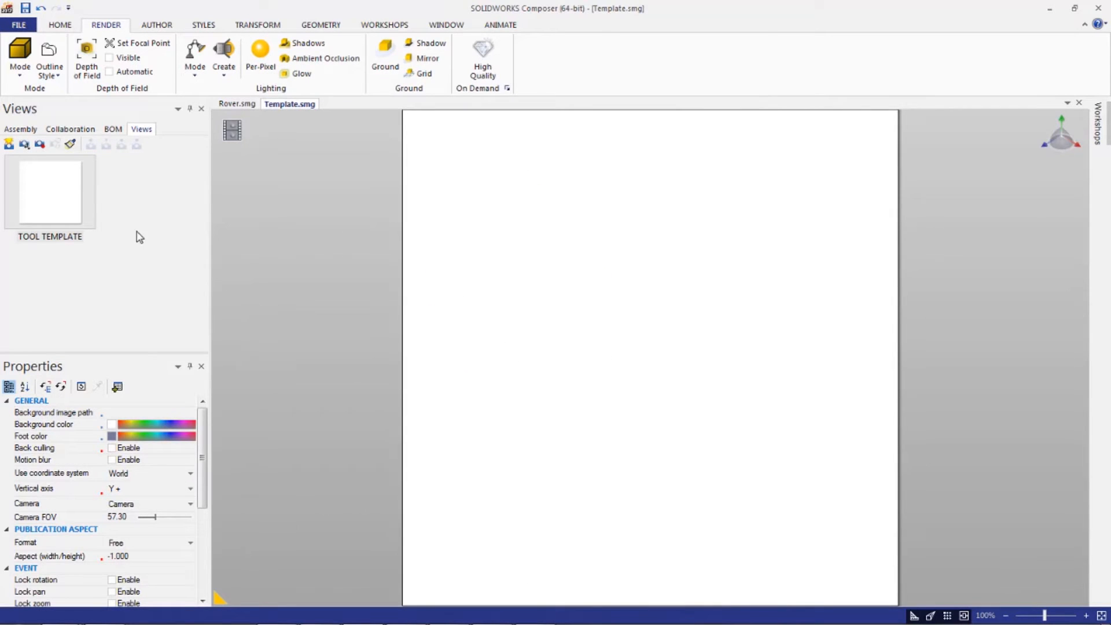
mouse_move(80, 225)
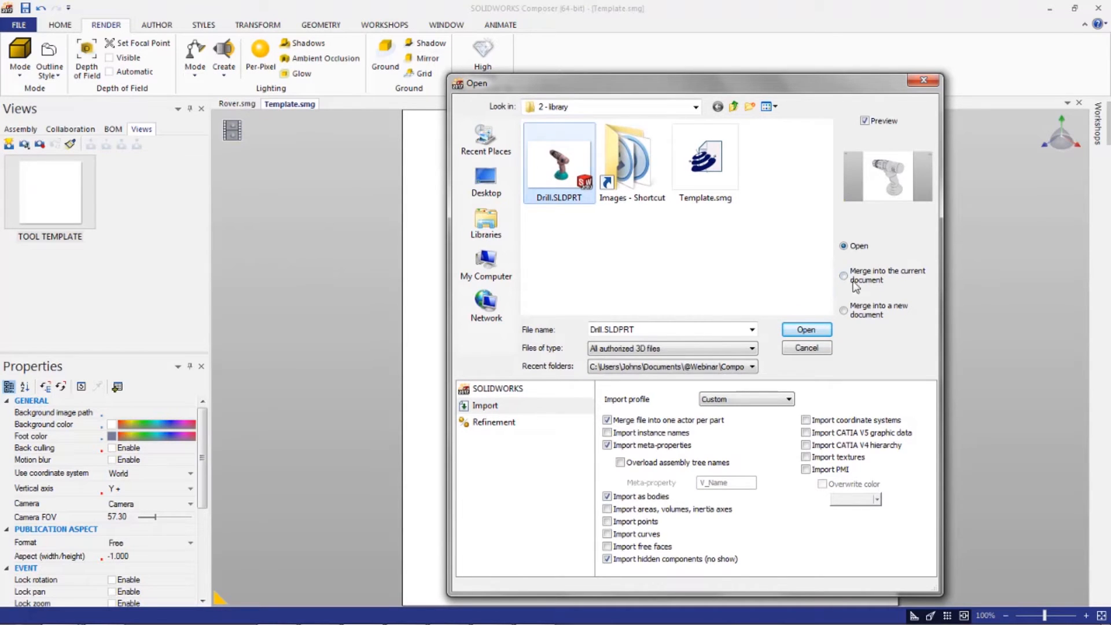
- Open Drill.SLDPRT with 'Merge into the current document' selected
click(843, 275)
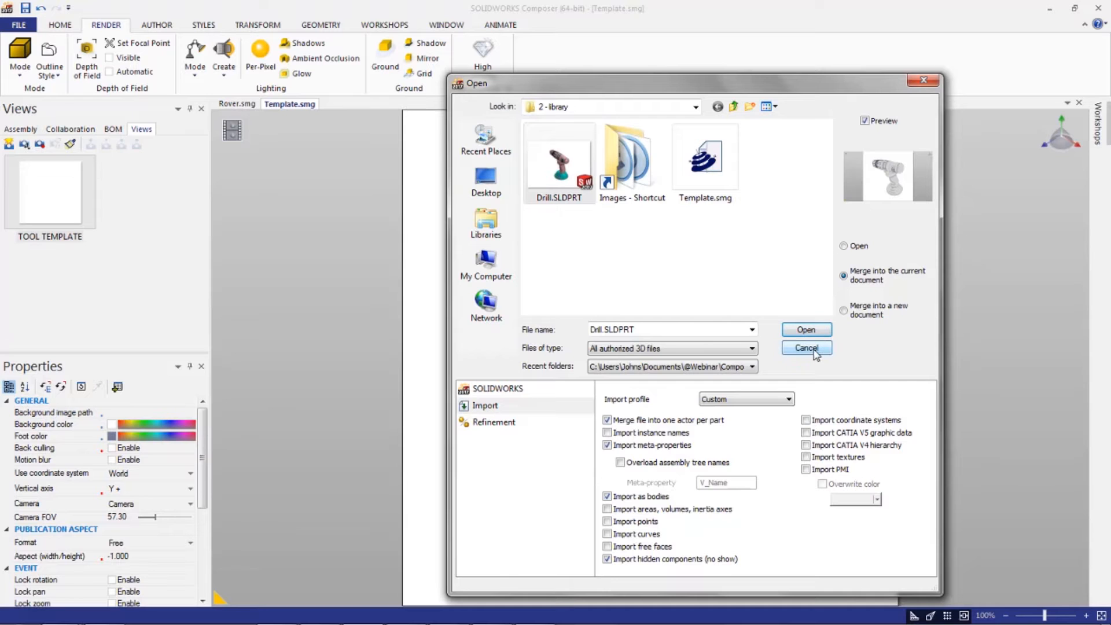
click(806, 347)
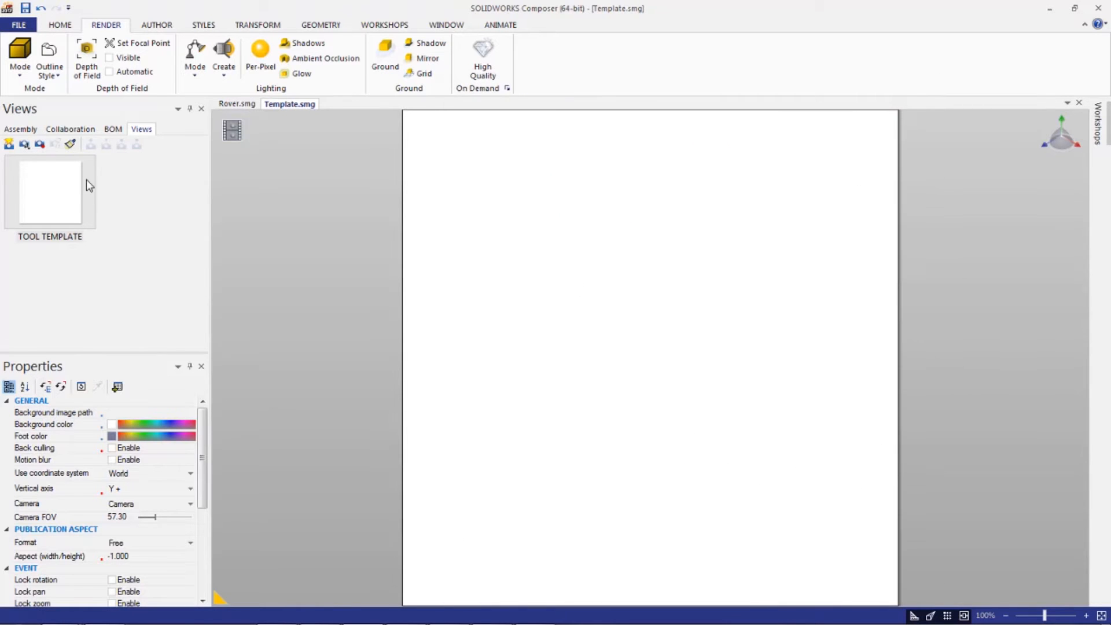
- Check the Drill node in the Assembly tree to show the model
click(19, 129)
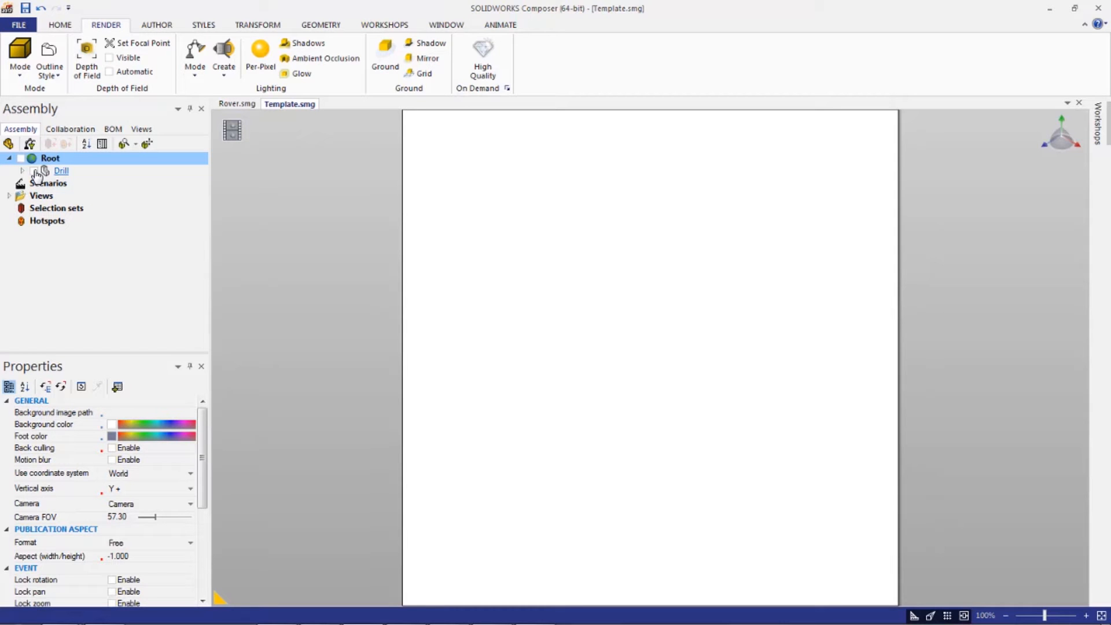
click(33, 170)
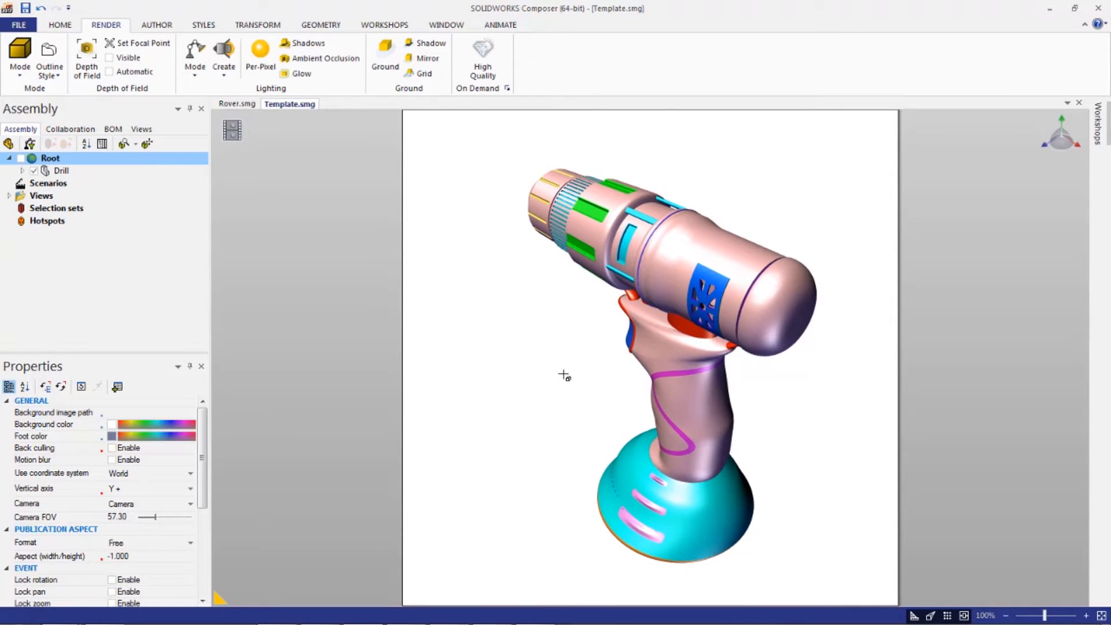
mouse_move(665, 372)
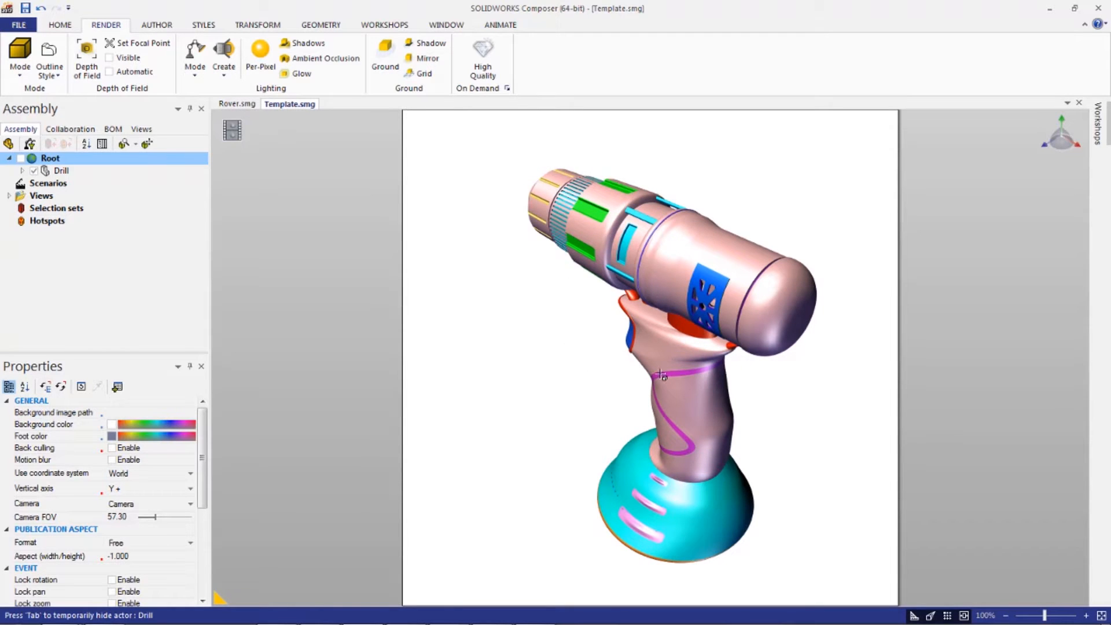
- Recolour the selected Drill a uniform light grey using Color > Other…
click(61, 170)
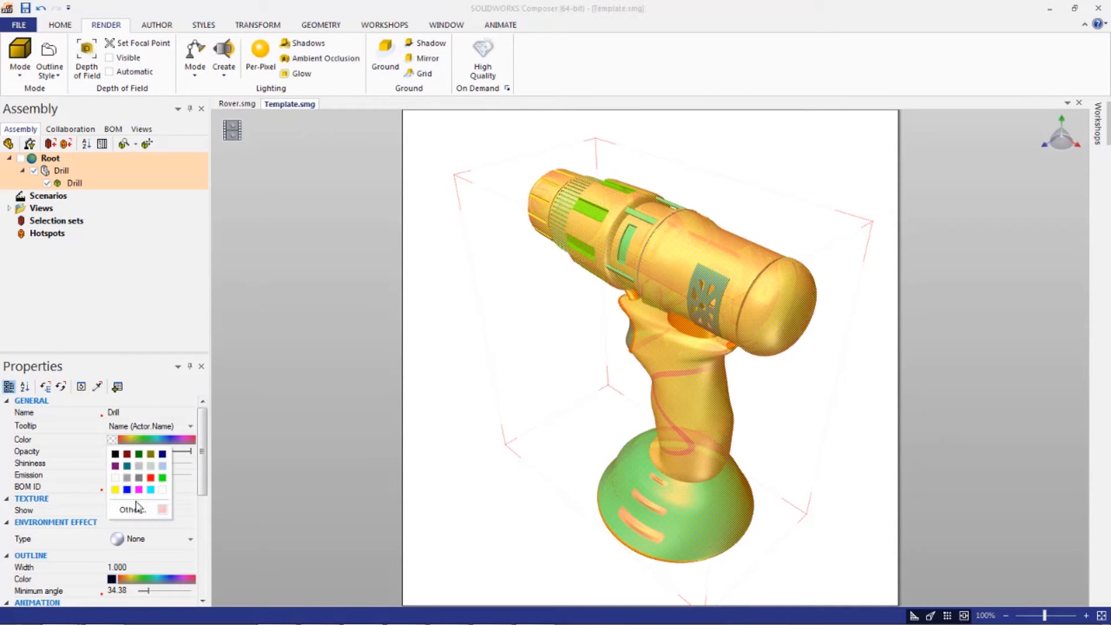
click(131, 508)
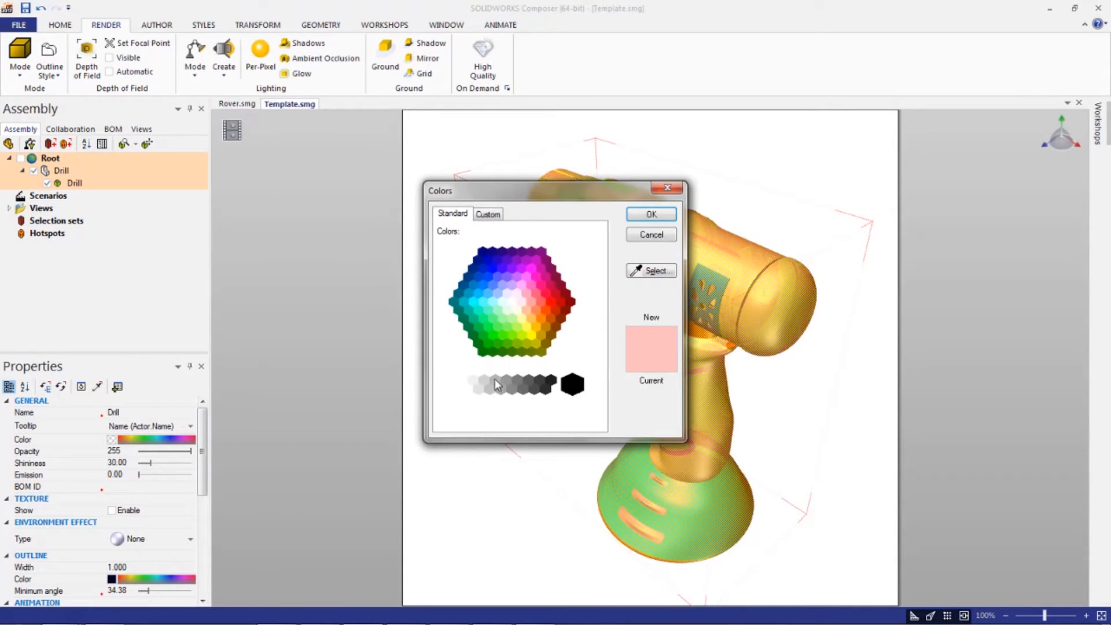
click(494, 380)
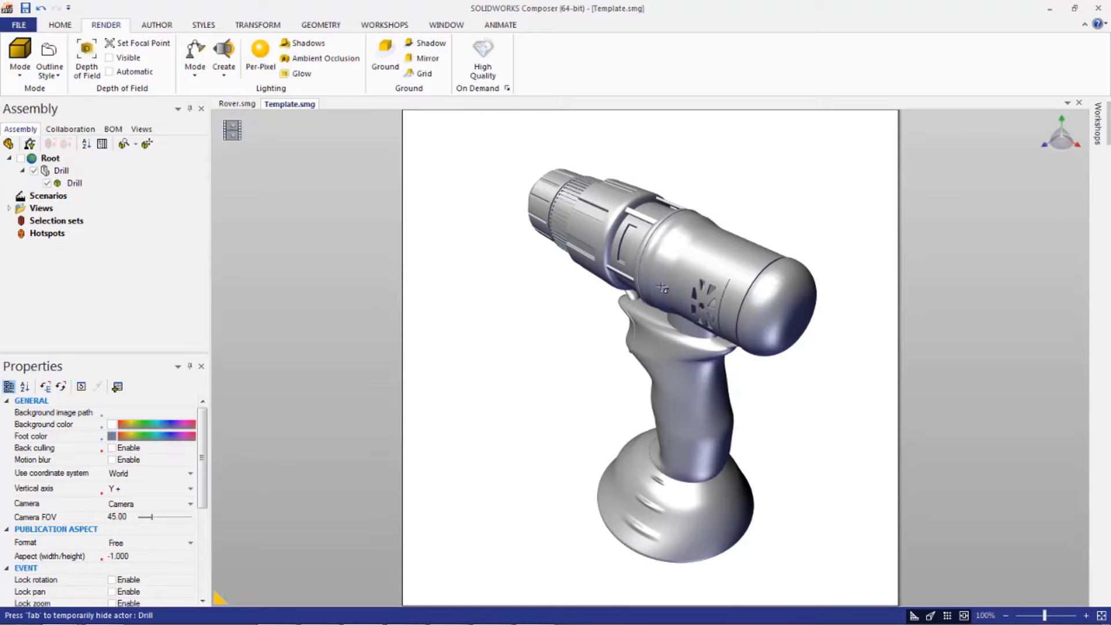
mouse_move(559, 249)
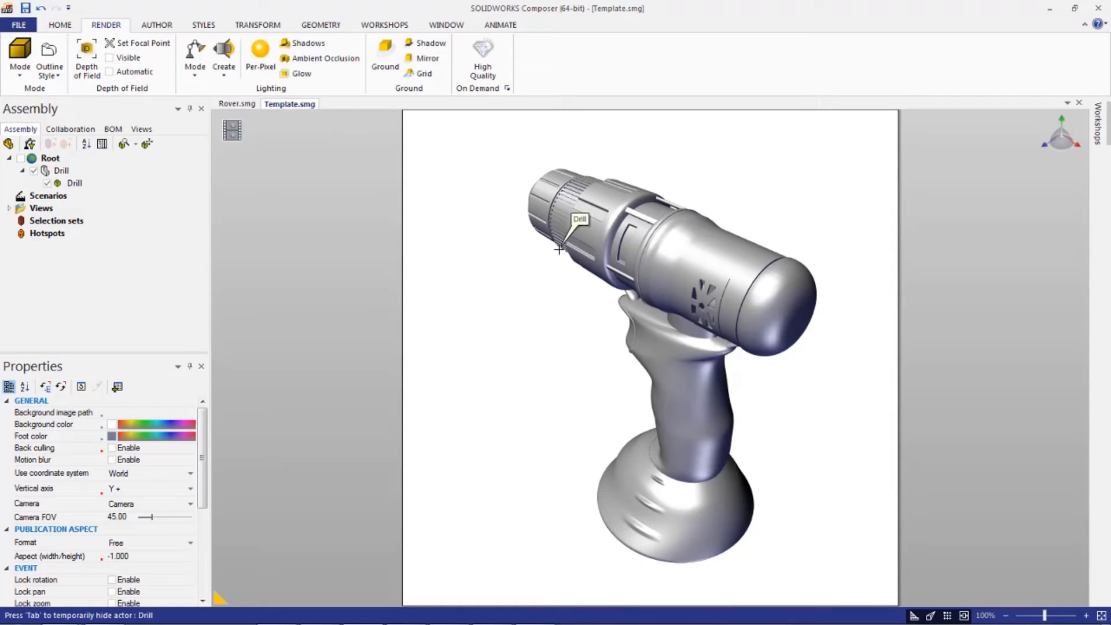
click(62, 170)
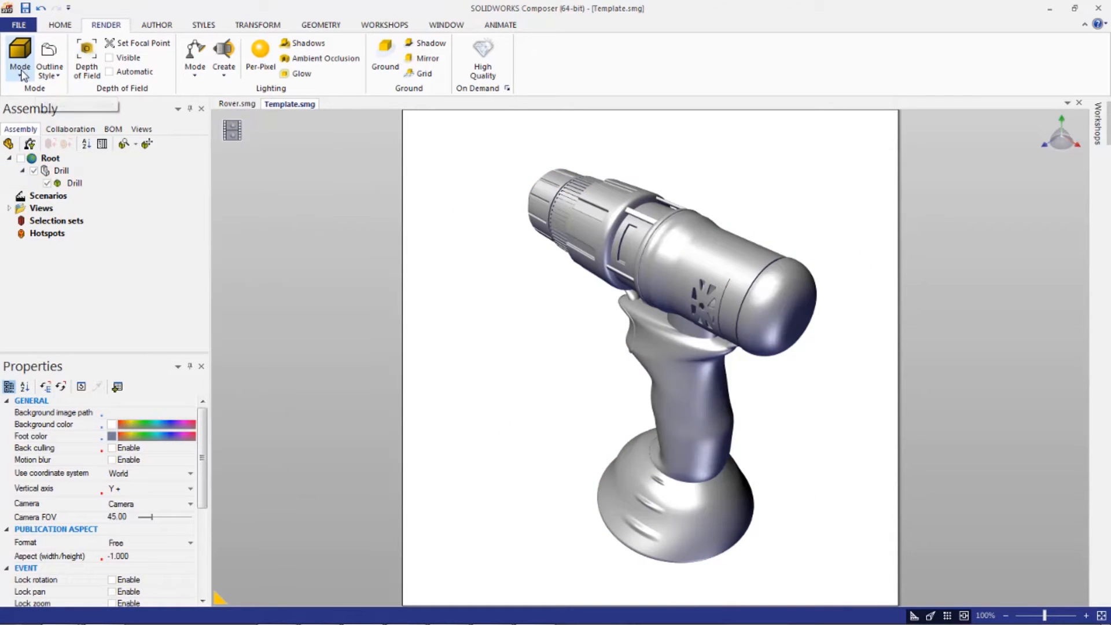
- Switch the drill's render mode to Flat Technical
click(19, 53)
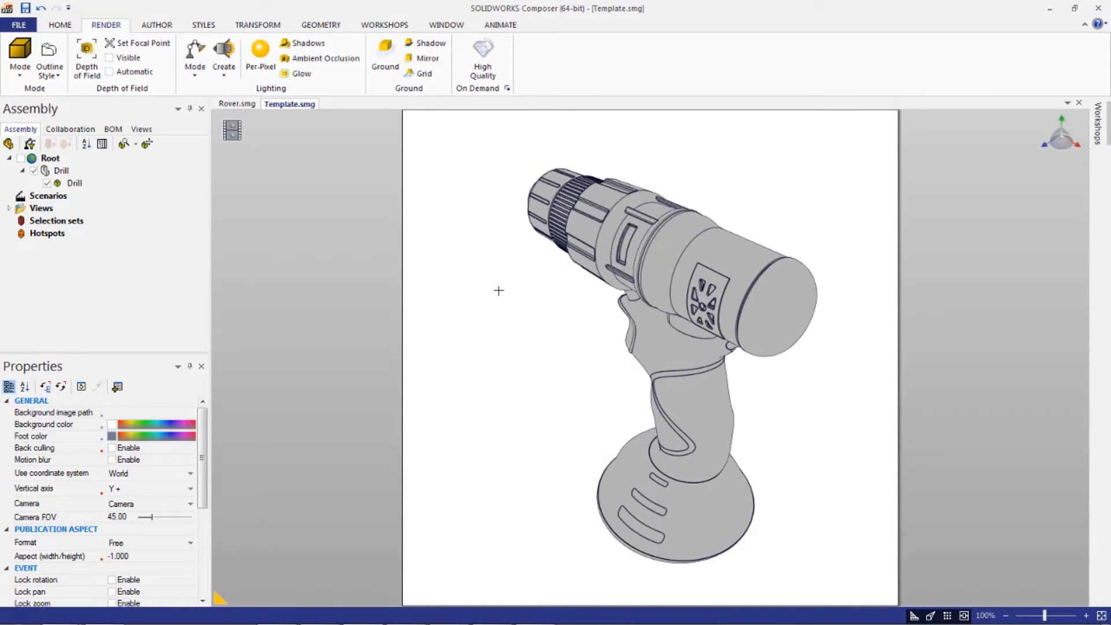
mouse_move(505, 293)
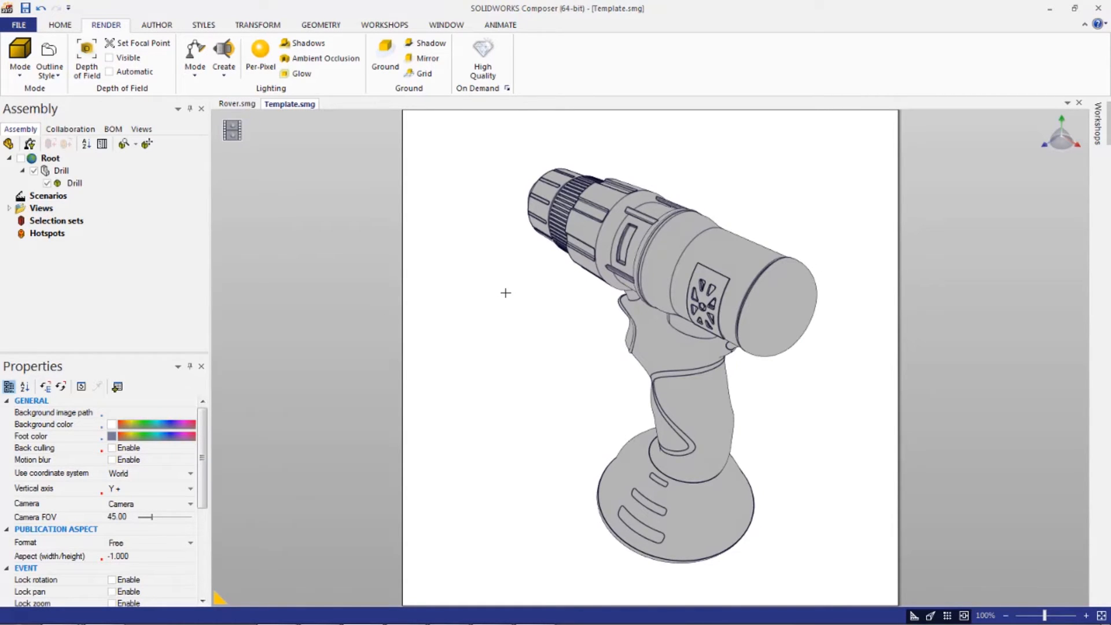
mouse_move(19, 55)
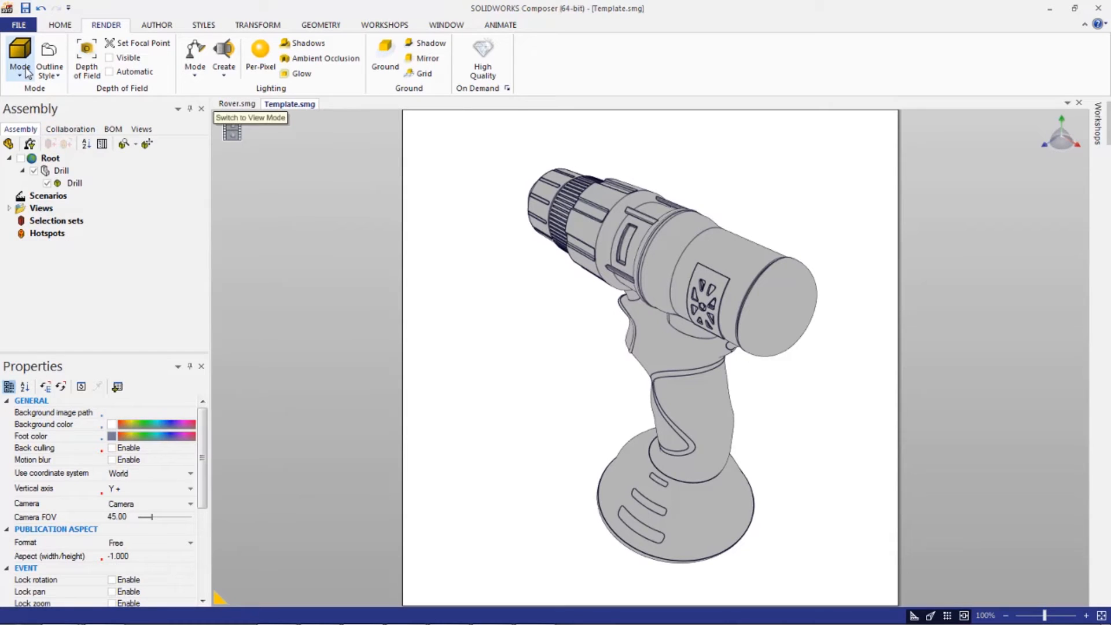
click(19, 56)
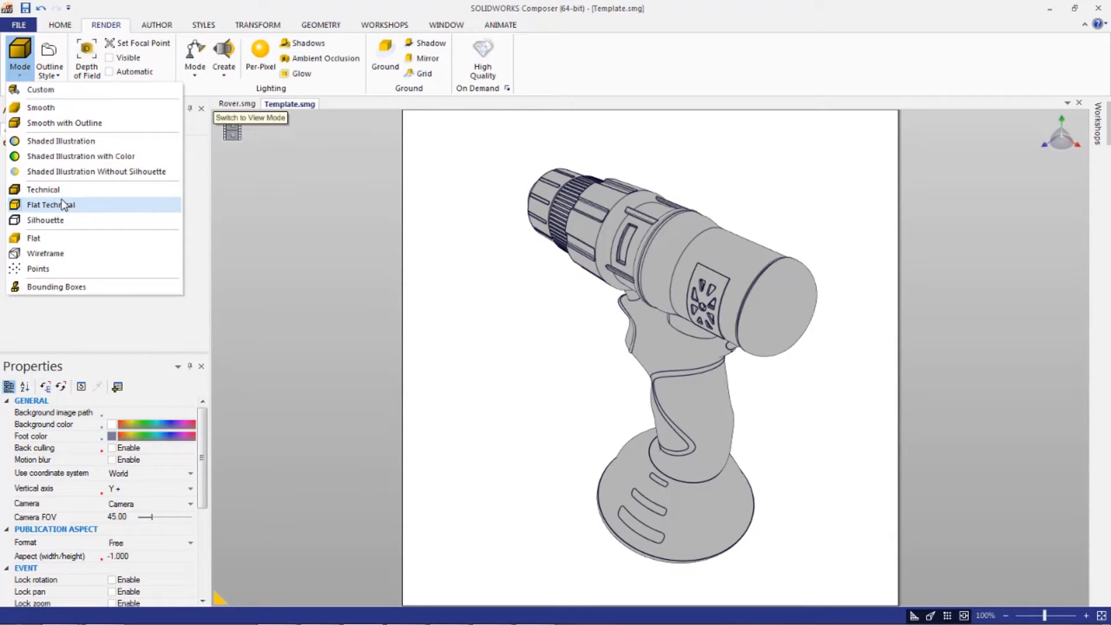
mouse_move(51, 205)
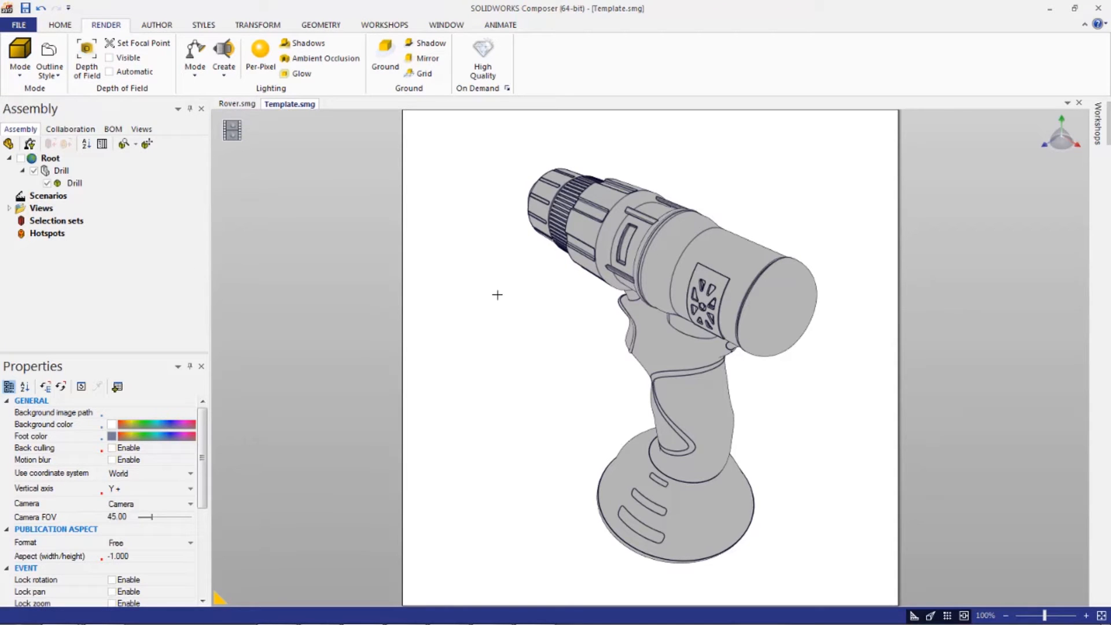
click(61, 170)
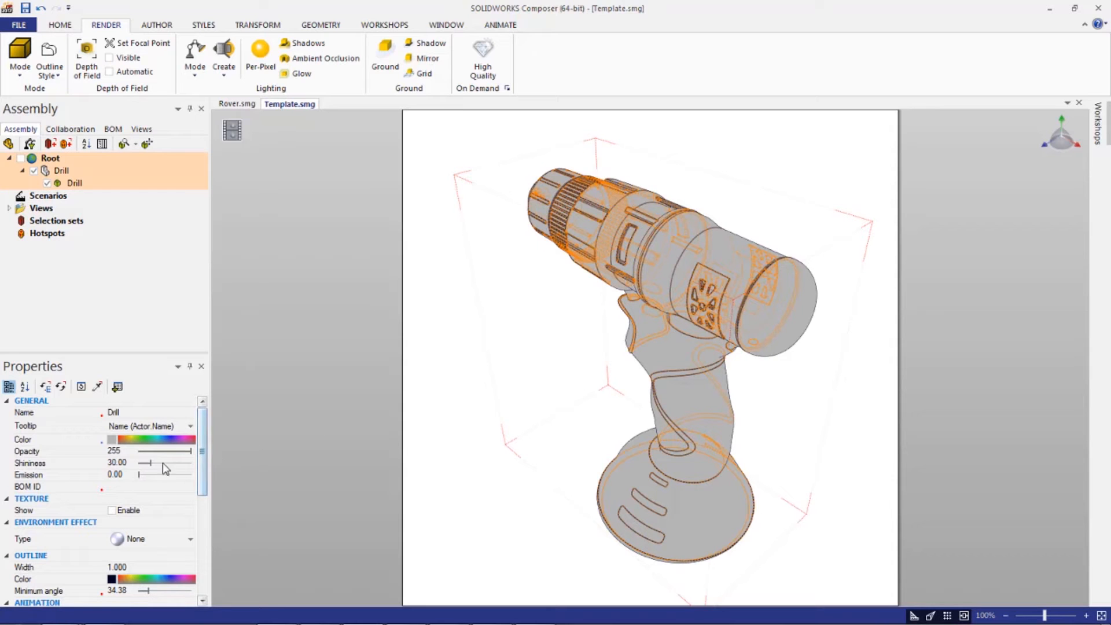
- Scroll down through the drill's properties toward the outline settings
scroll(down, 3)
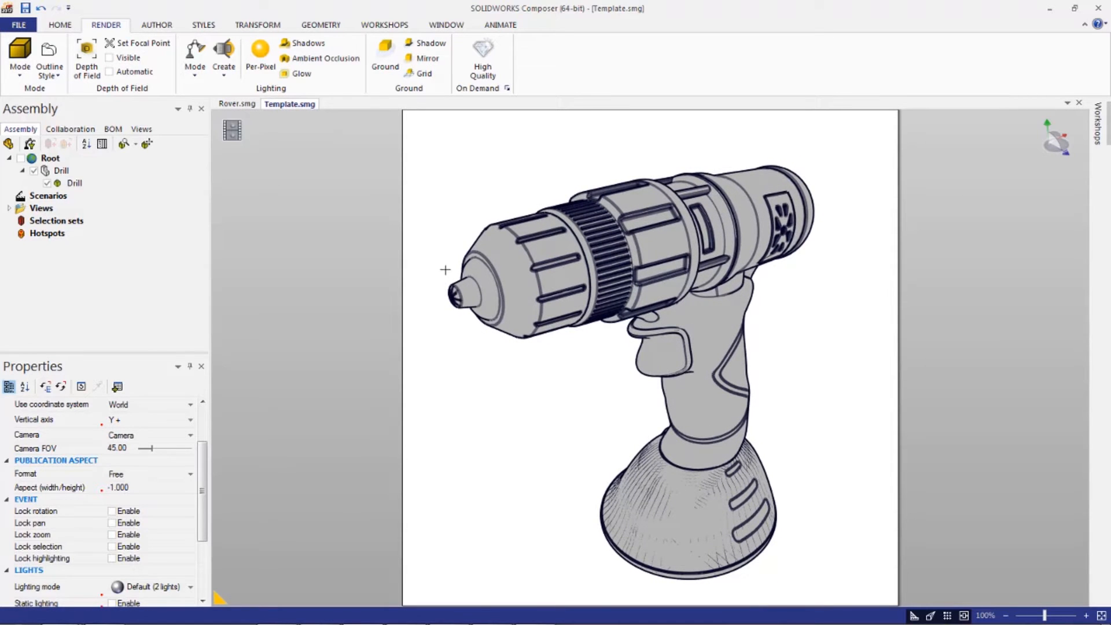
mouse_move(499, 187)
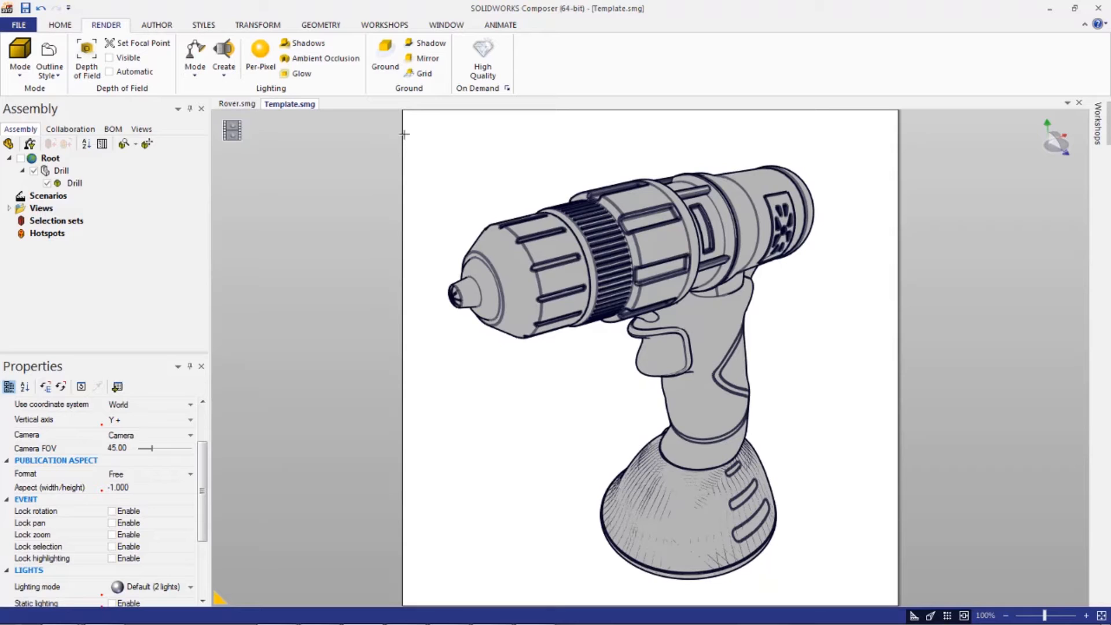
mouse_move(445, 131)
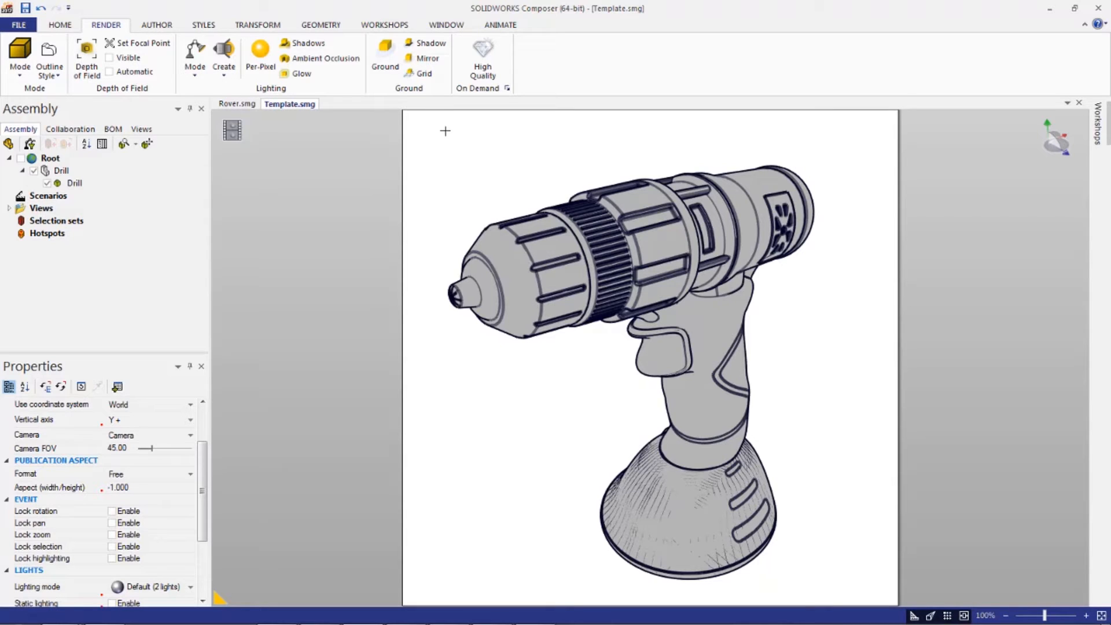
mouse_move(503, 151)
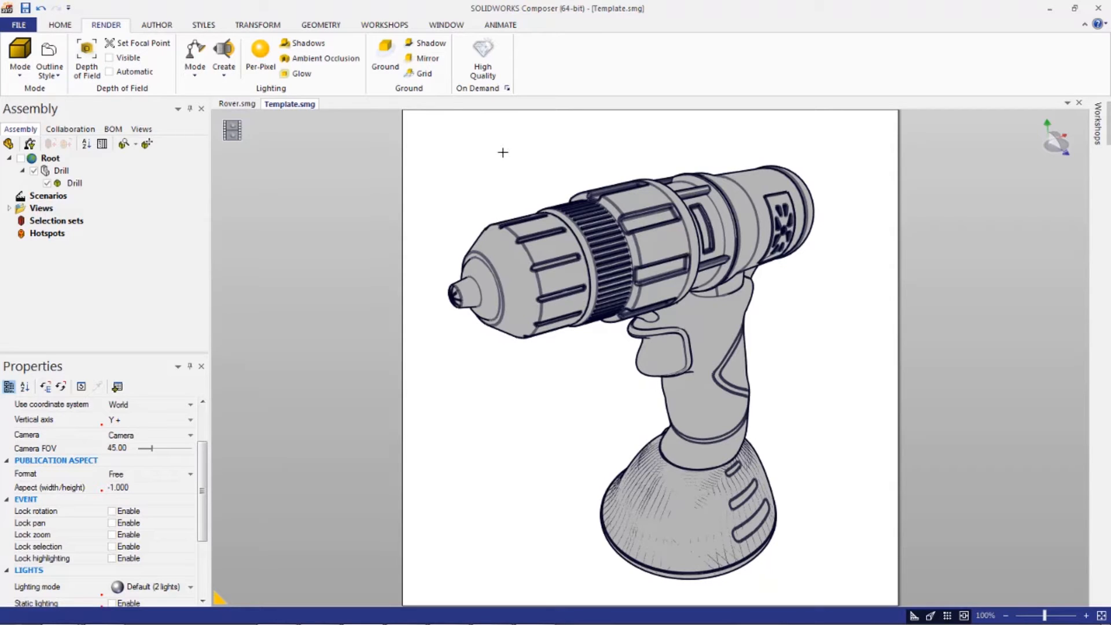
- Open the High Resolution Image workshop from the Workshops ribbon
click(384, 25)
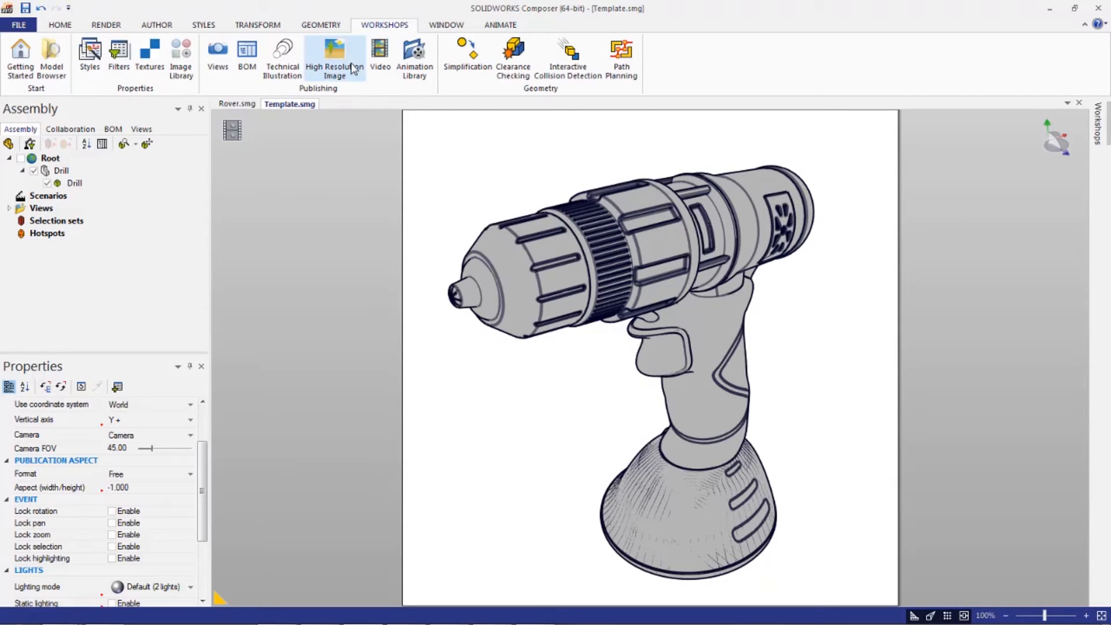
click(334, 57)
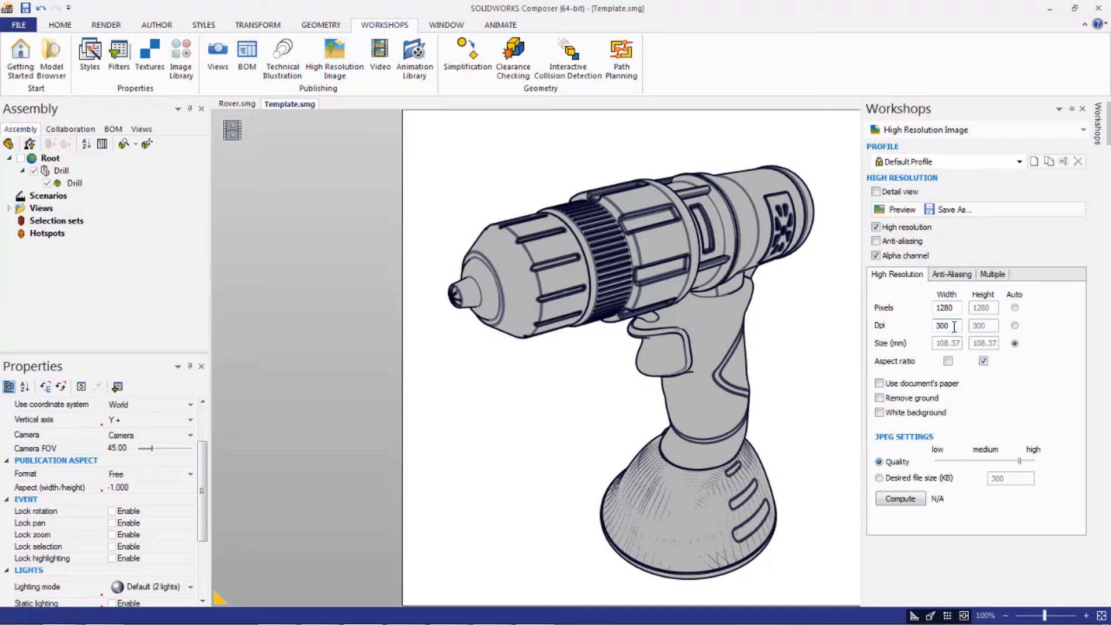
mouse_move(929, 329)
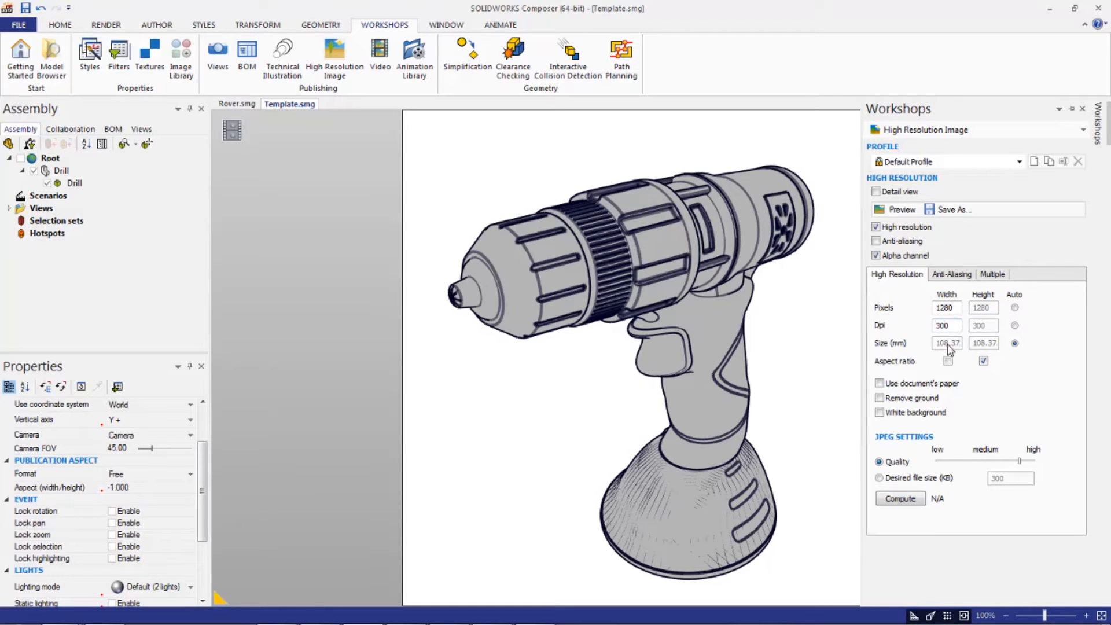
mouse_move(950, 209)
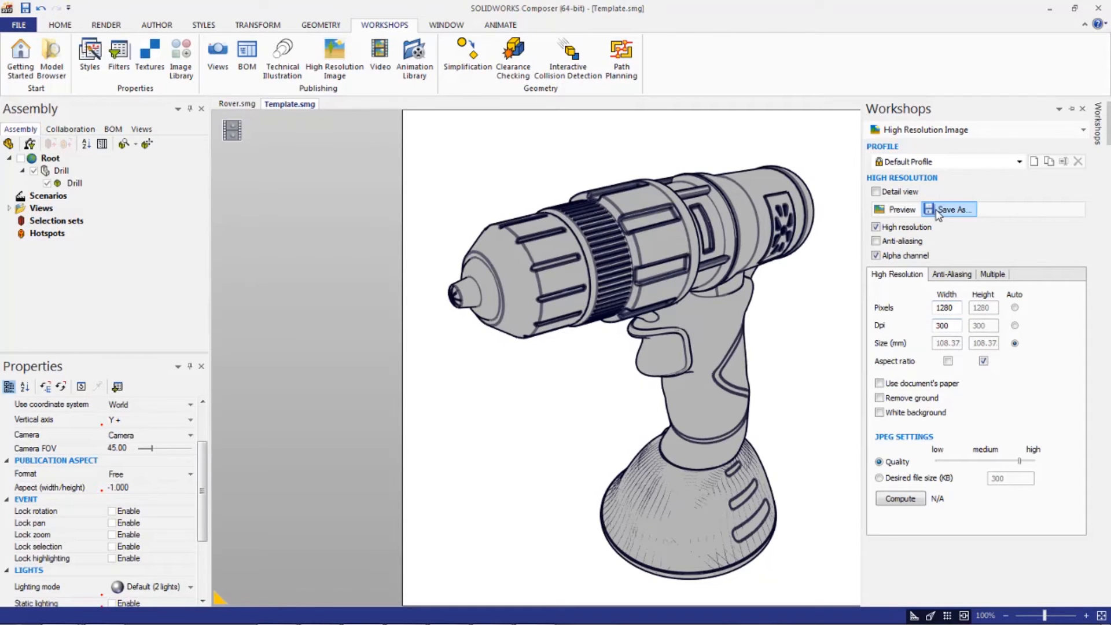
- Save the rendering as bitmap 'Tool - Drill' in the SOLIDWORKS Composer Images folder
click(951, 209)
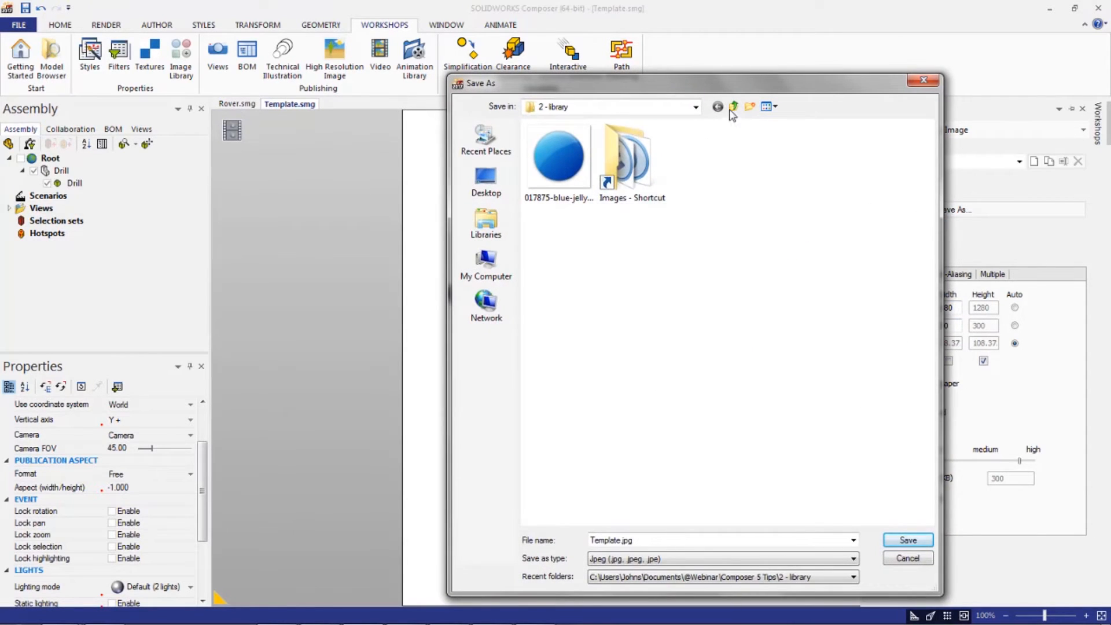
text(C:\Program Files\SOLIDWORKS Corp\SOLIDWORKS Composer\Images)
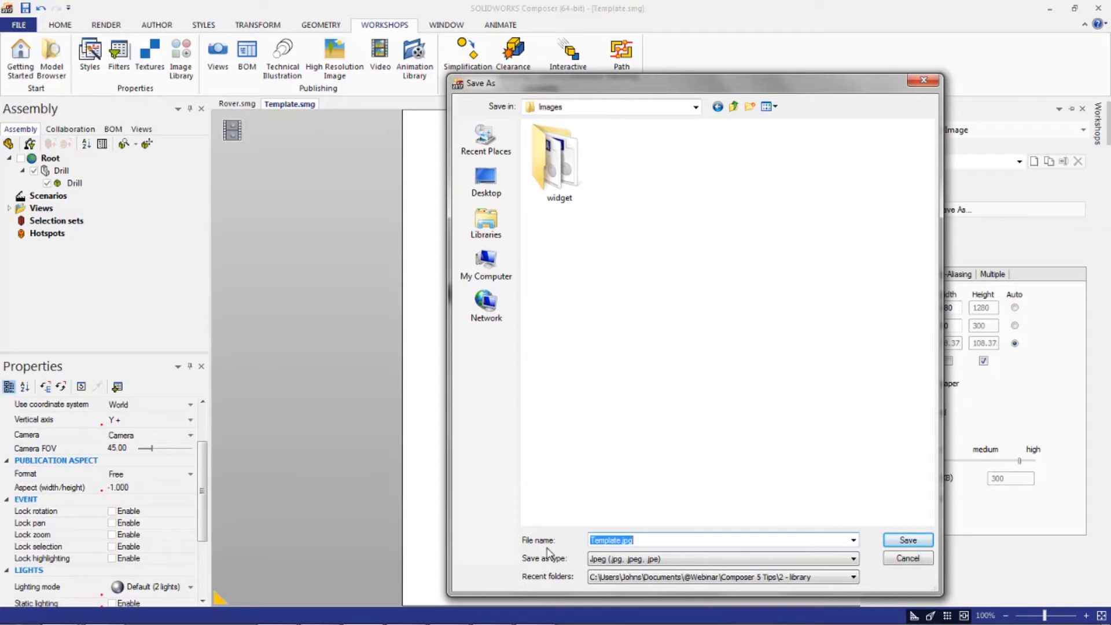
click(852, 559)
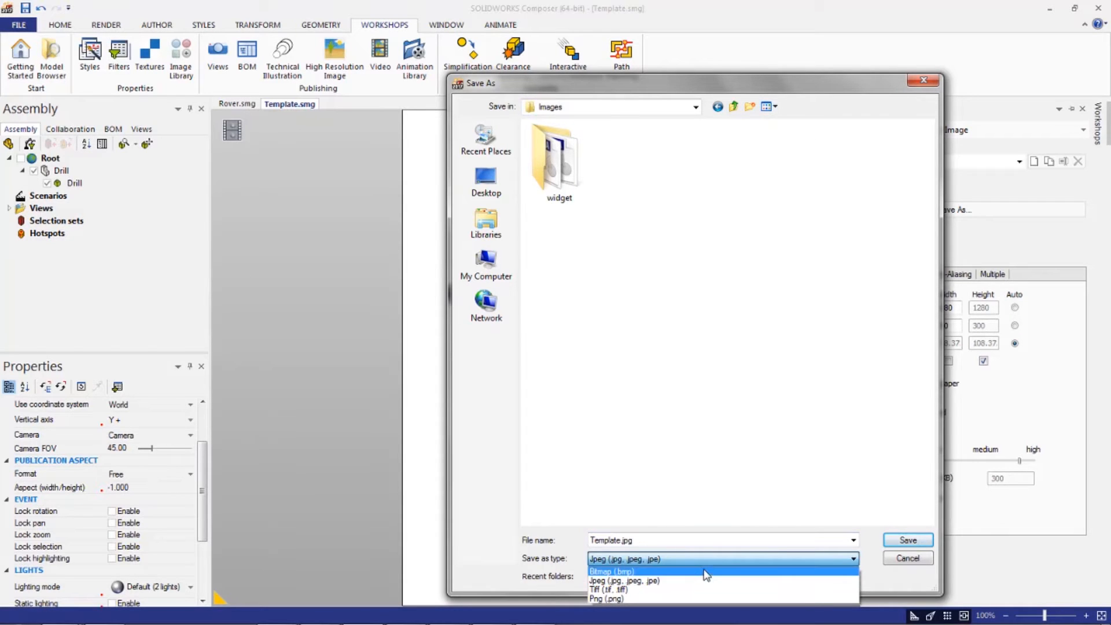
mouse_move(723, 577)
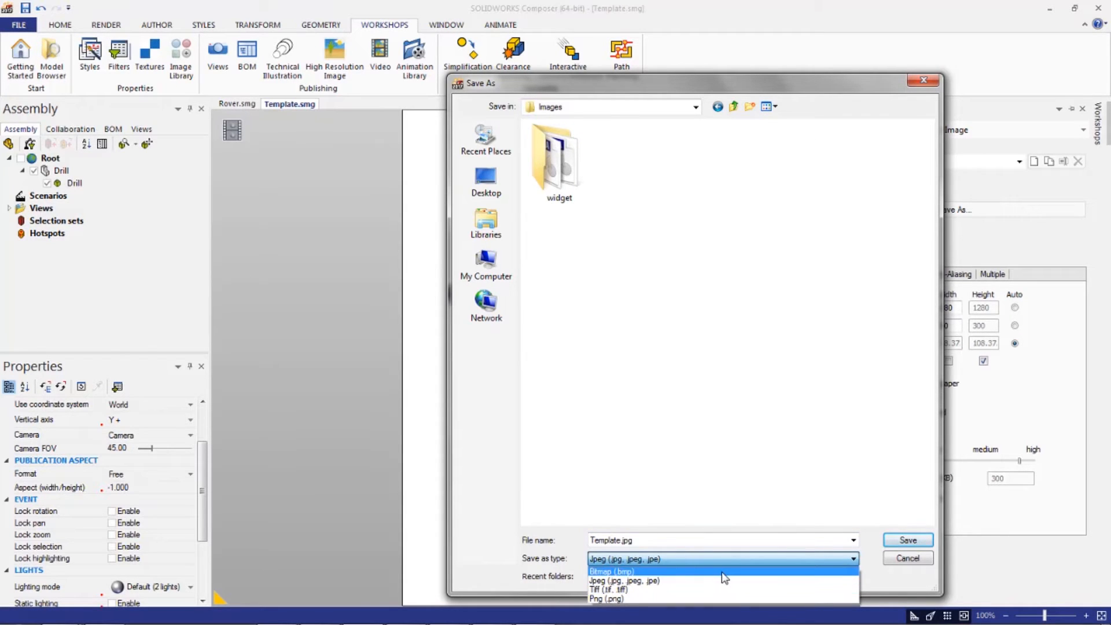
click(612, 572)
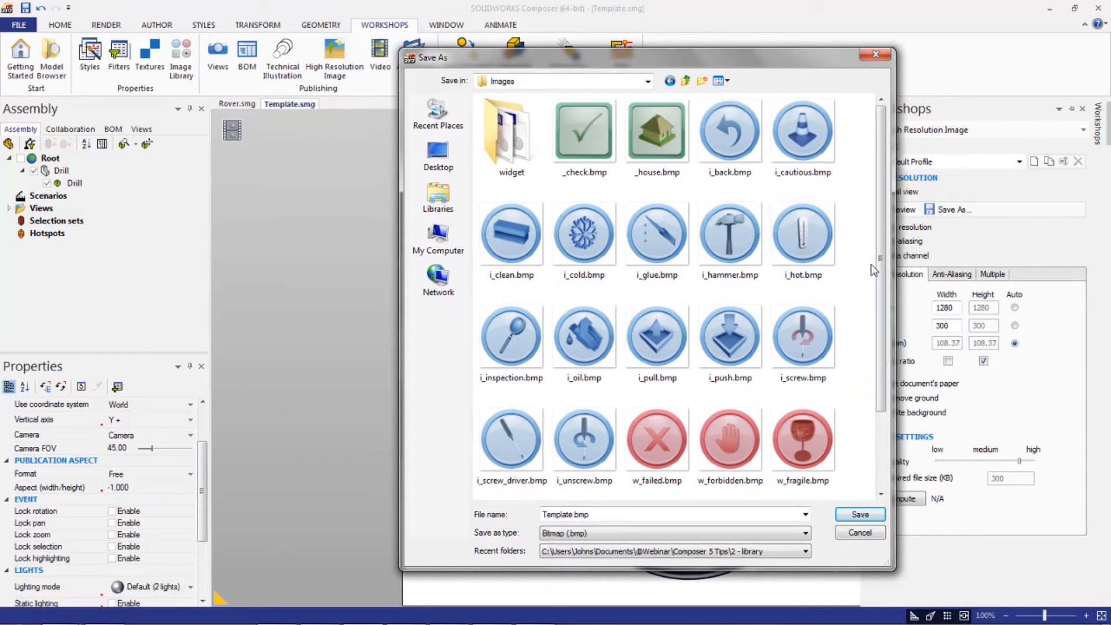
click(655, 240)
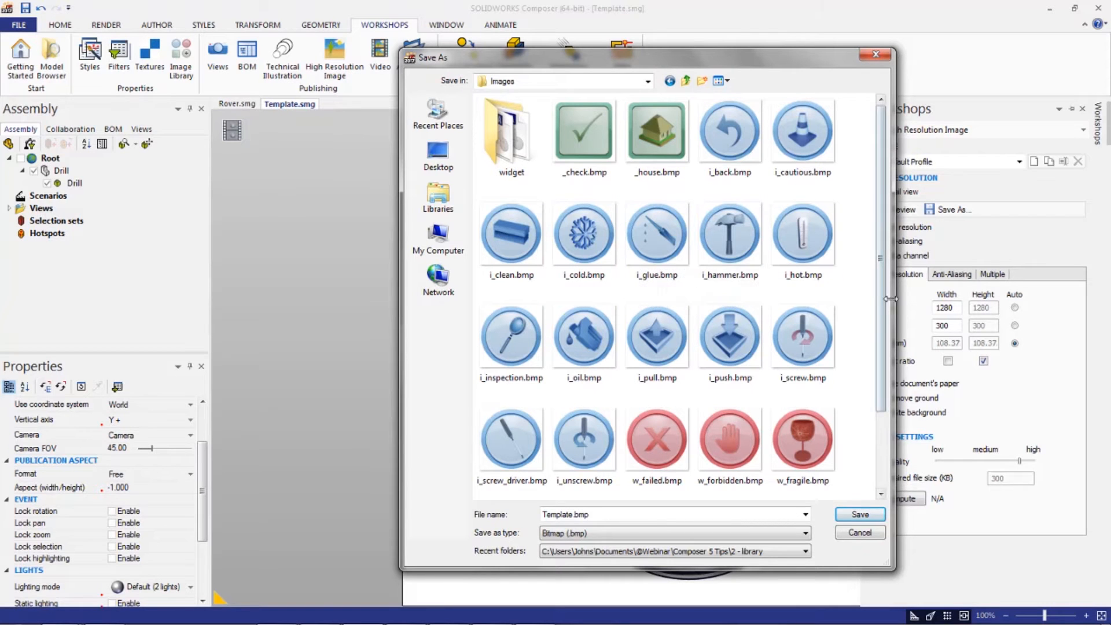
scroll(down, 3)
text(ool - )
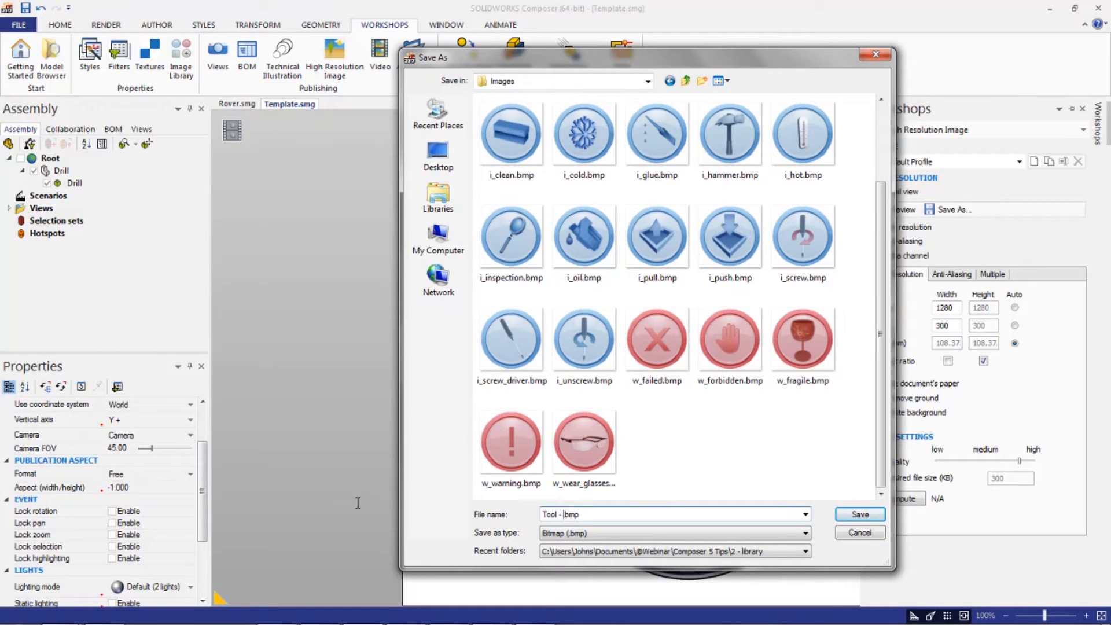
text(Drill)
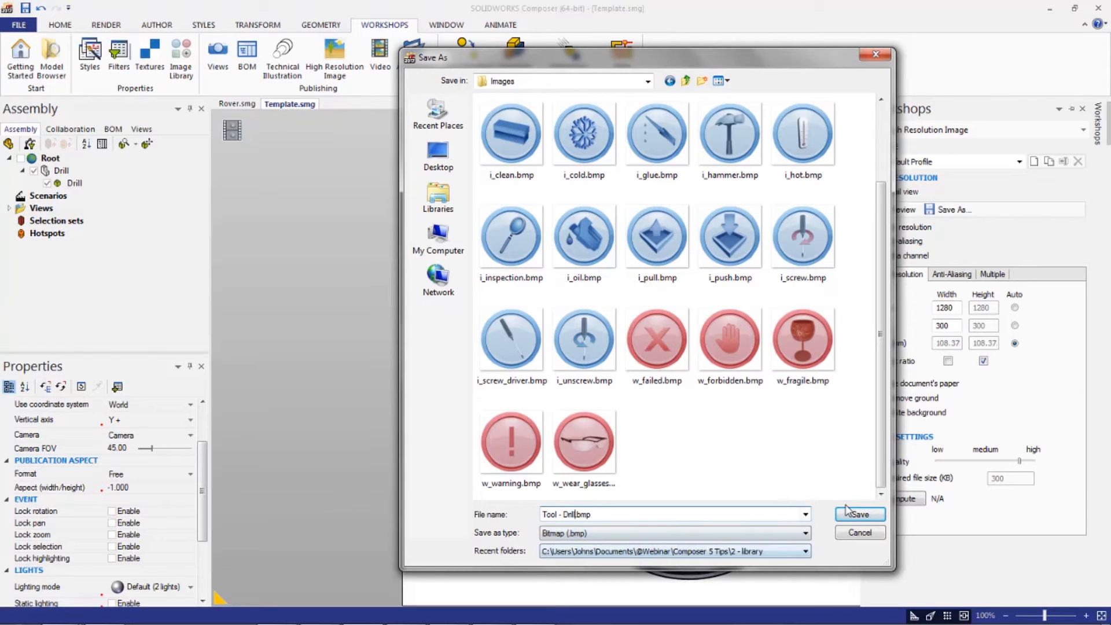
click(858, 513)
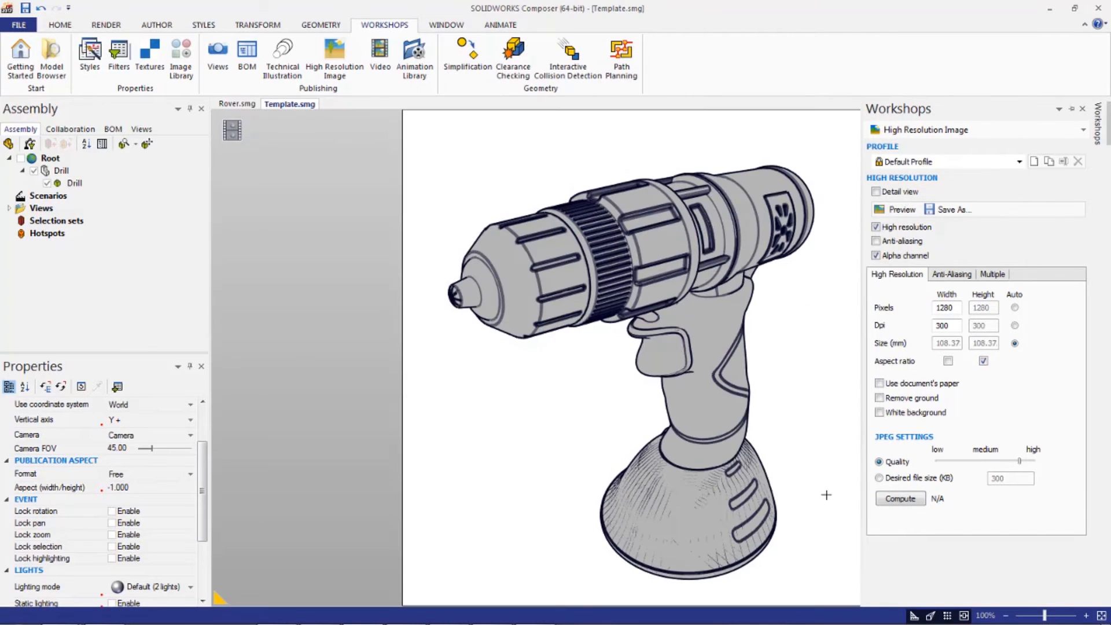
- Close the image workshop and activate the TOOL TEMPLATE saved view
click(1082, 109)
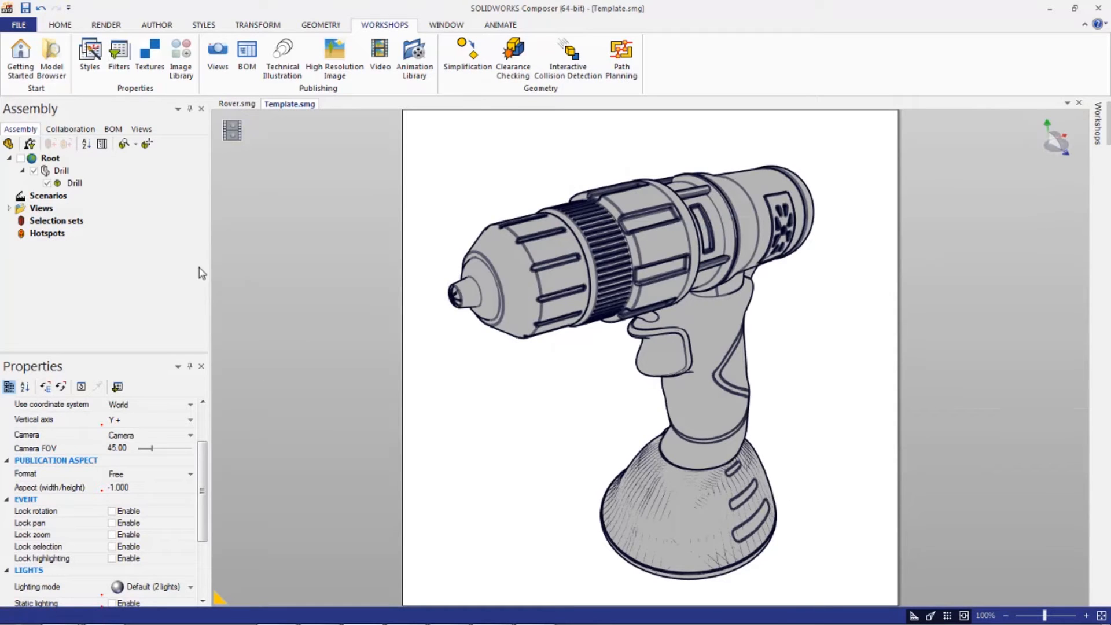
click(140, 129)
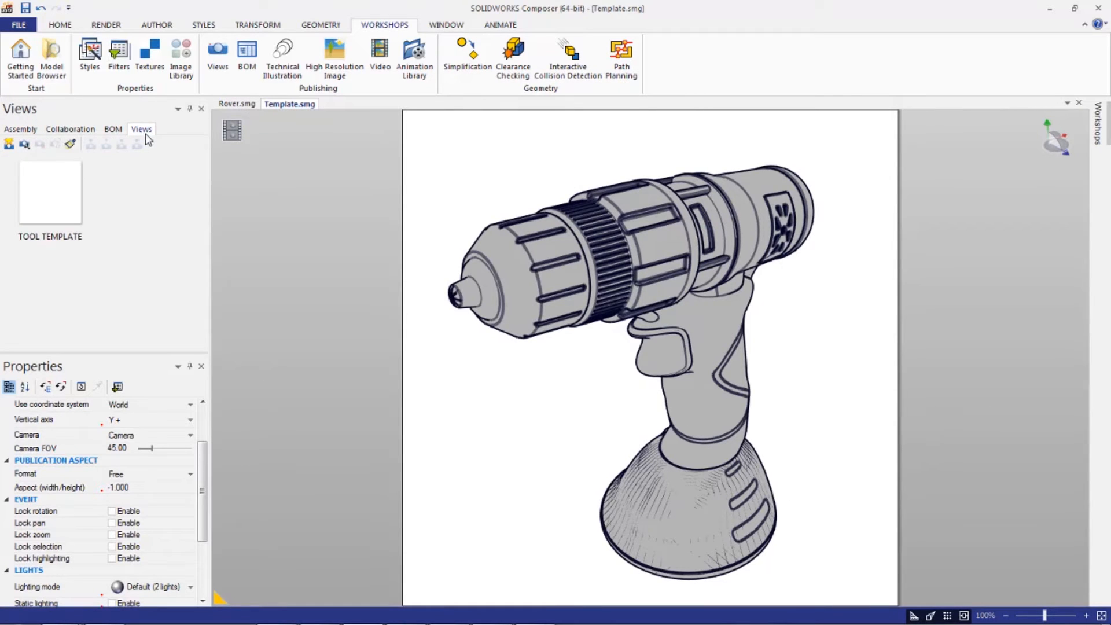
click(48, 192)
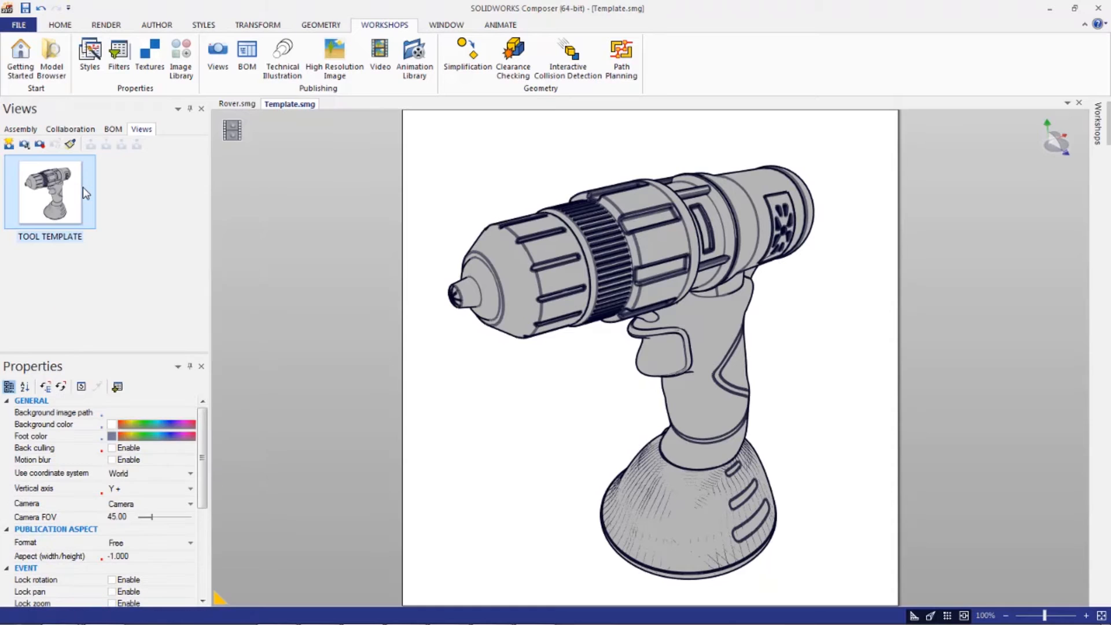
mouse_move(117, 256)
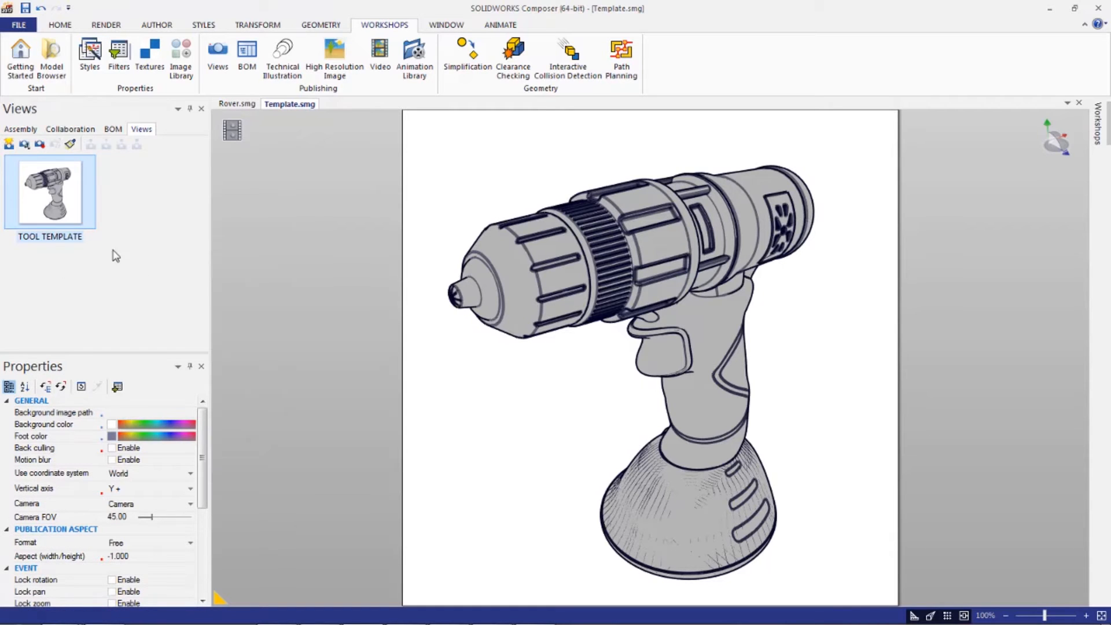
mouse_move(97, 262)
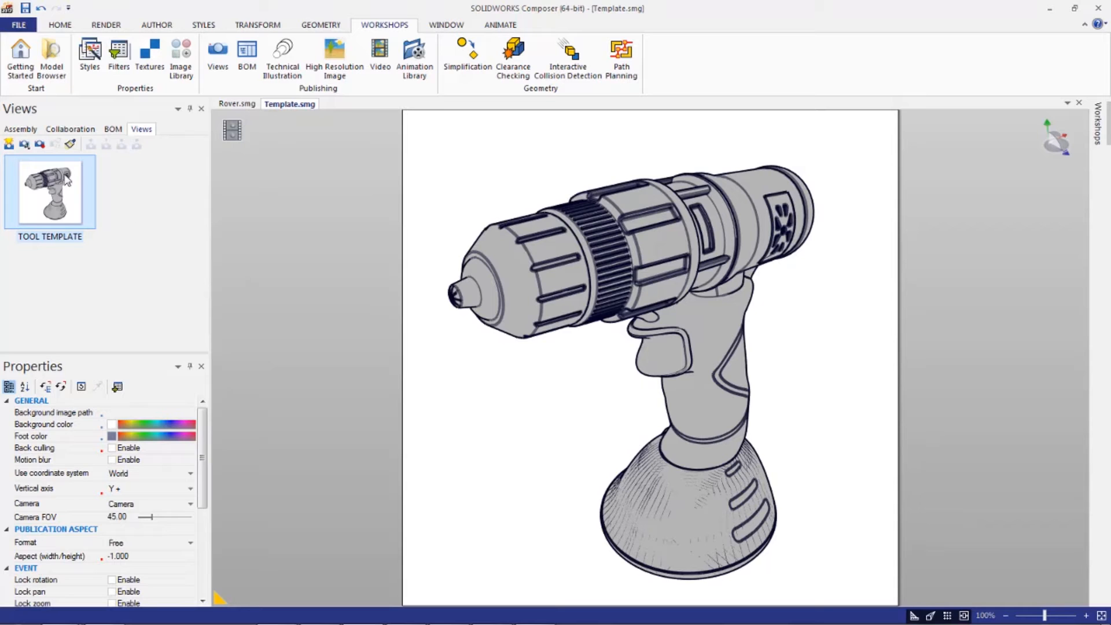
mouse_move(117, 220)
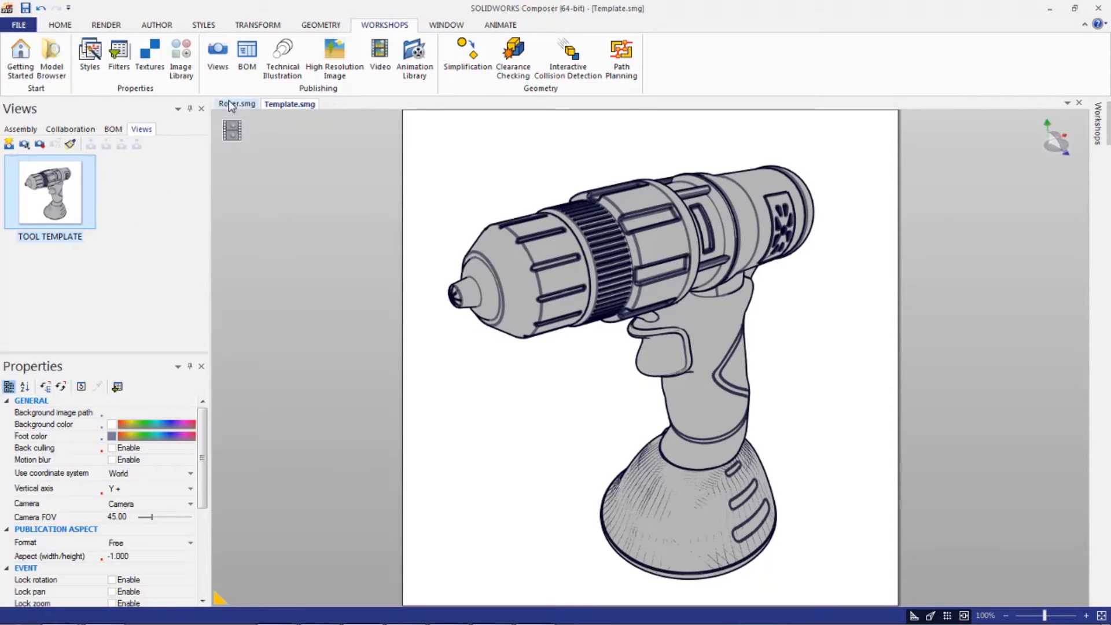
- Return to the Rover document and open the Image Library
click(237, 103)
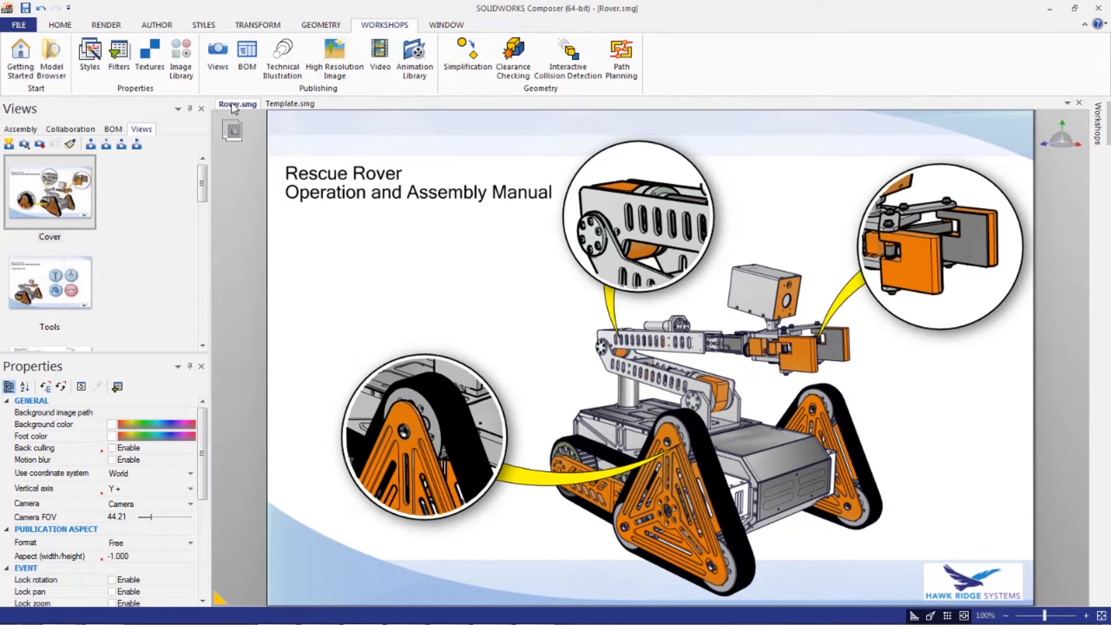
mouse_move(367, 114)
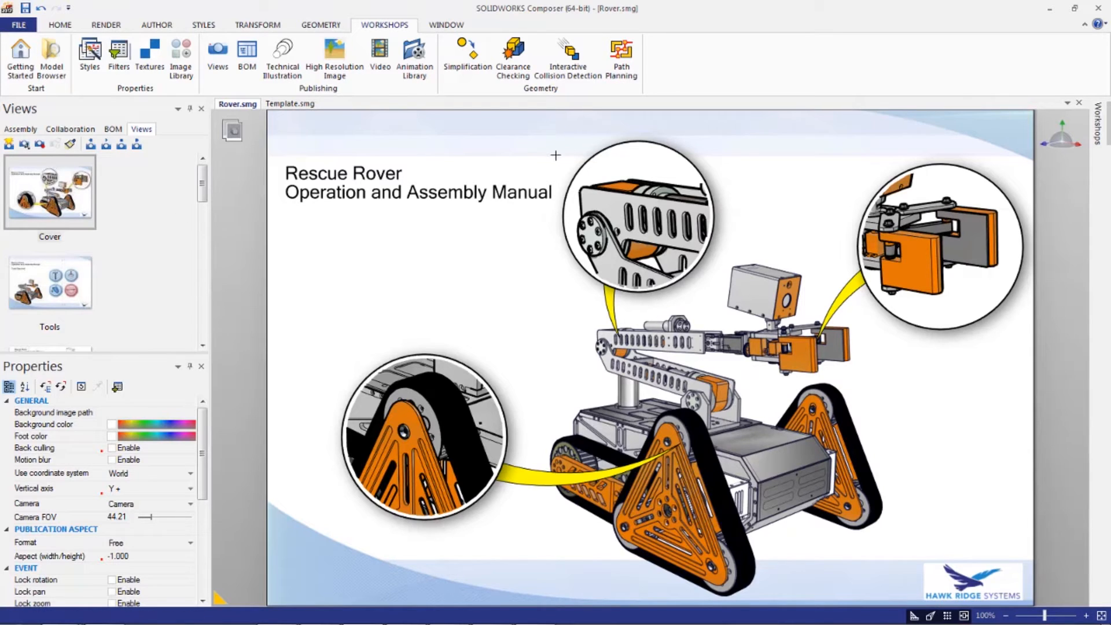
mouse_move(293, 147)
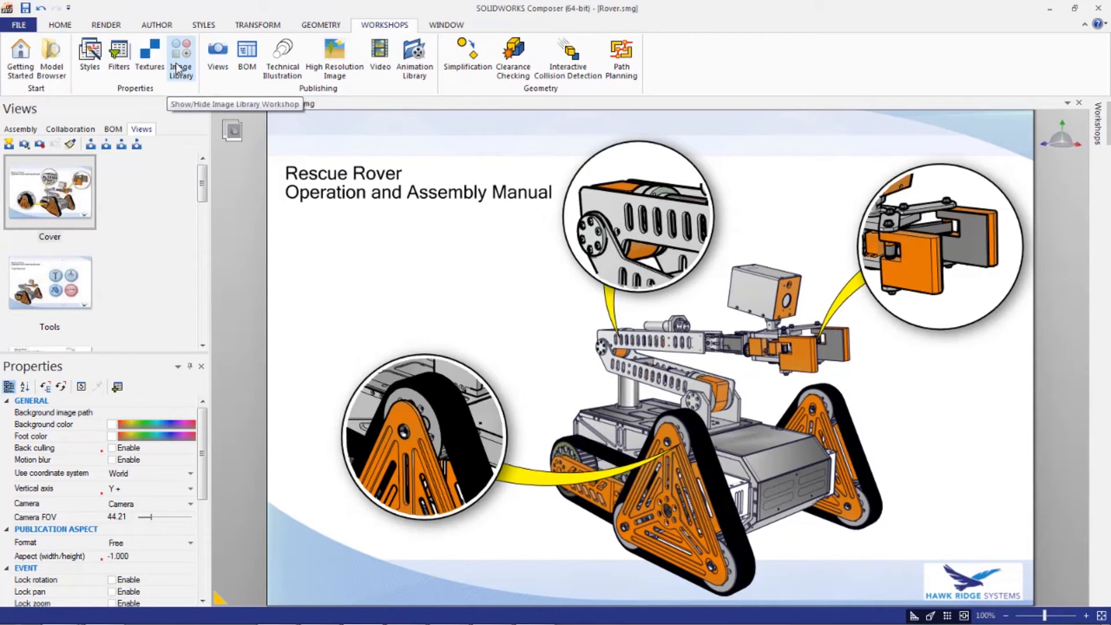
click(180, 57)
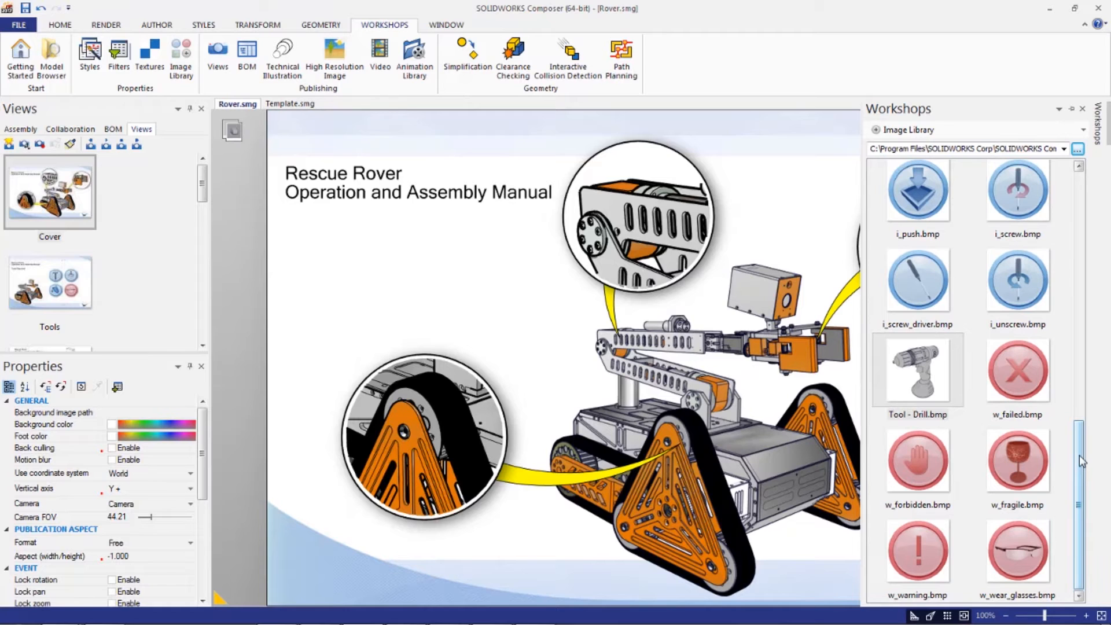
click(917, 369)
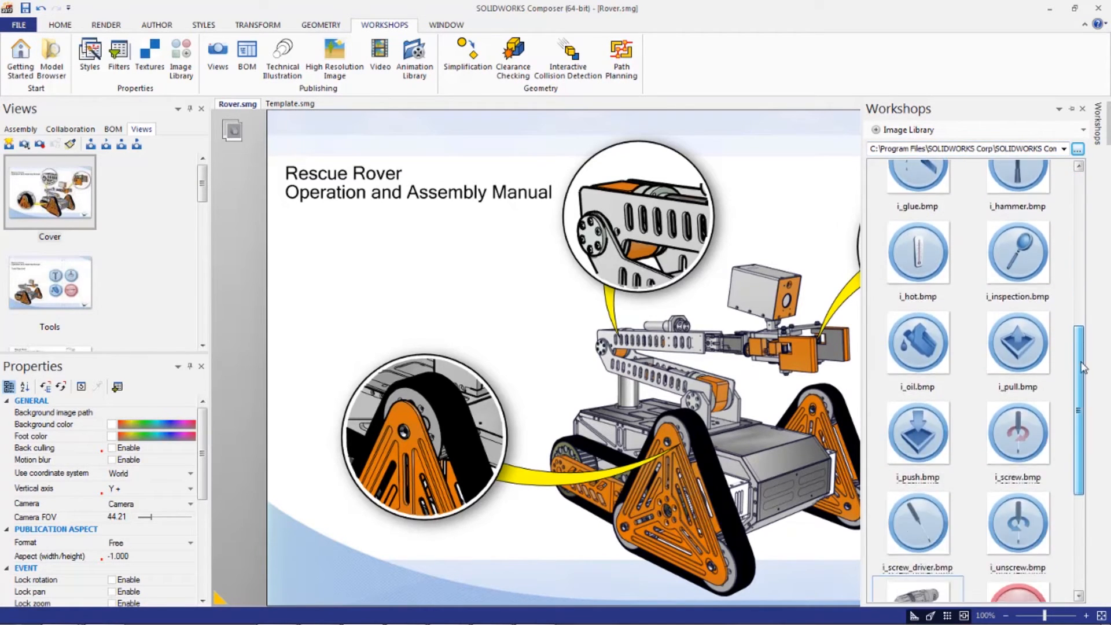
scroll(down, 3)
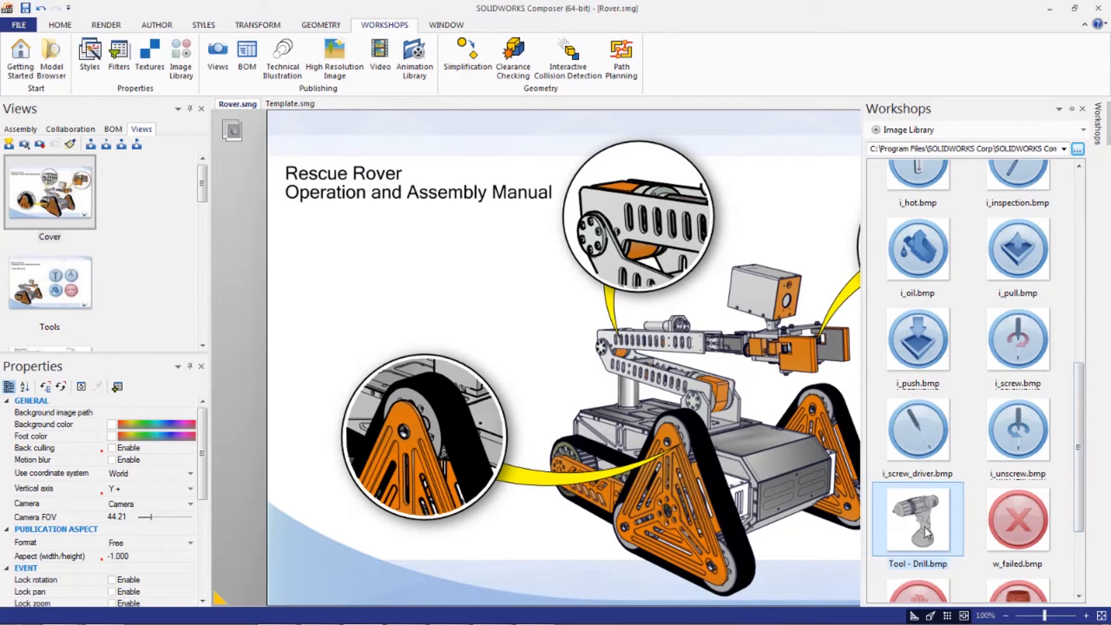
- Place Tool - Drill.bmp near the top of the Rover cover page and select it
drag(917, 519, 779, 205)
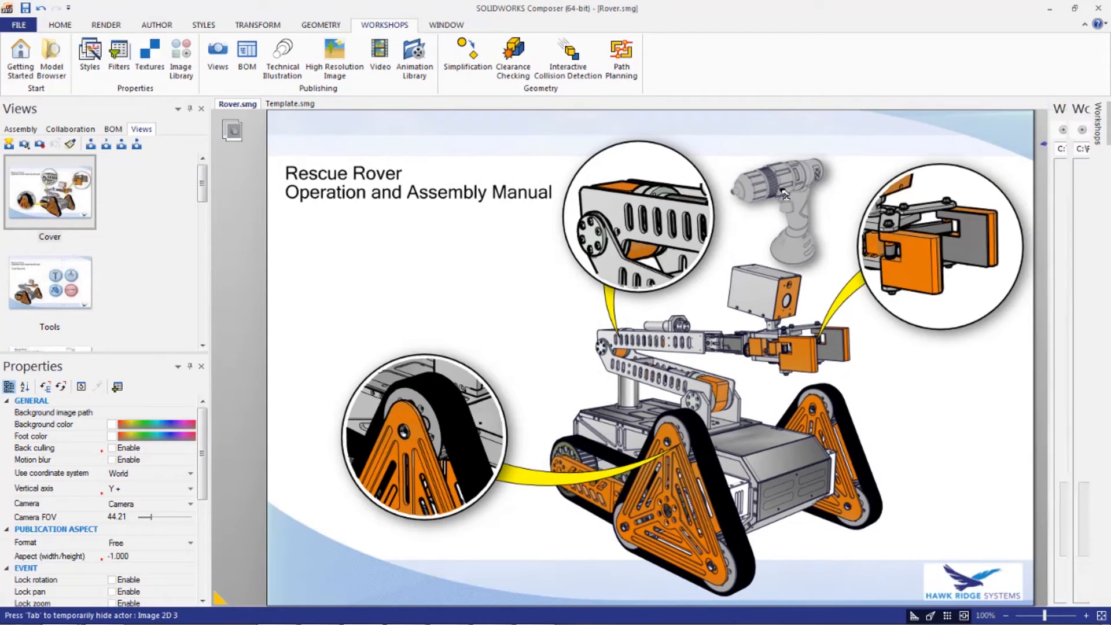
click(779, 177)
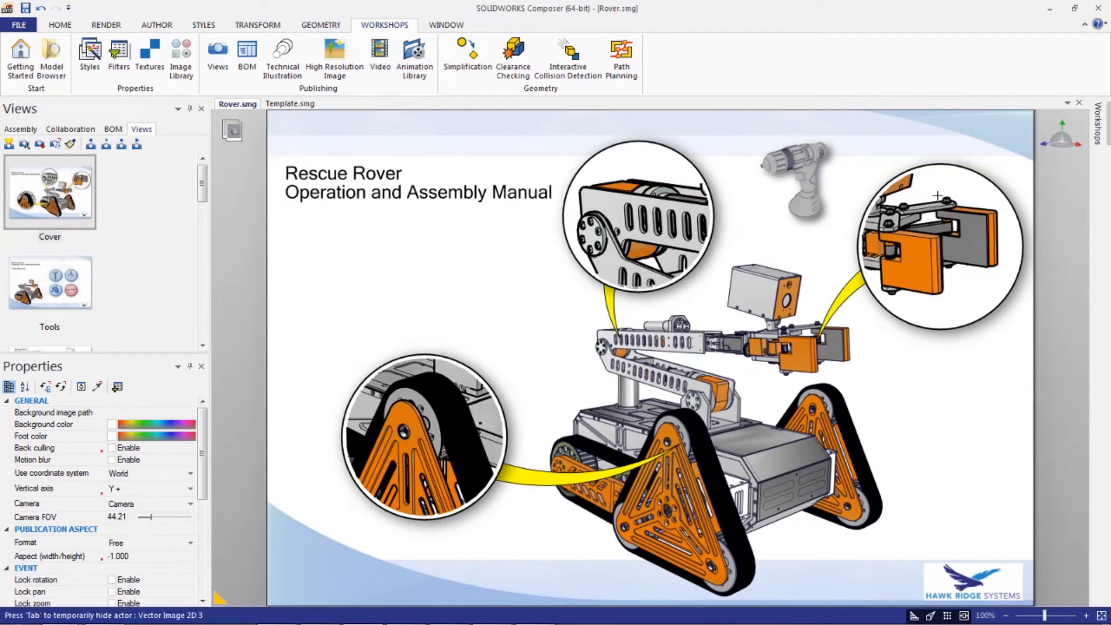
click(797, 177)
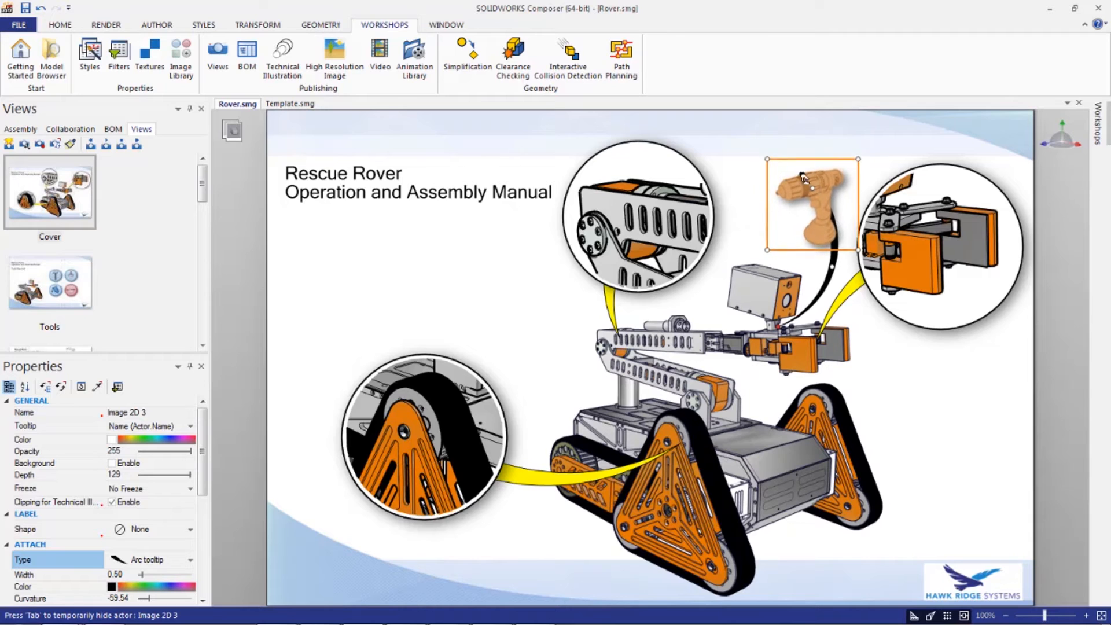
drag(814, 205, 799, 194)
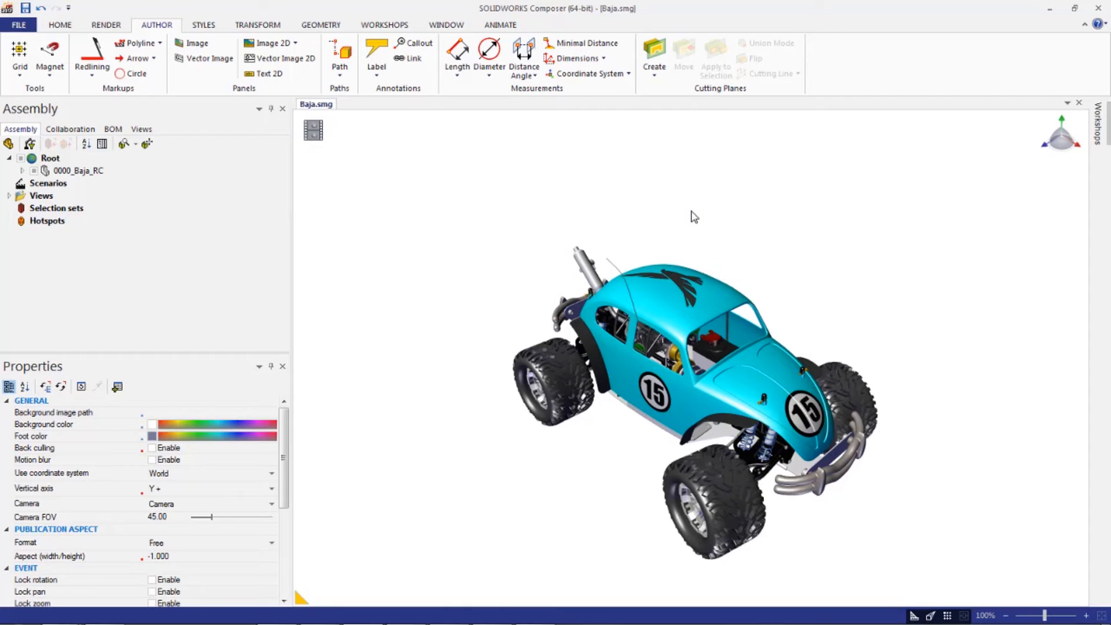
- Select the buggy's Root node, then move to the saved views list
click(50, 158)
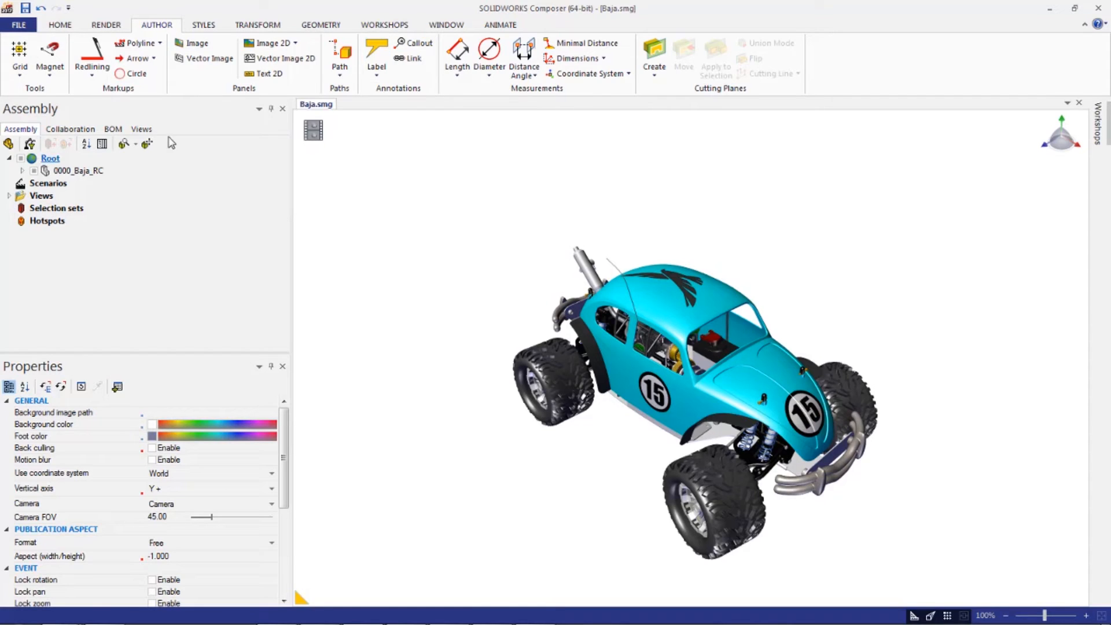
click(142, 129)
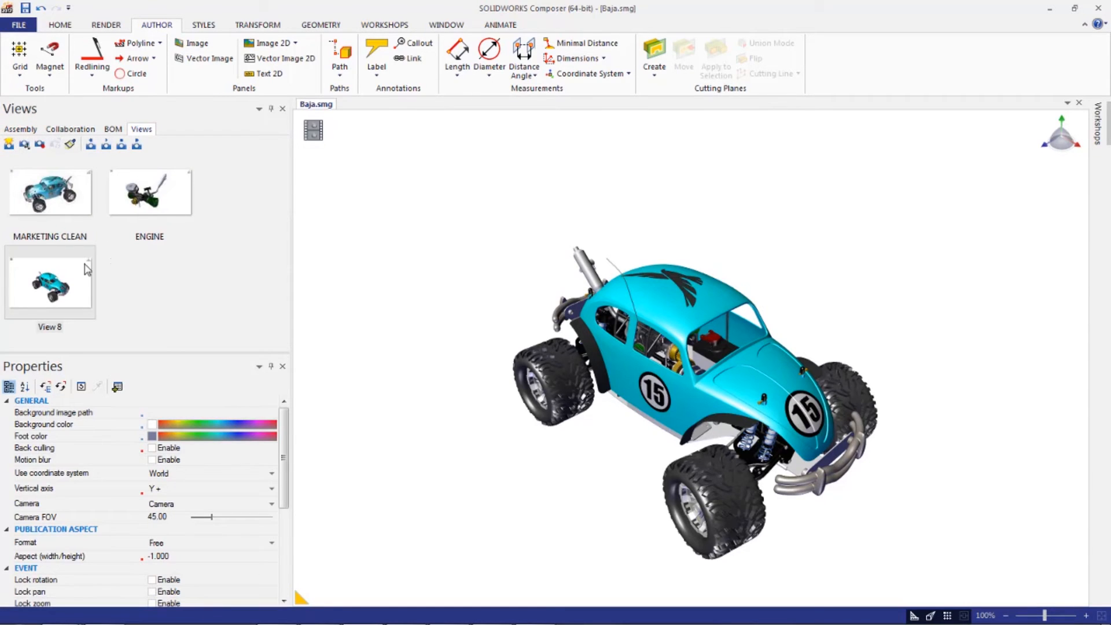
click(20, 129)
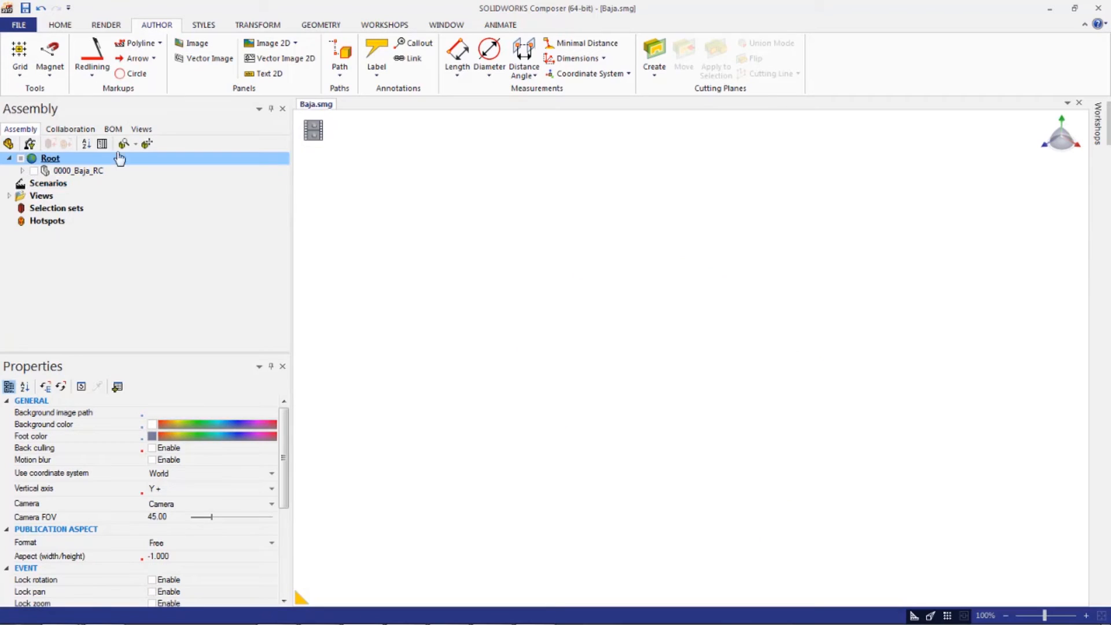
click(141, 129)
text(DRAWING TITLEBLO)
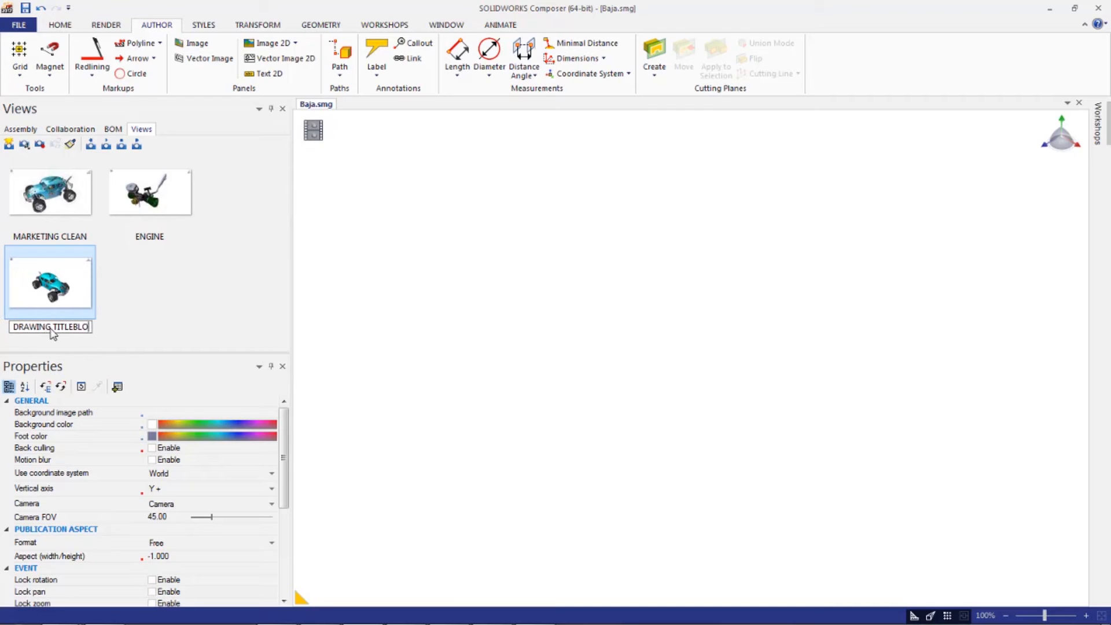
- Give the DRAWING TITLEBLOCK view a 16:9 publication format and begin editing its aspect ratio
right_click(50, 280)
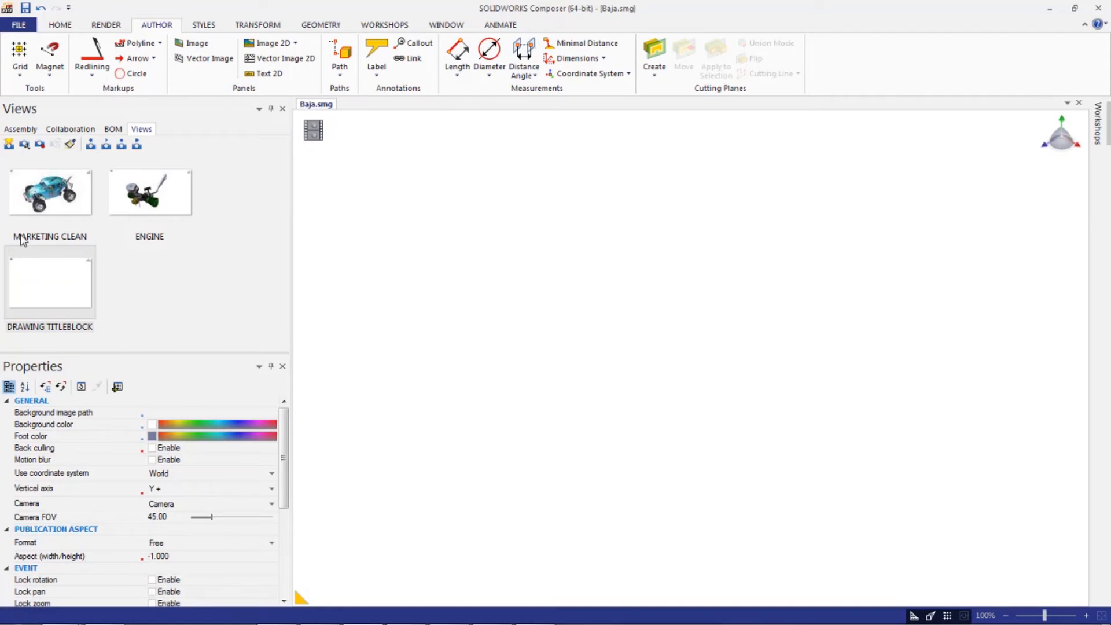
click(49, 281)
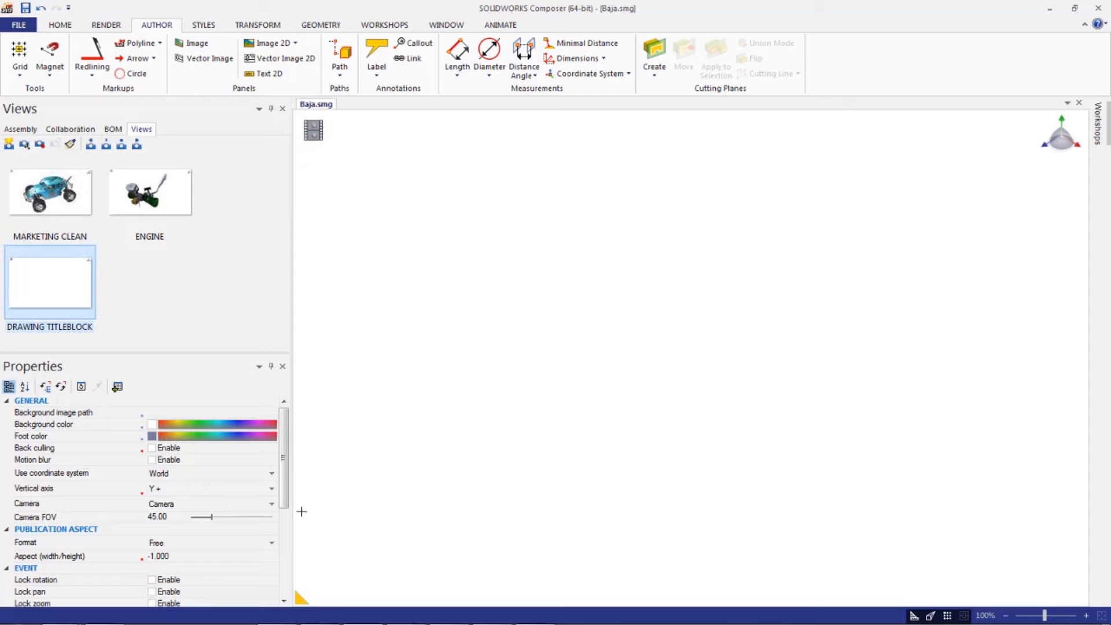
scroll(down, 3)
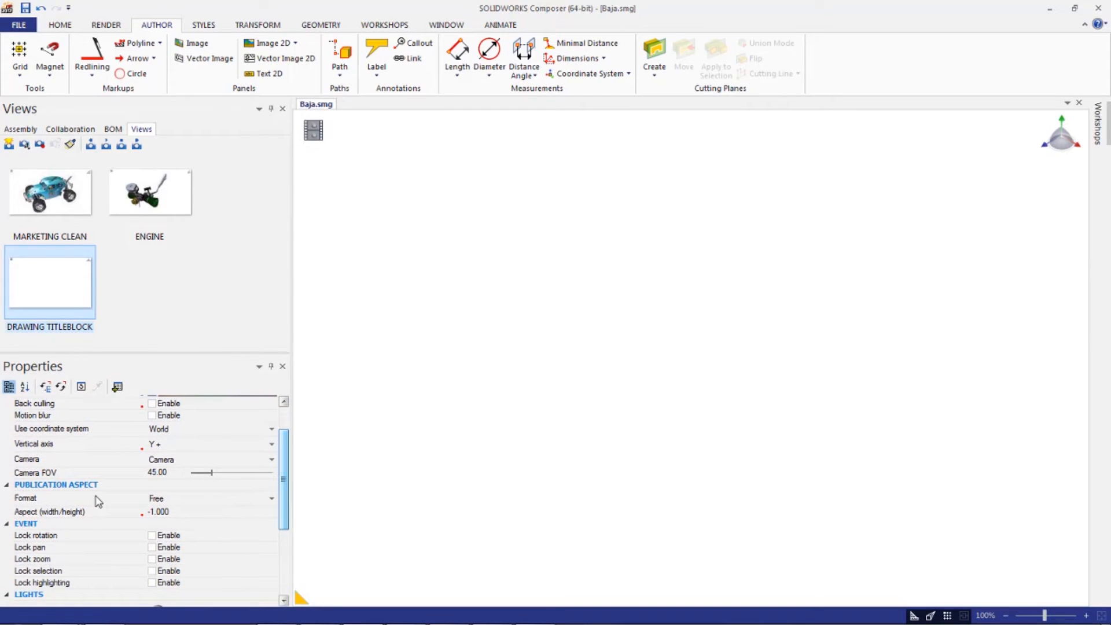
click(271, 498)
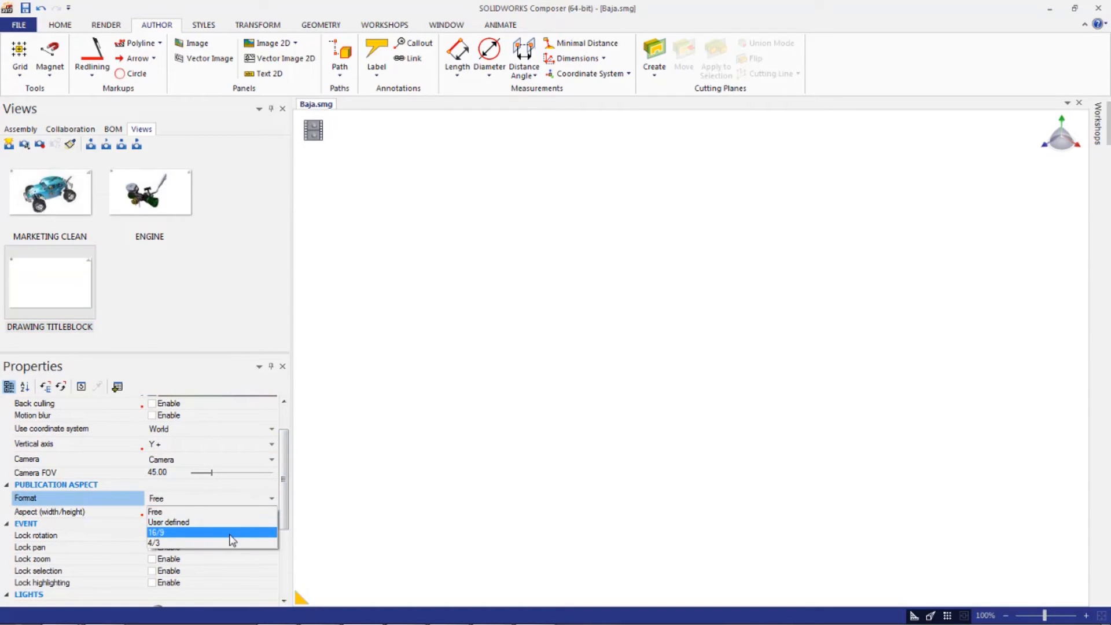
click(156, 532)
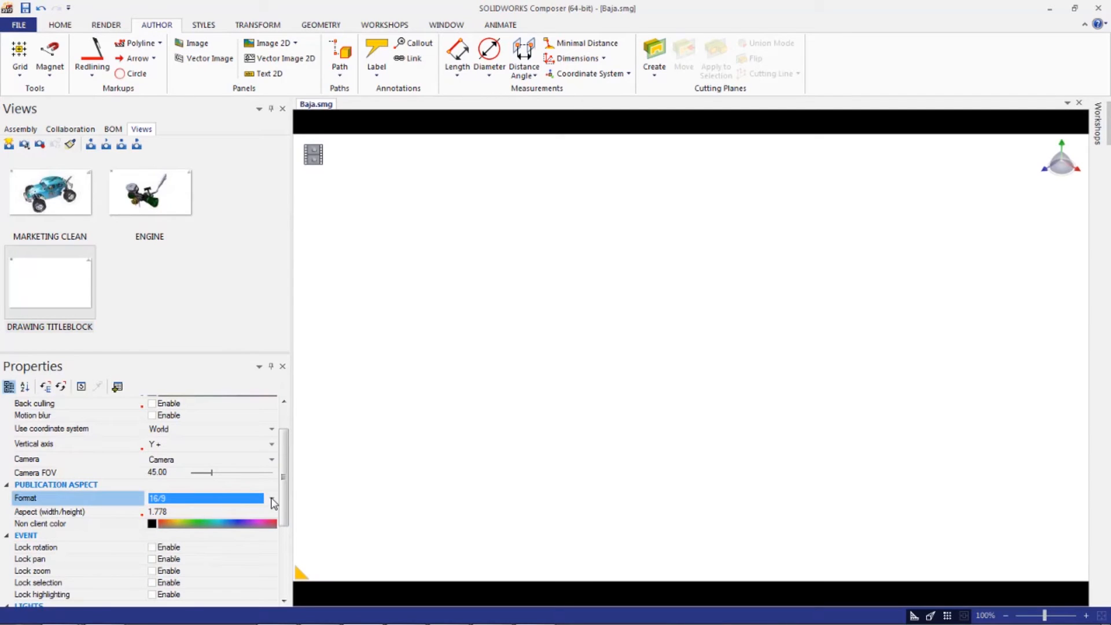
click(49, 511)
text(1.400)
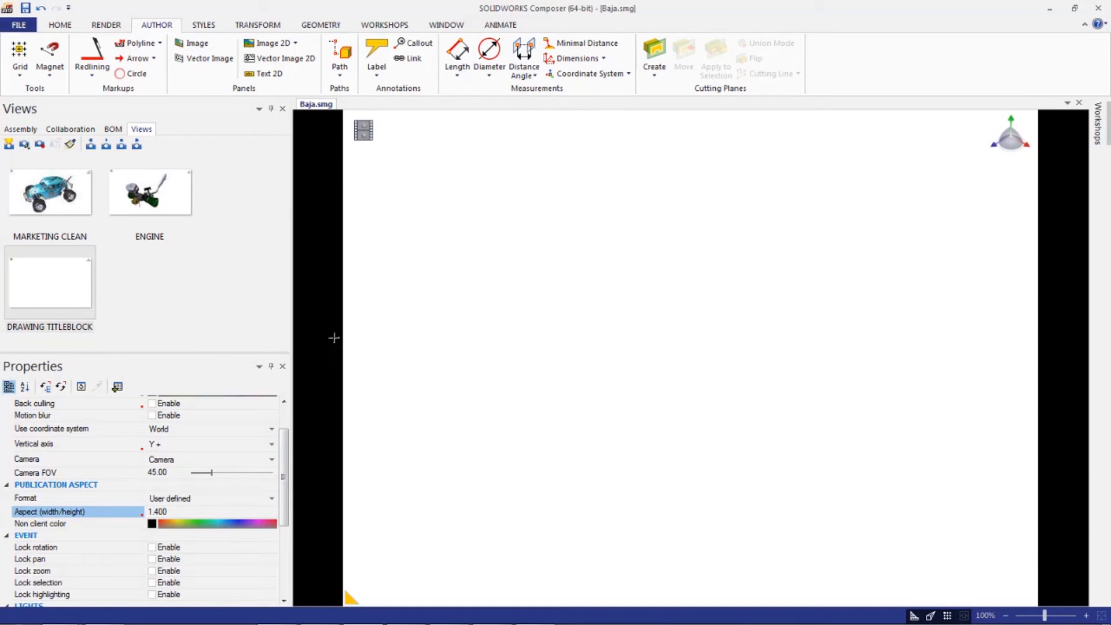
mouse_move(320, 347)
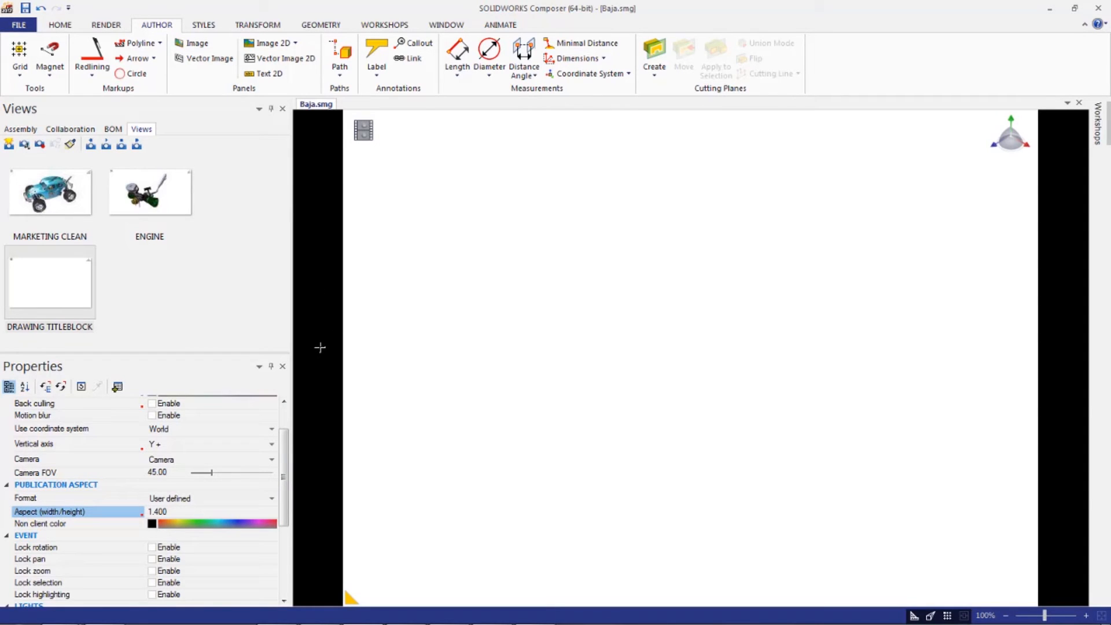
mouse_move(322, 338)
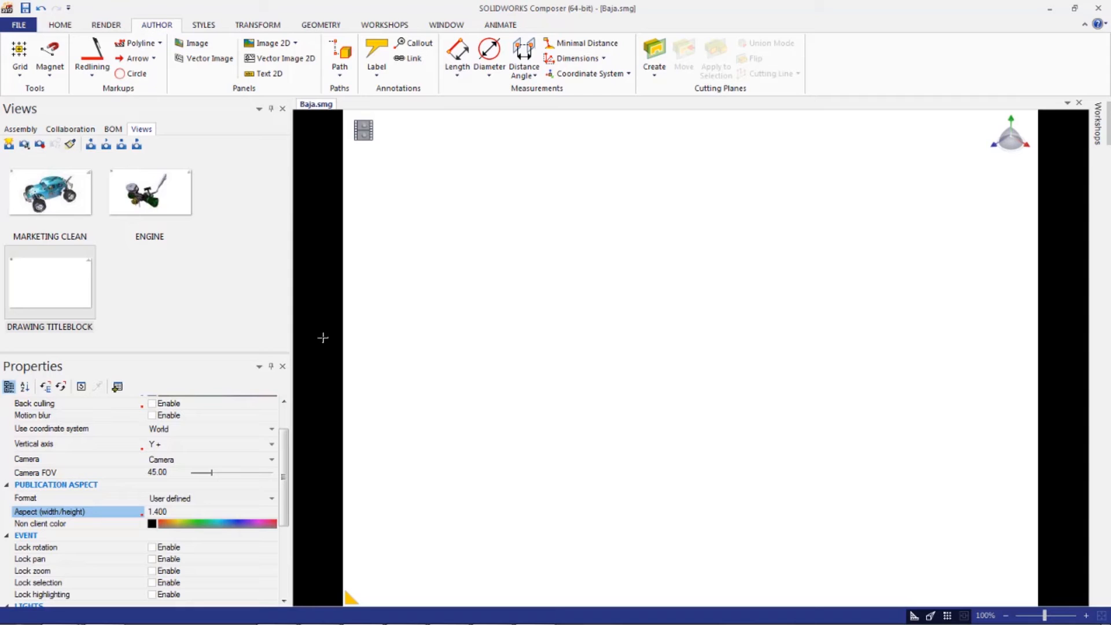
- Place a placeholder 2D image in the viewport and scroll to its properties
click(272, 43)
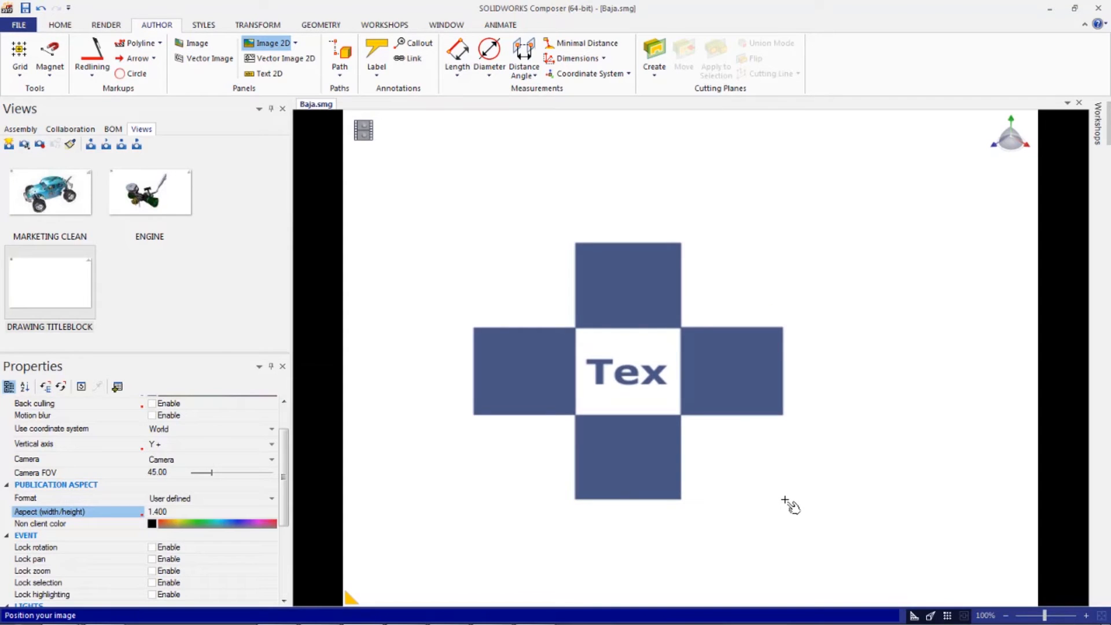
click(626, 372)
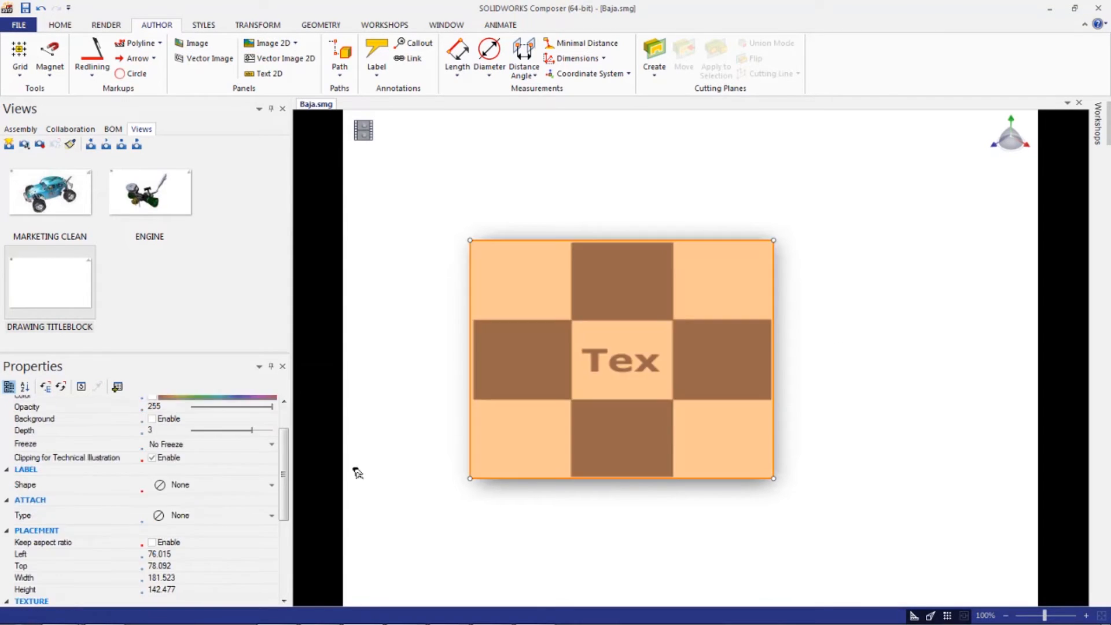
scroll(down, 3)
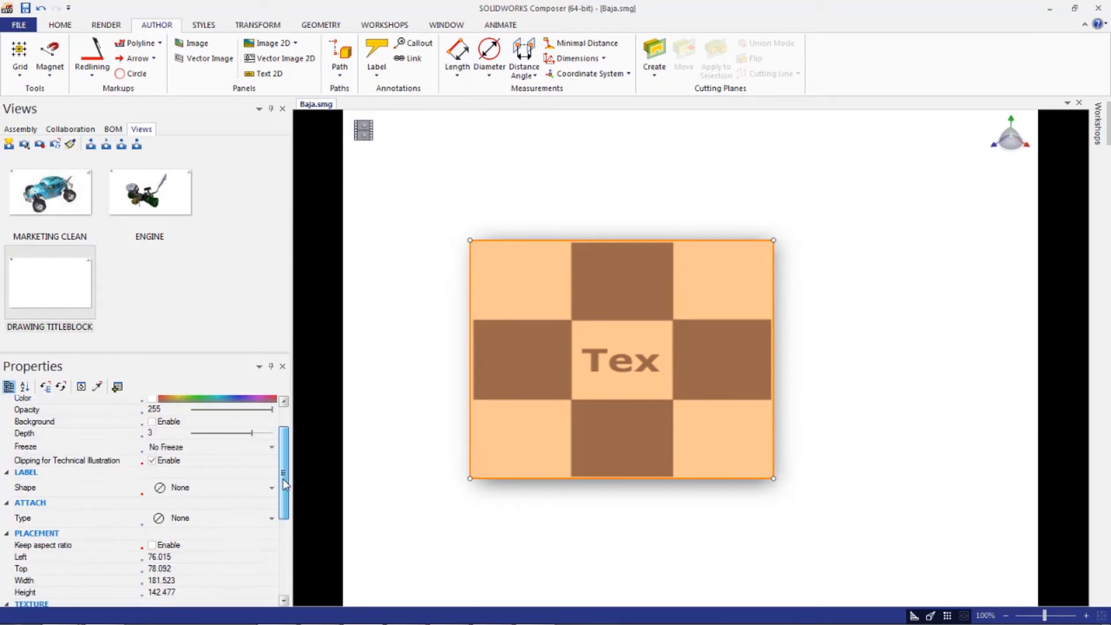
scroll(down, 3)
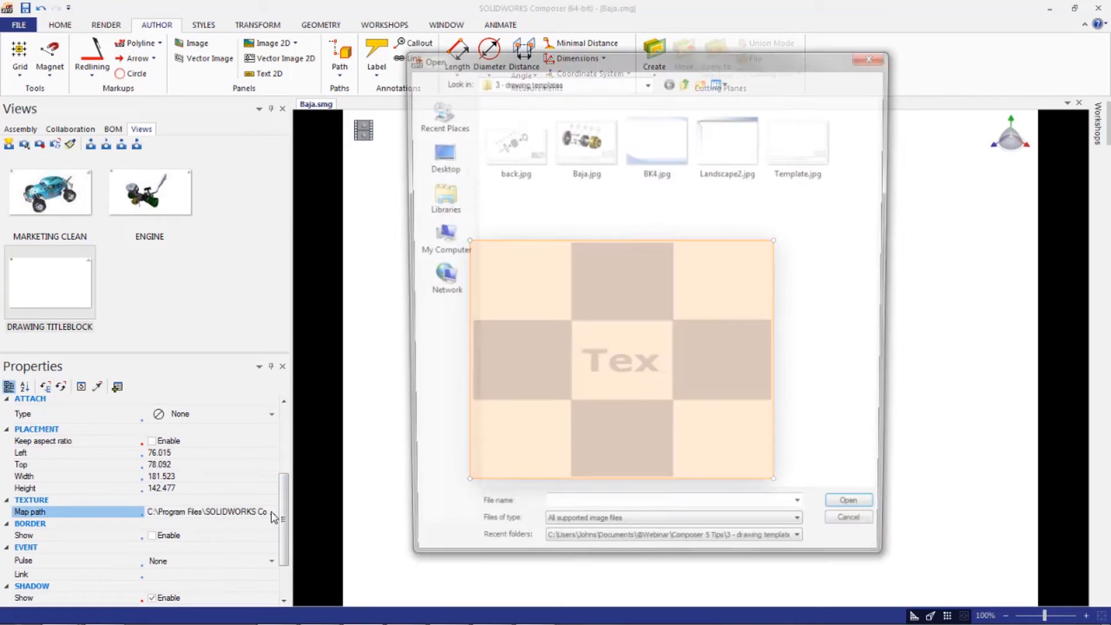
- Load Template.jpg as a background image filling the DRAWING TITLEBLOCK viewport
click(802, 138)
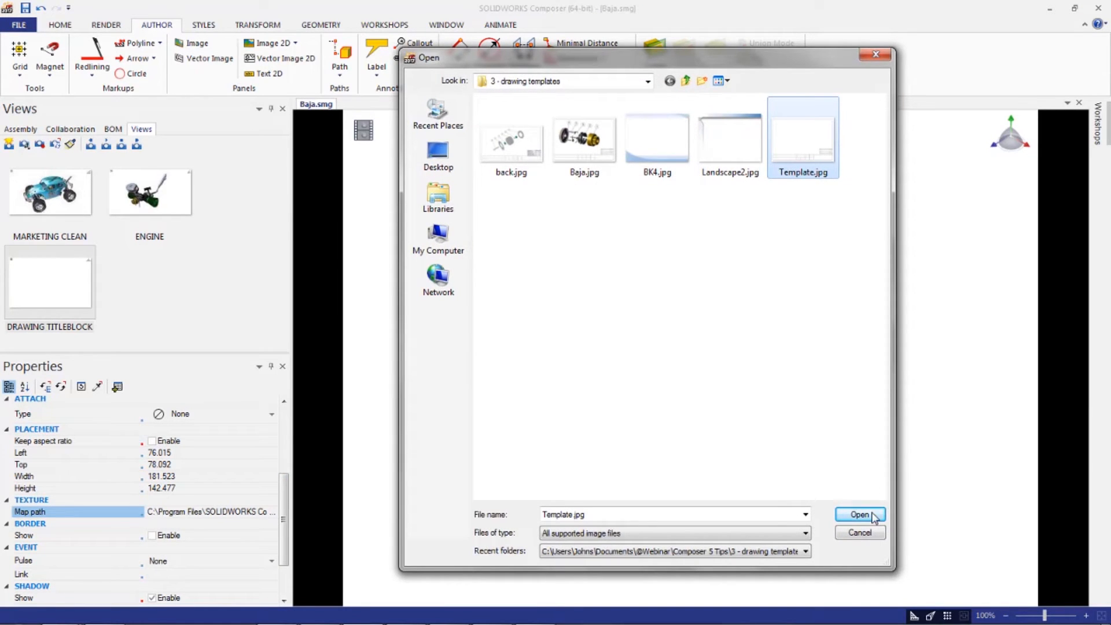
click(859, 515)
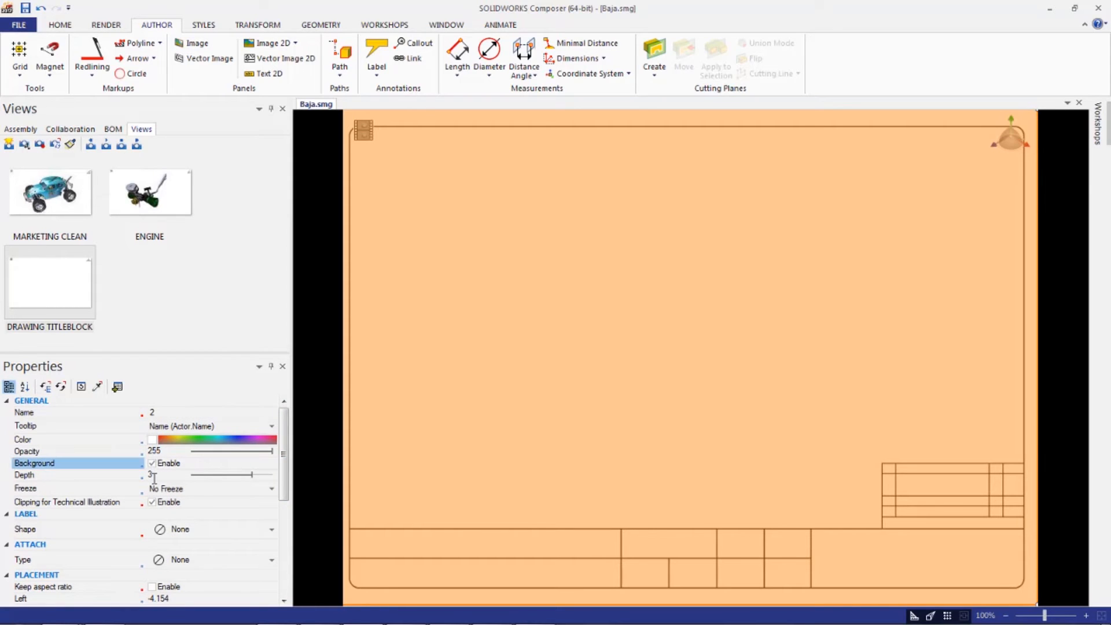
- Set the title block image's Freeze property to Freeze
click(271, 488)
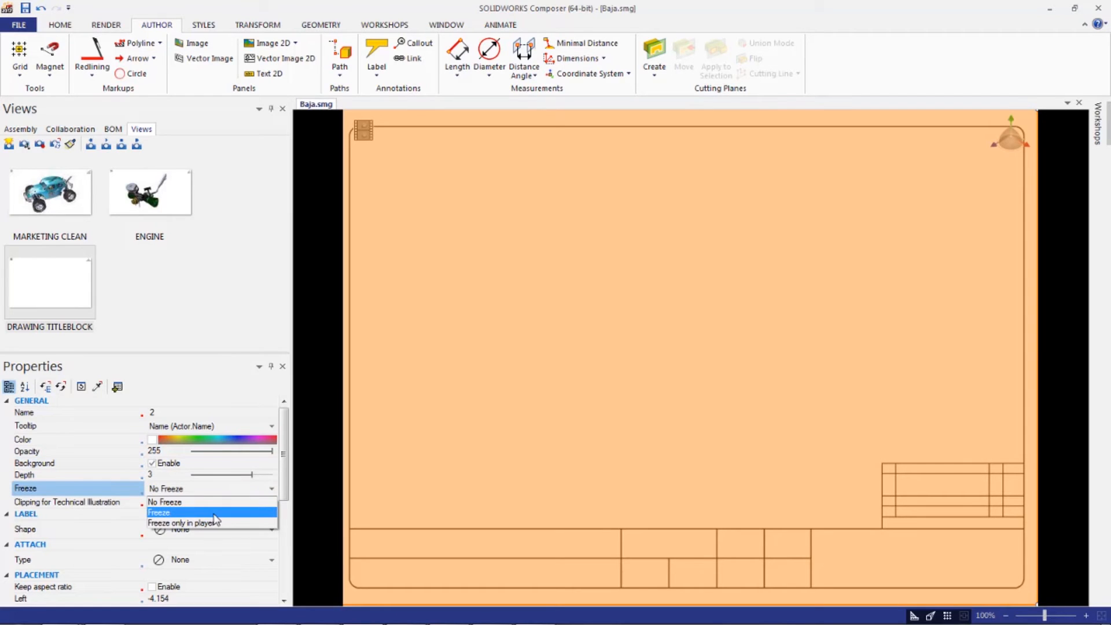
right_click(50, 280)
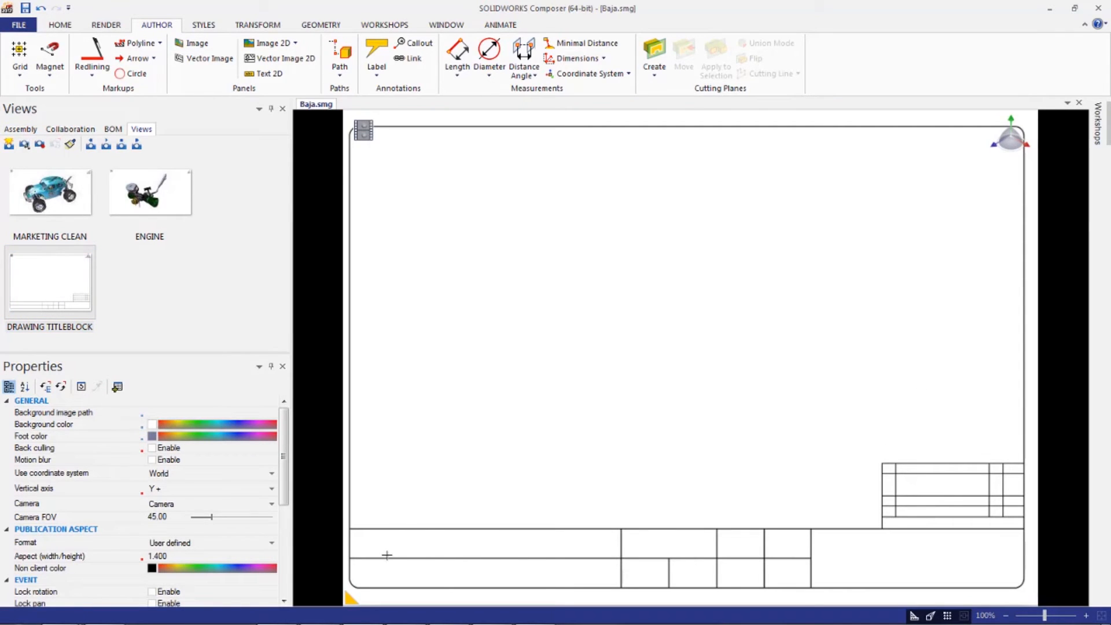
mouse_move(426, 538)
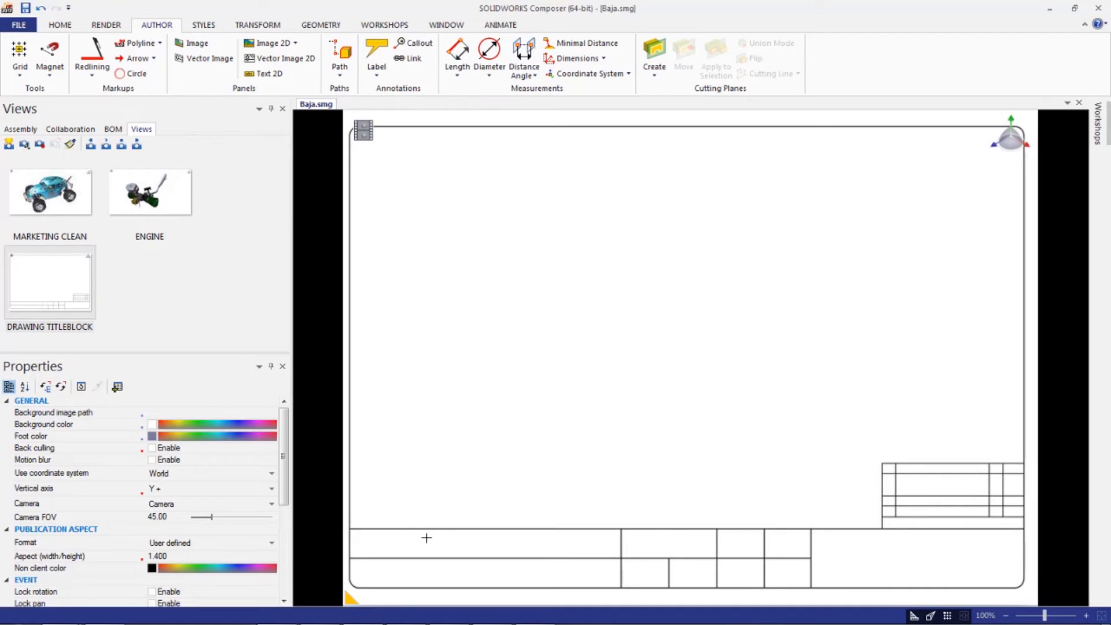
mouse_move(846, 266)
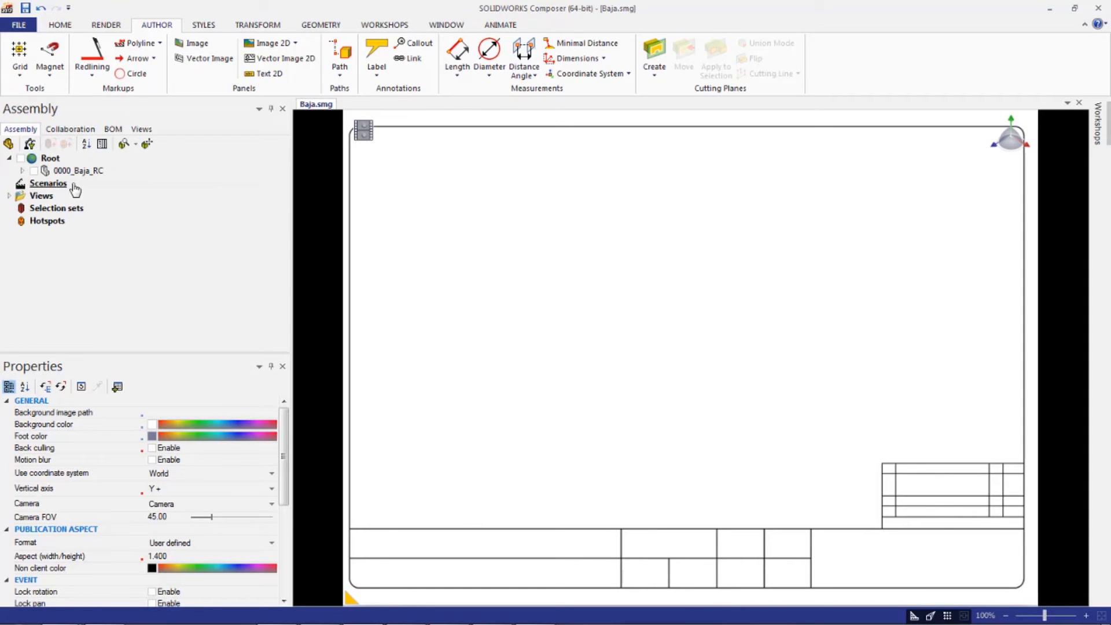
- Show the Root car model and switch to the close-up ENGINE view
click(48, 182)
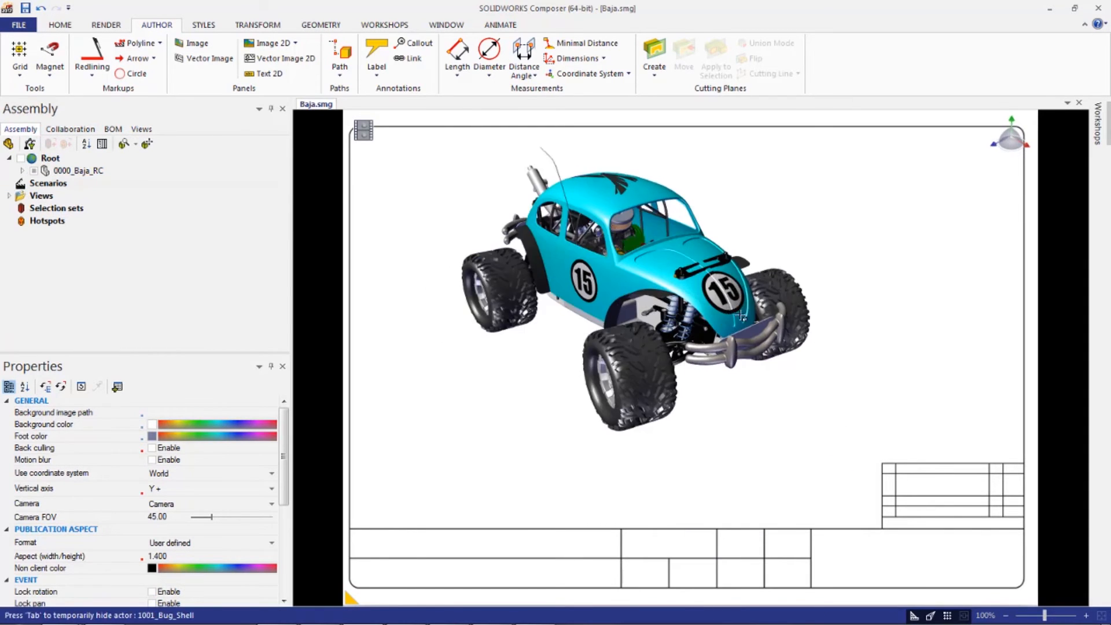
drag(741, 315, 762, 353)
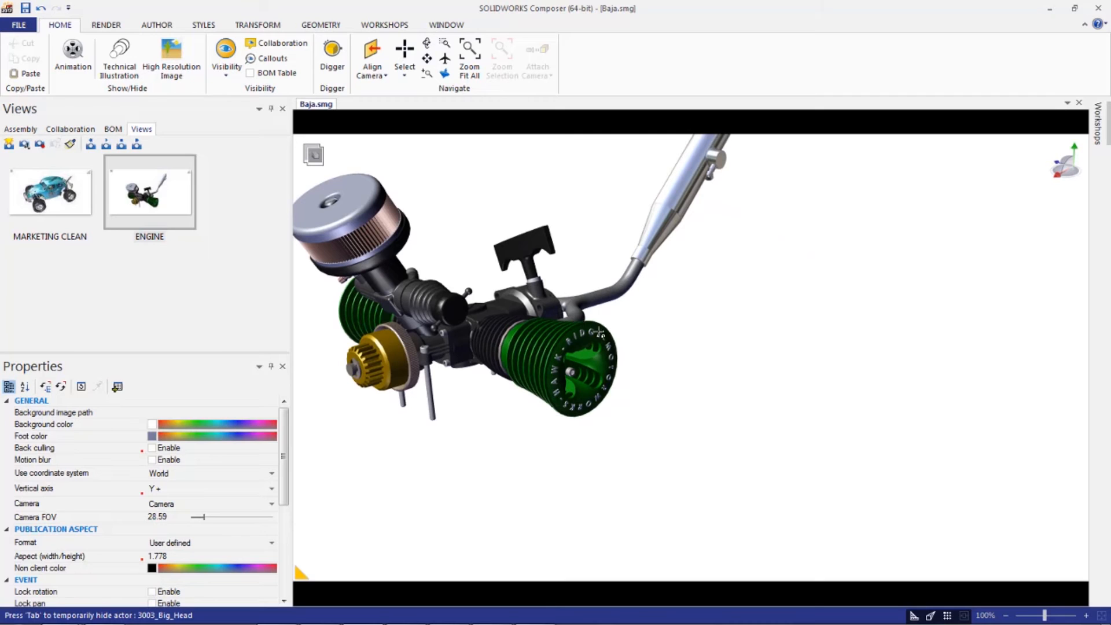
- Translate the green cylinder head out from the engine along its axis
click(257, 25)
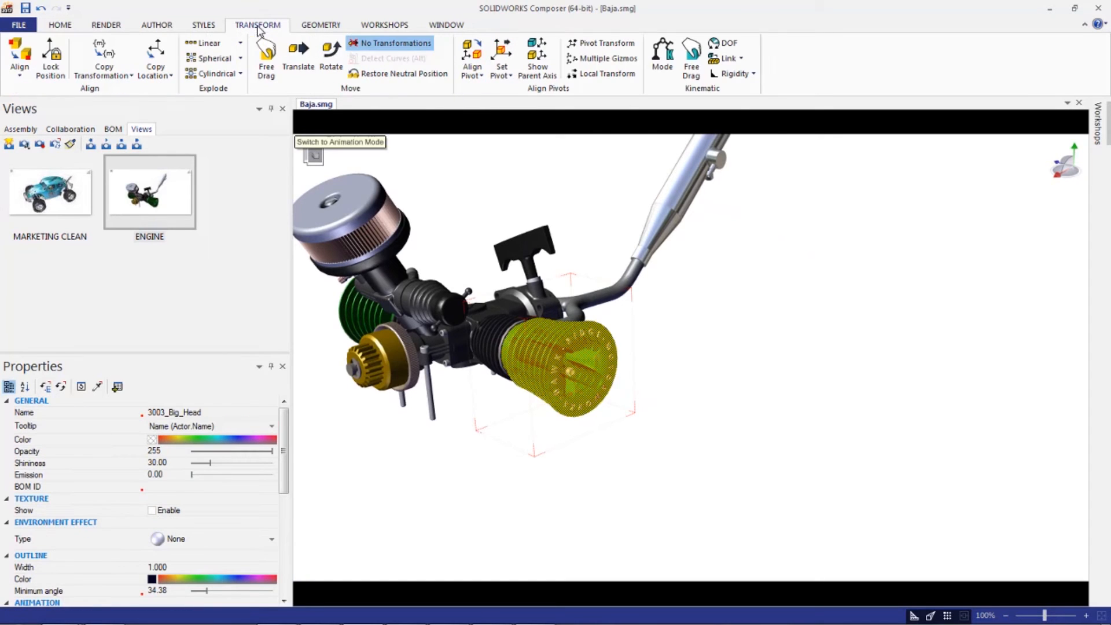
click(299, 53)
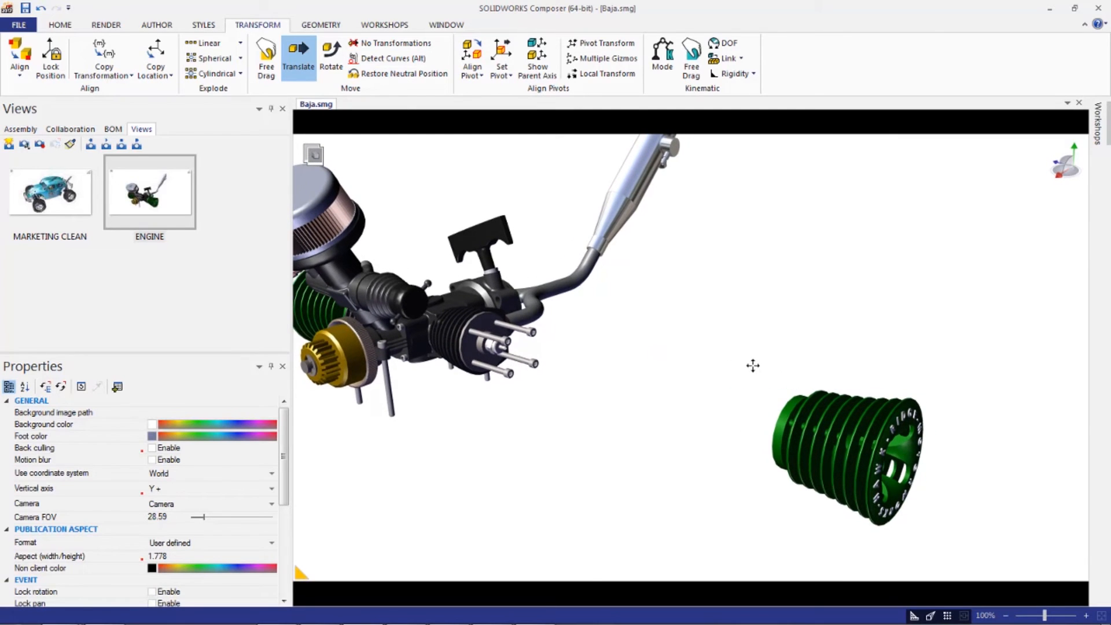
mouse_move(719, 408)
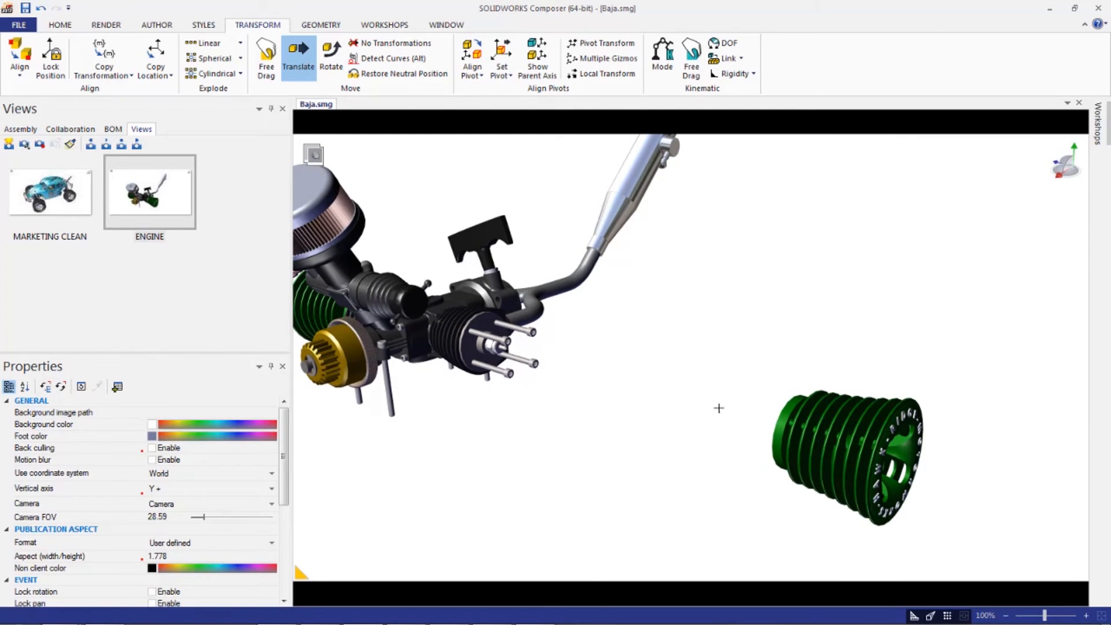
click(843, 453)
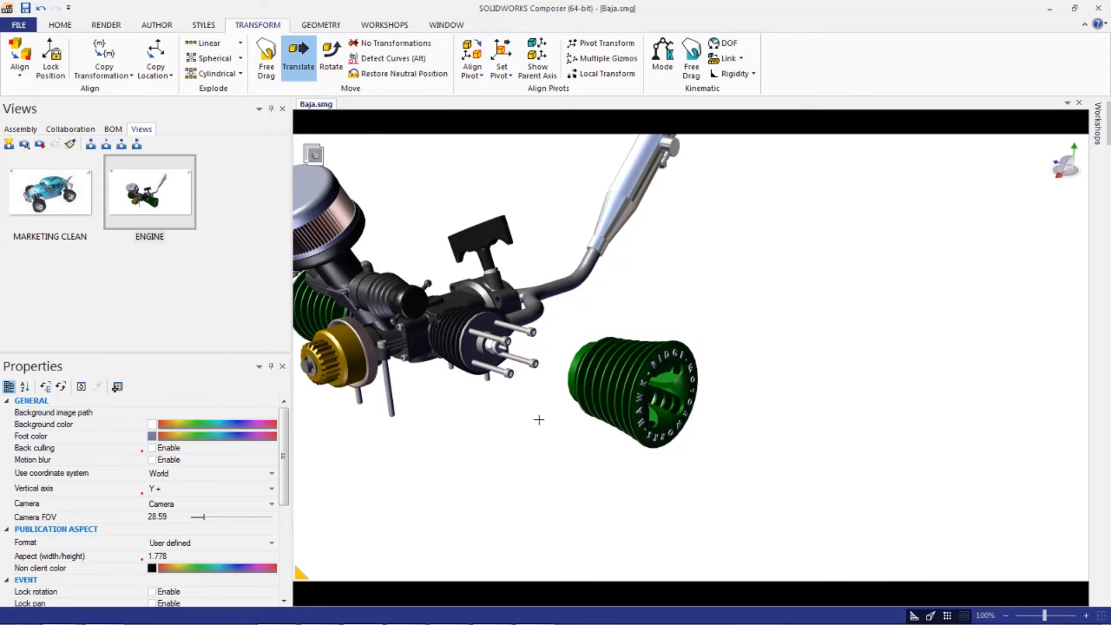
mouse_move(482, 346)
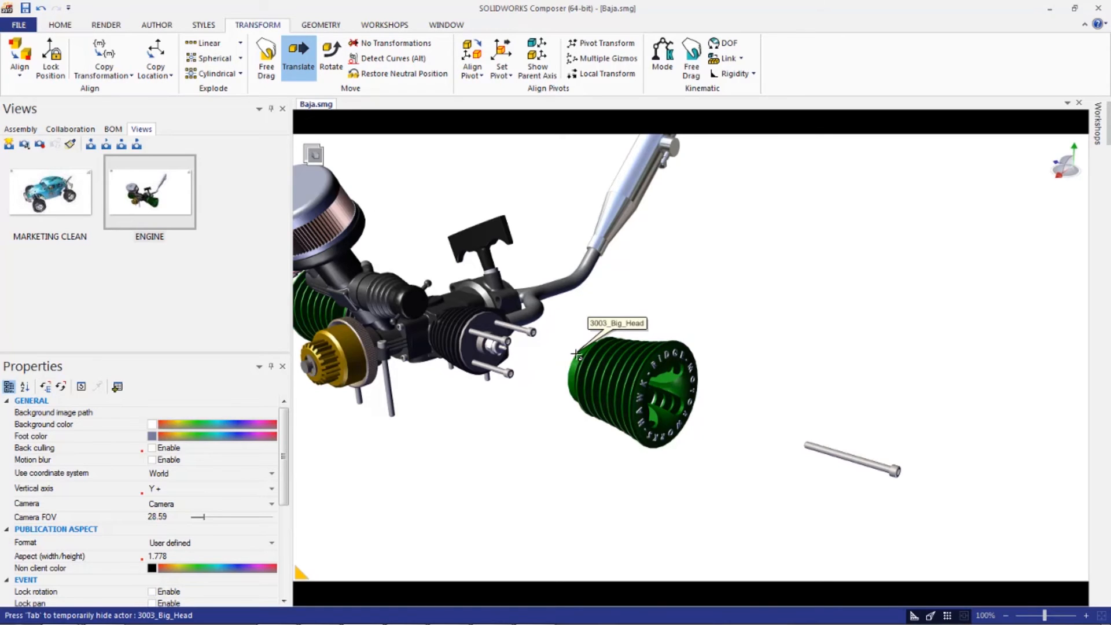
mouse_move(767, 464)
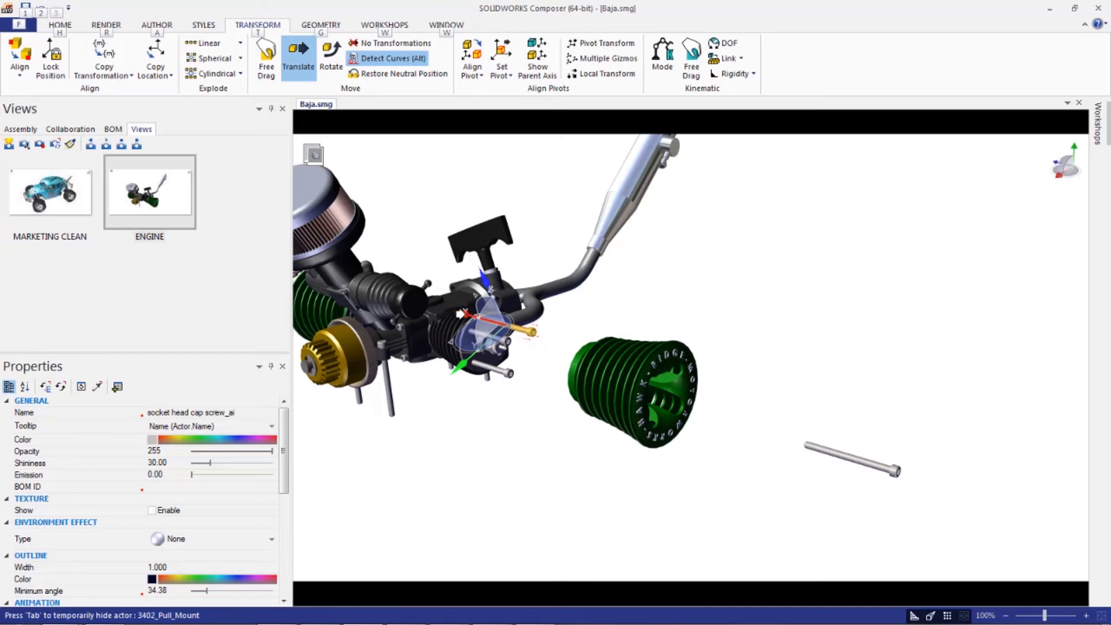
mouse_move(459, 313)
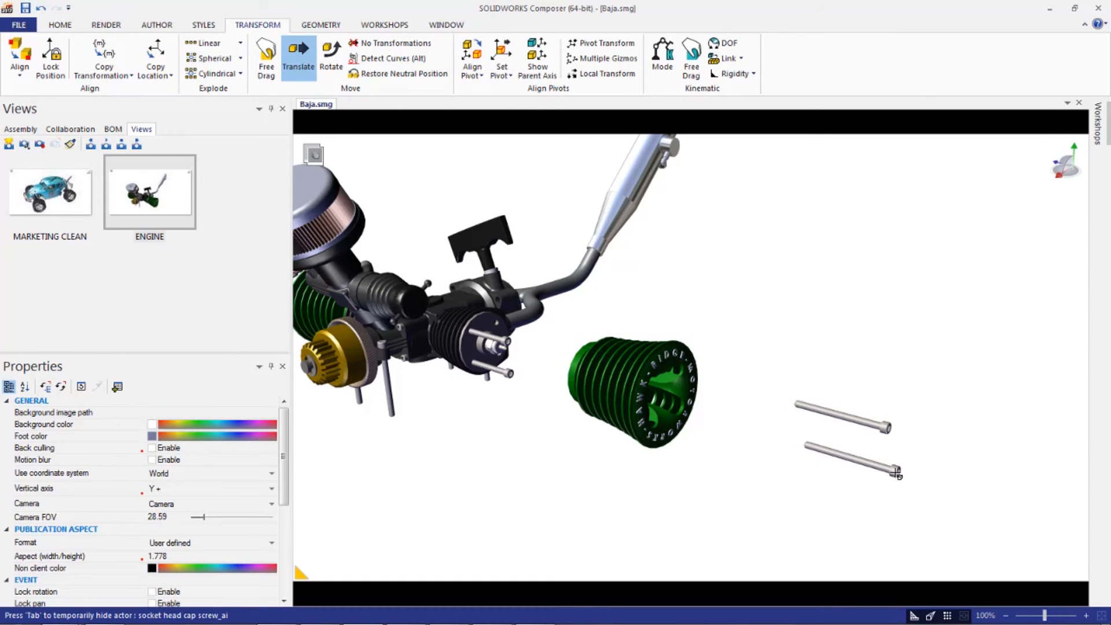
mouse_move(864, 449)
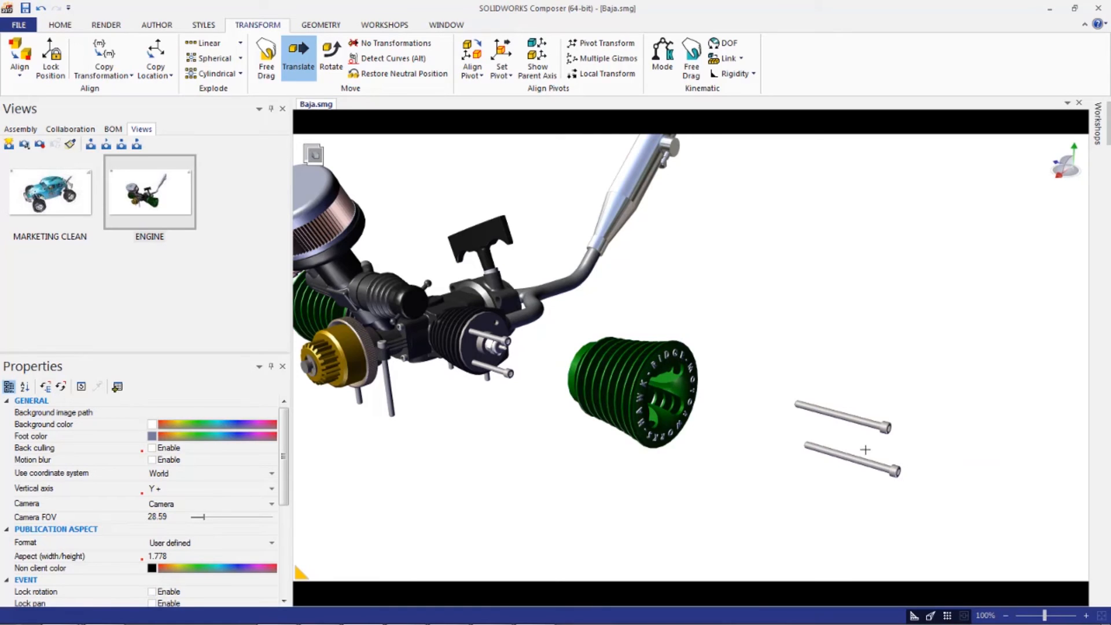
mouse_move(809, 406)
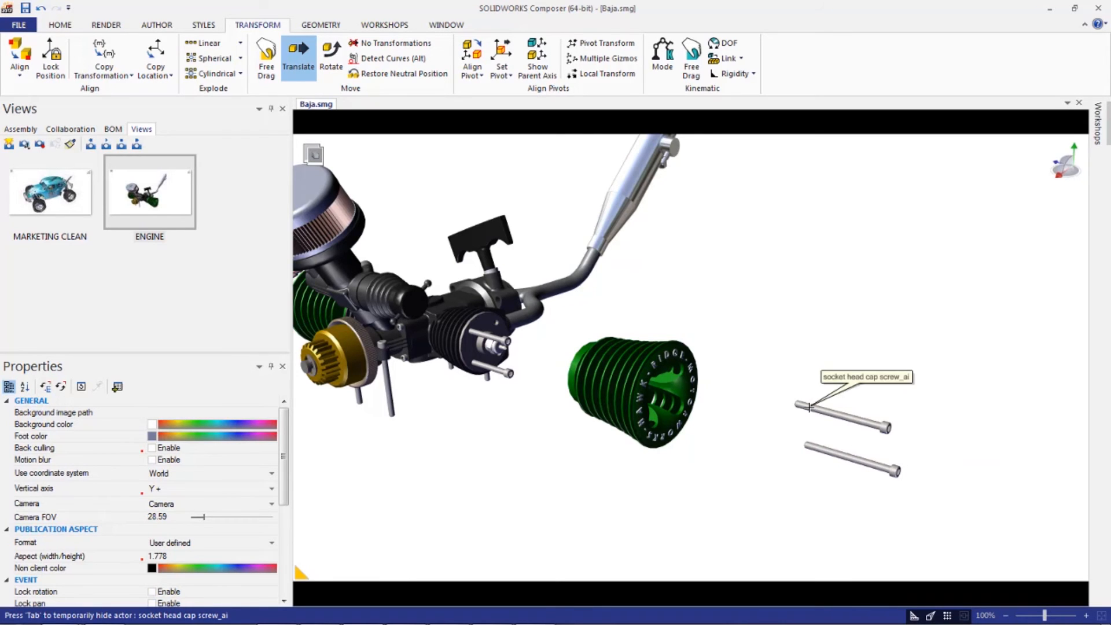
mouse_move(868, 461)
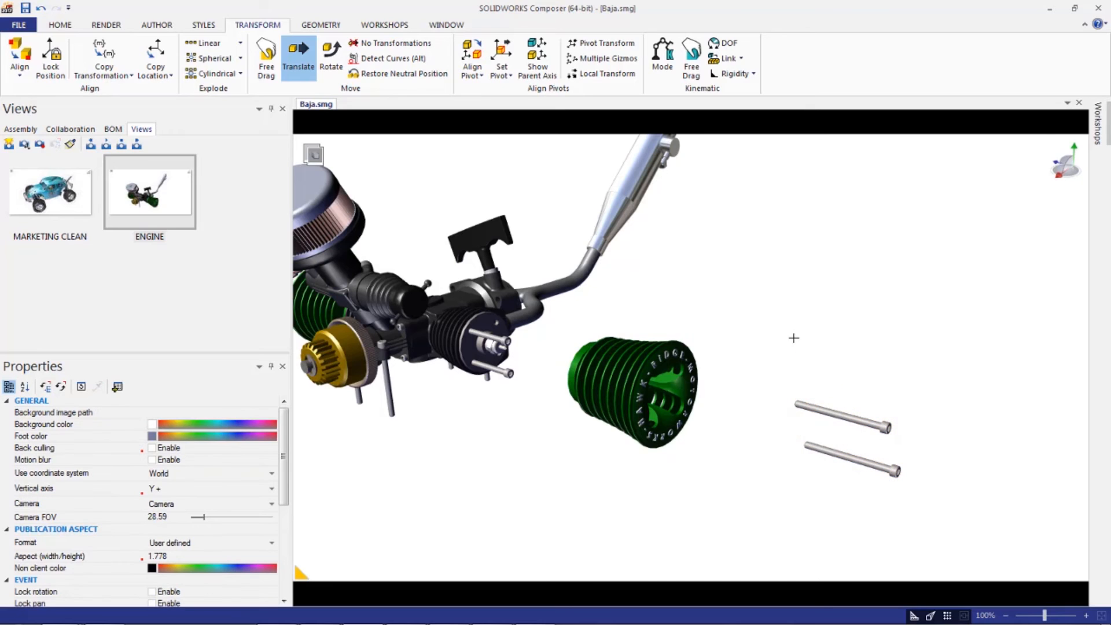
mouse_move(932, 500)
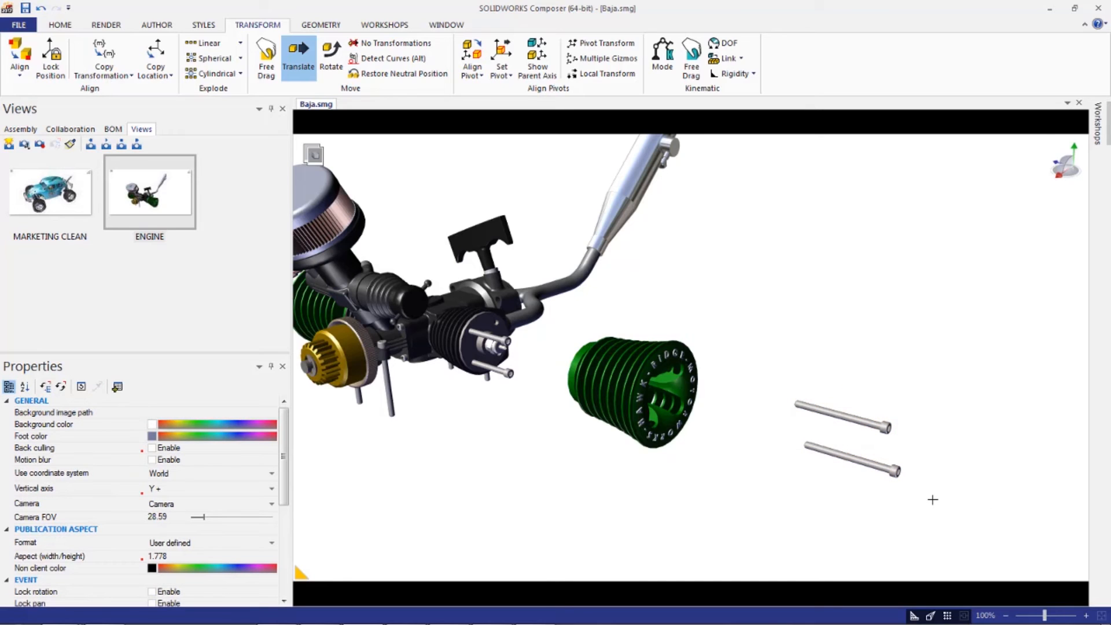
mouse_move(922, 512)
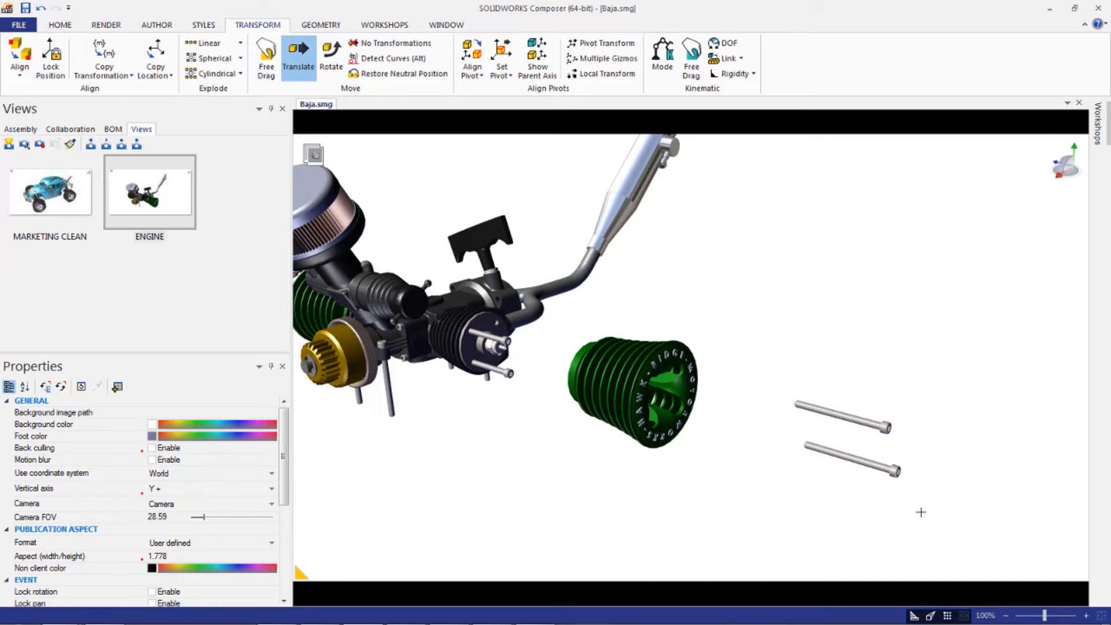
- Restore the pulled-out screw to its neutral position and clear the selection
click(850, 439)
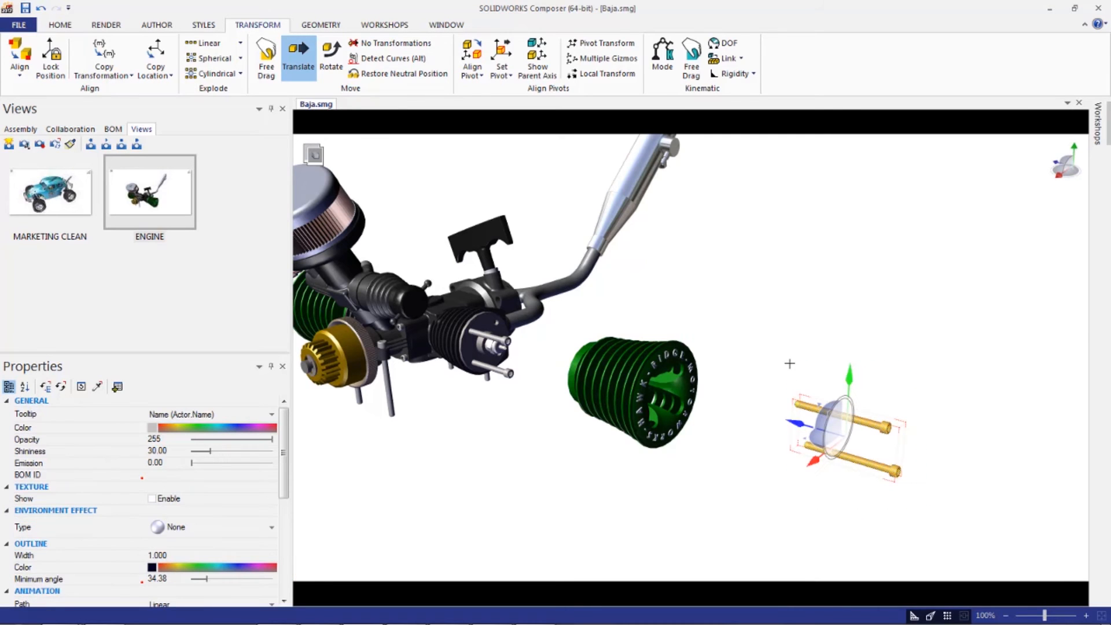
mouse_move(404, 73)
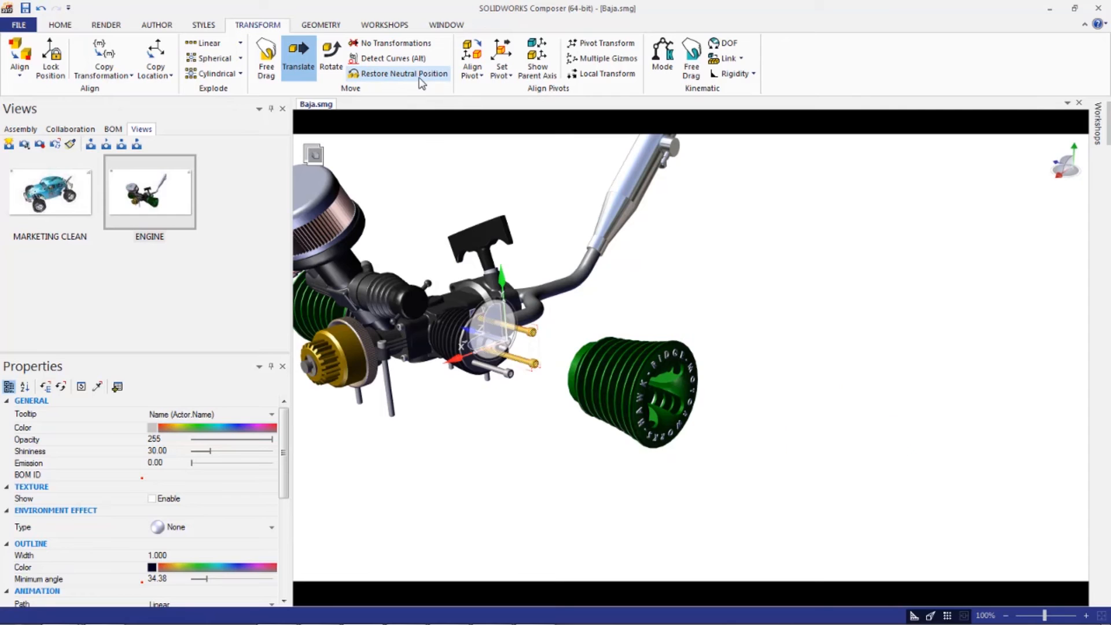
click(405, 73)
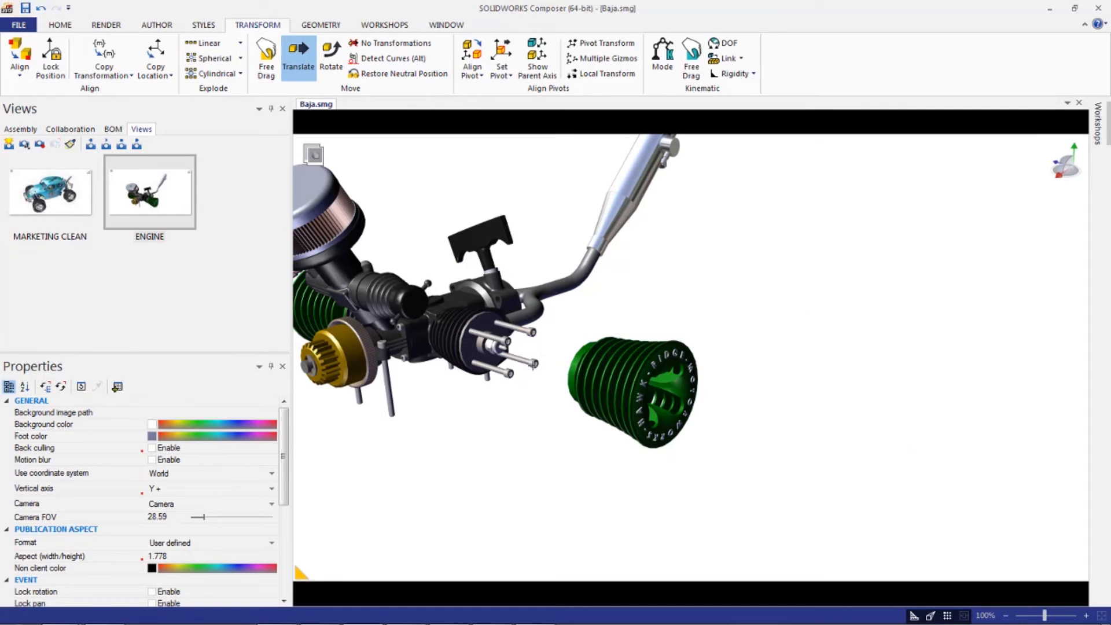
click(496, 354)
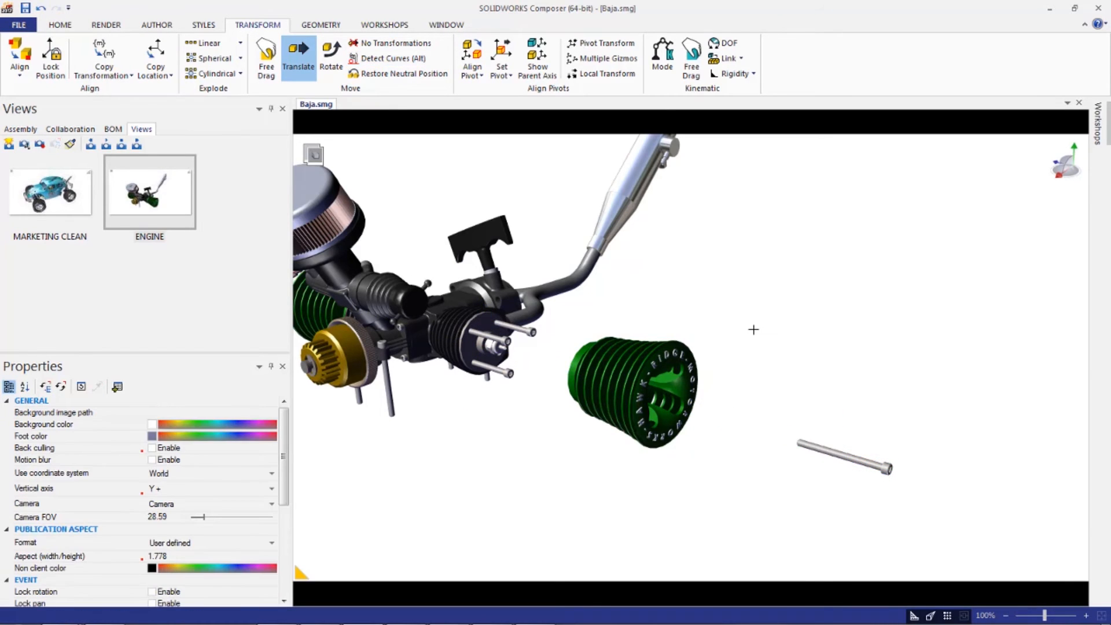
mouse_move(890, 472)
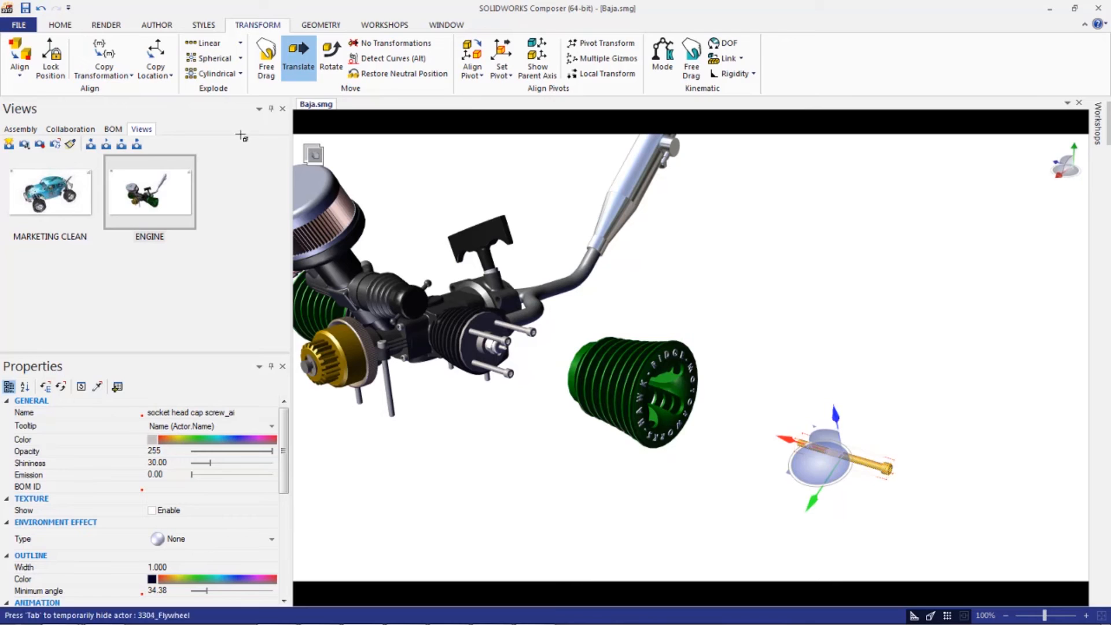
mouse_move(104, 53)
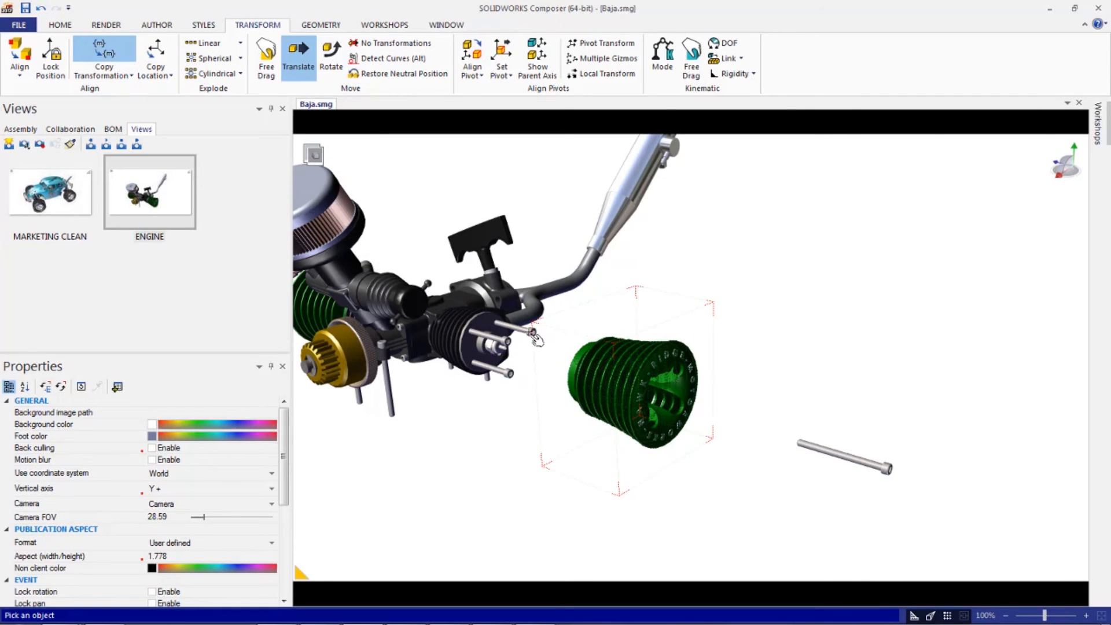
- Copy the screw's translation onto the other three long screws
click(507, 330)
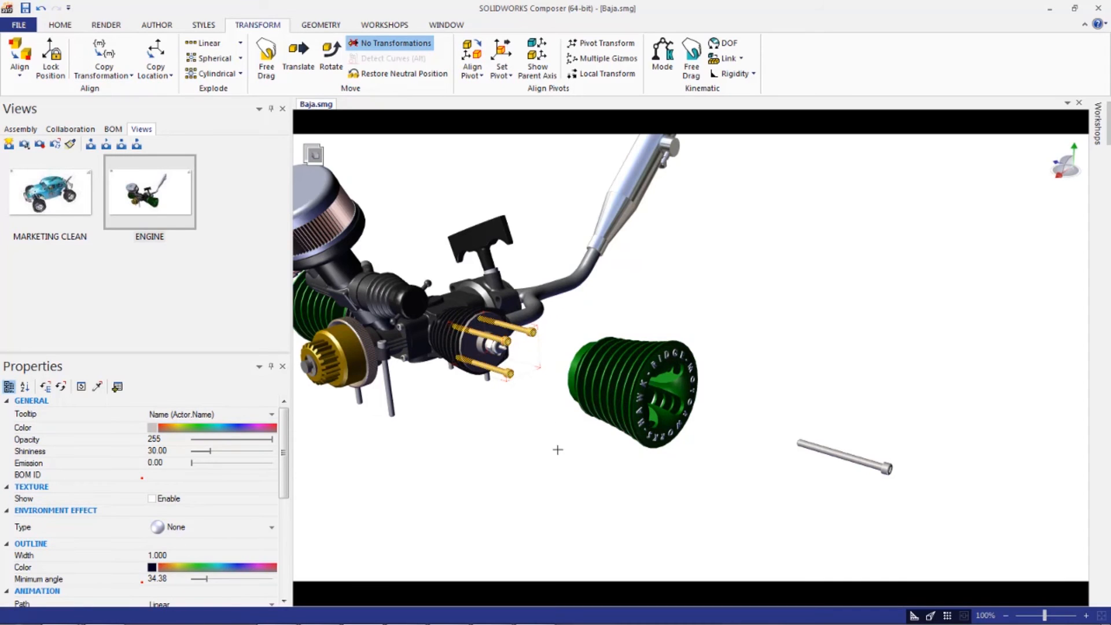
click(103, 53)
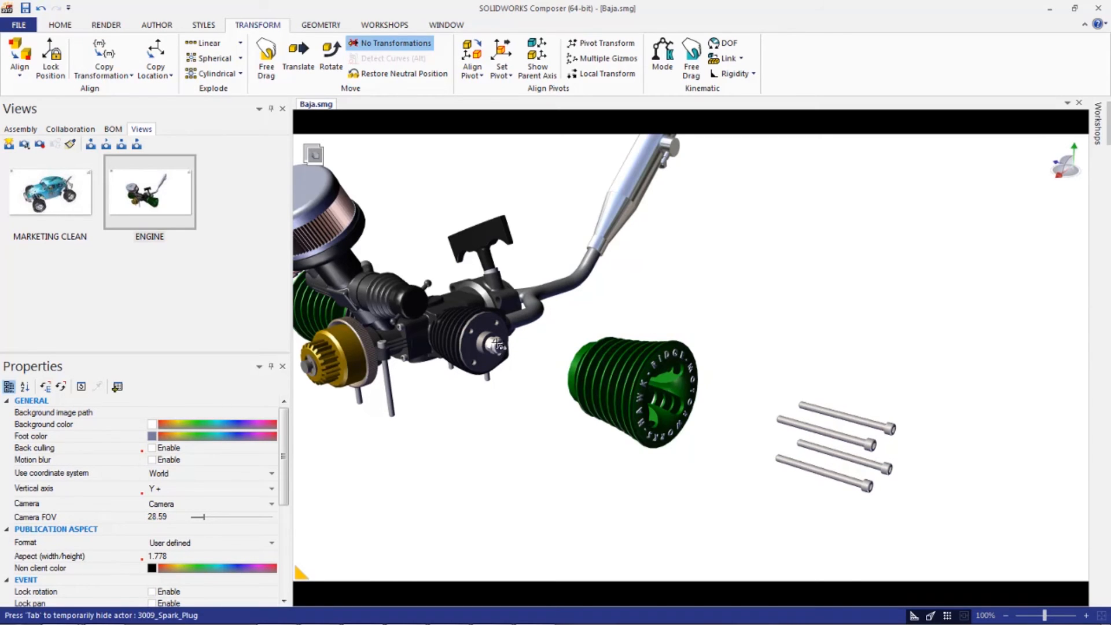
click(493, 346)
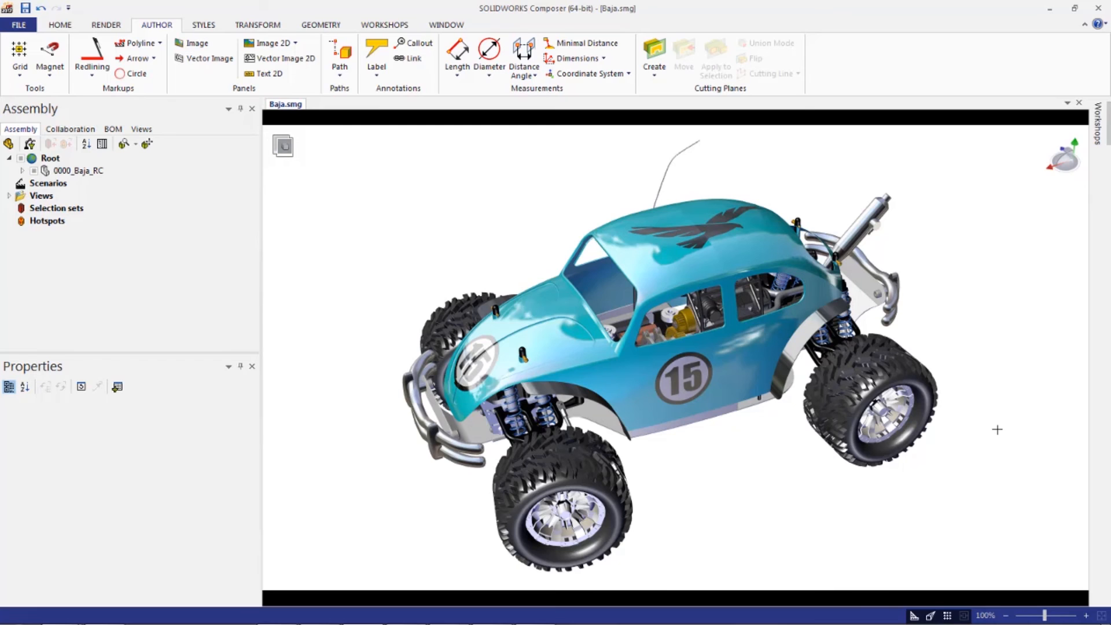
mouse_move(516, 272)
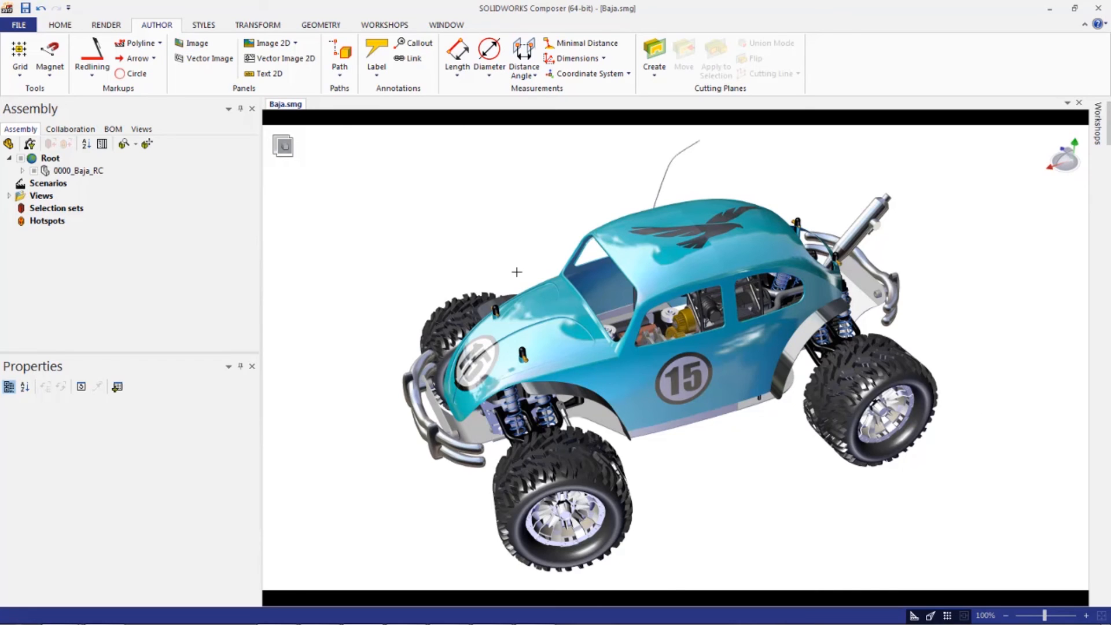
mouse_move(465, 262)
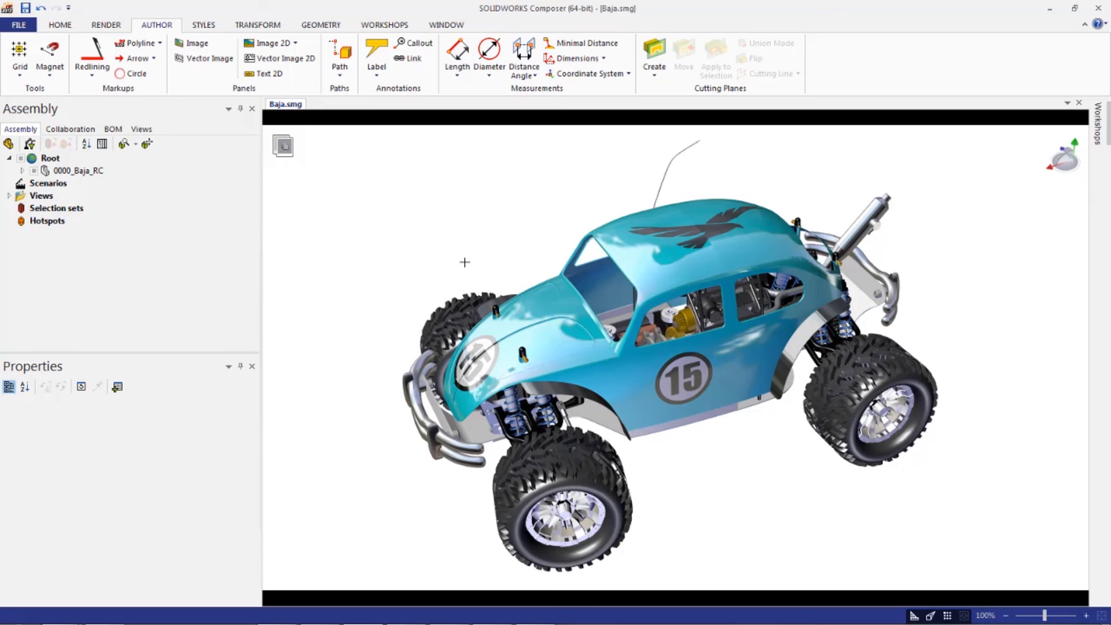
- Apply the MARKETING CLEAN view showing the whole blue car
click(78, 170)
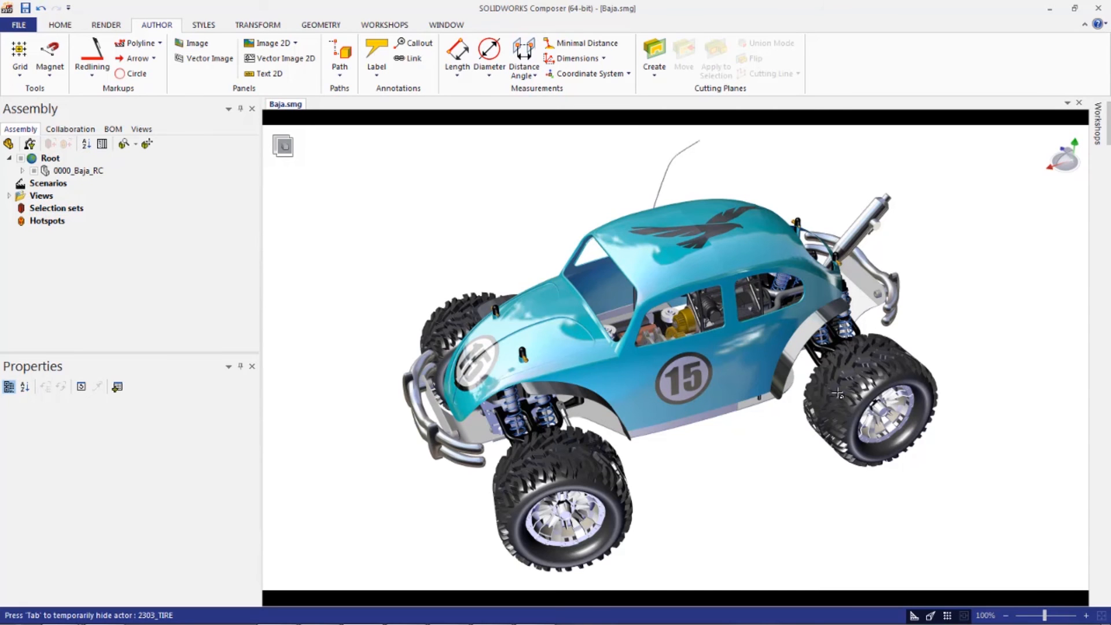
- Group the four tires into a Tires set and both bumpers into a Bumpers set
click(871, 411)
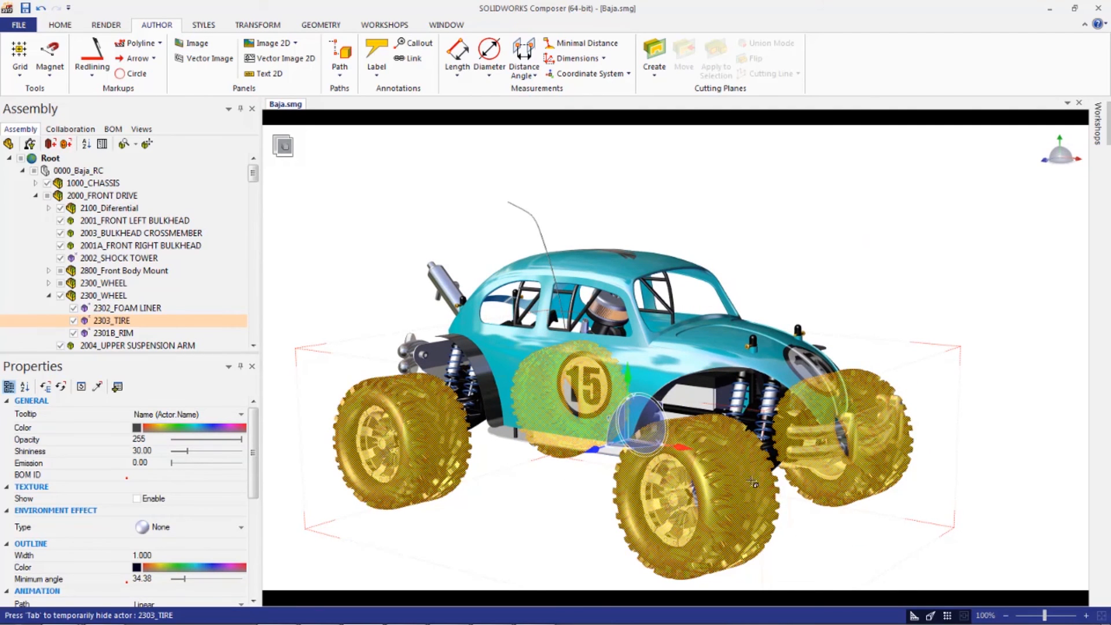
mouse_move(567, 527)
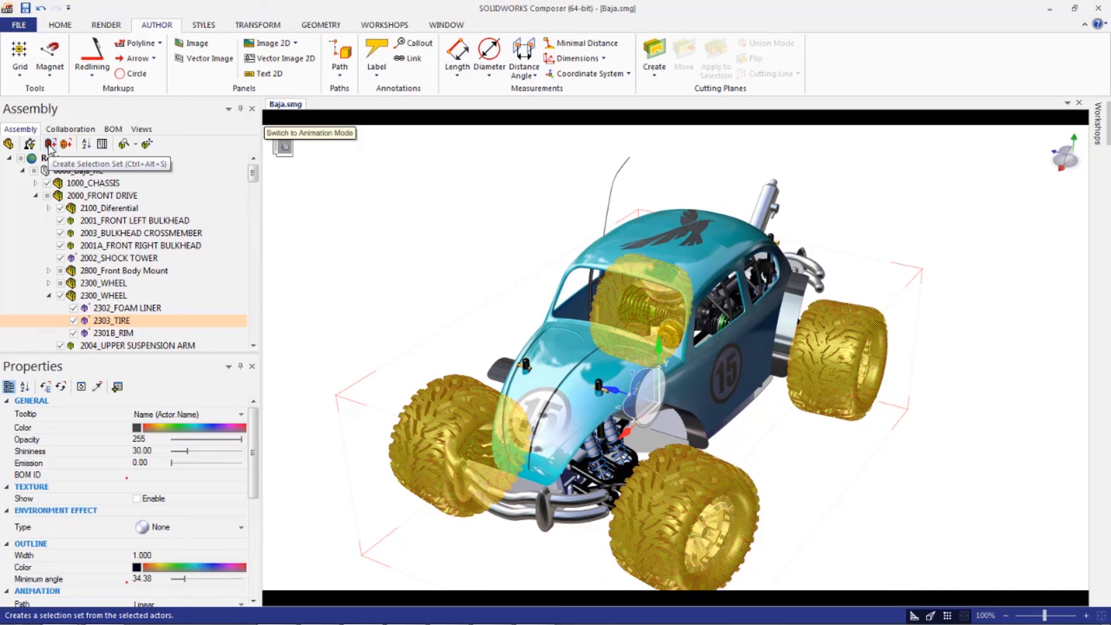
click(48, 144)
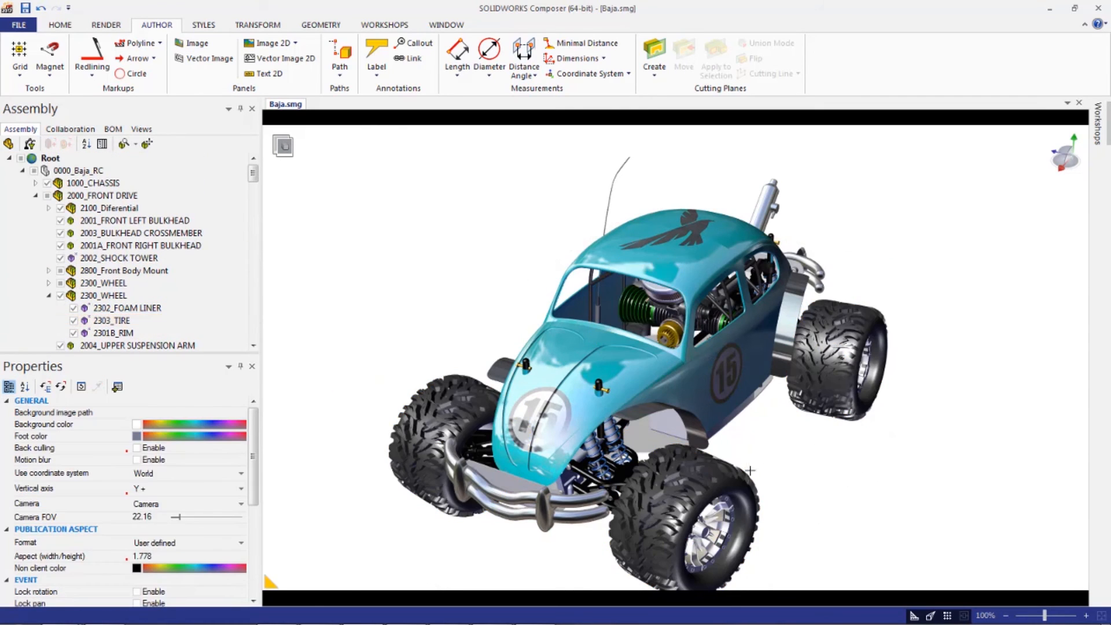
drag(751, 470, 624, 437)
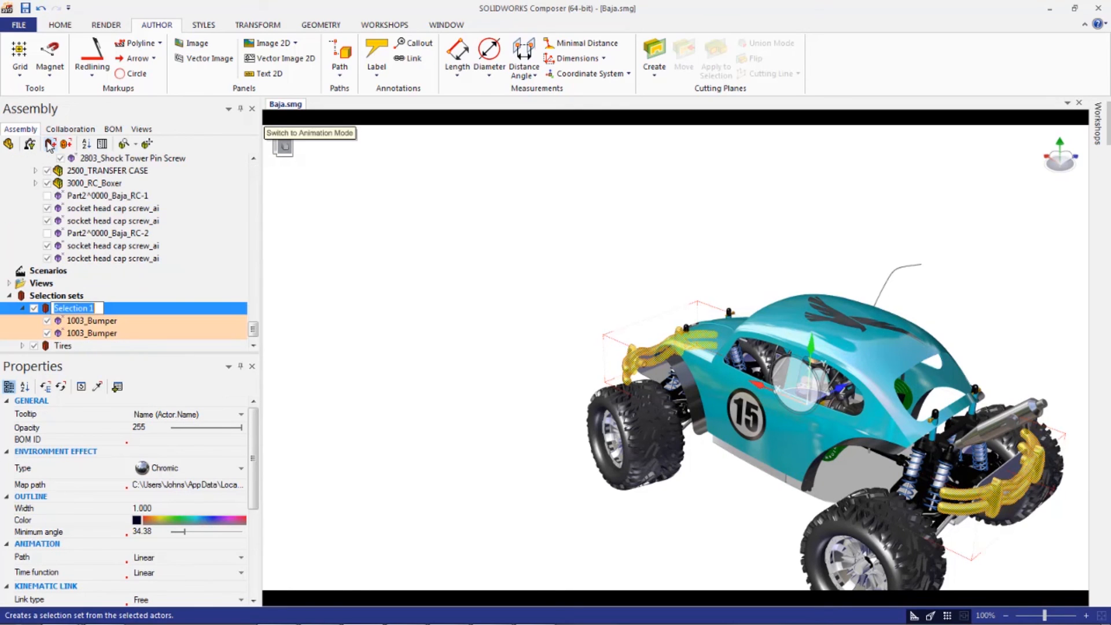
text(Bumpers)
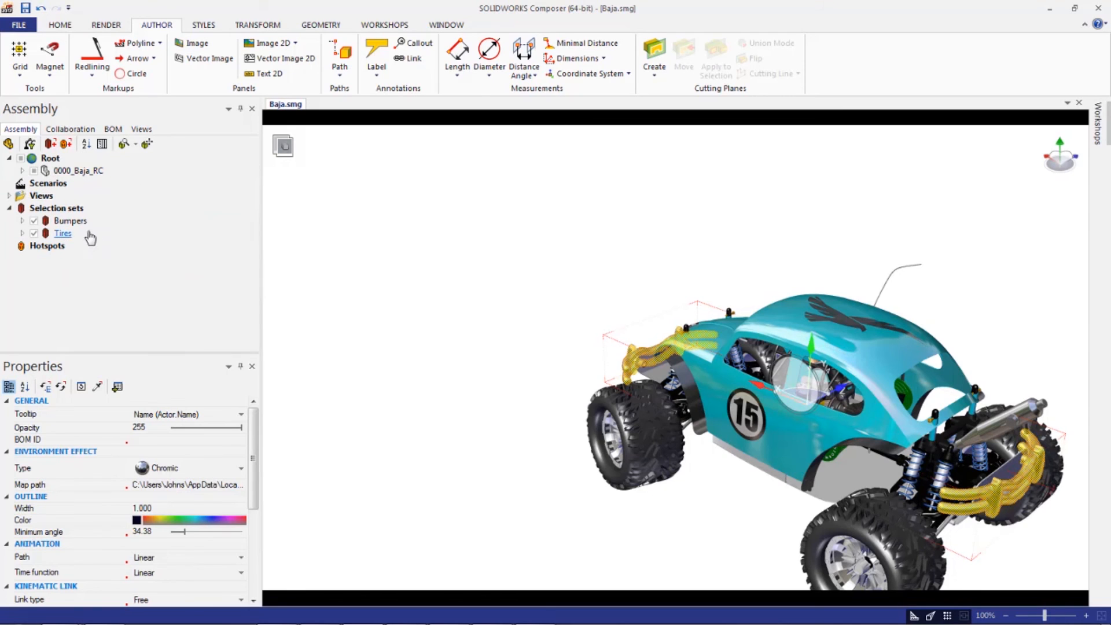
- Reapply the MARKETING CLEAN view and pick the Bumpers selection set to test it
click(56, 207)
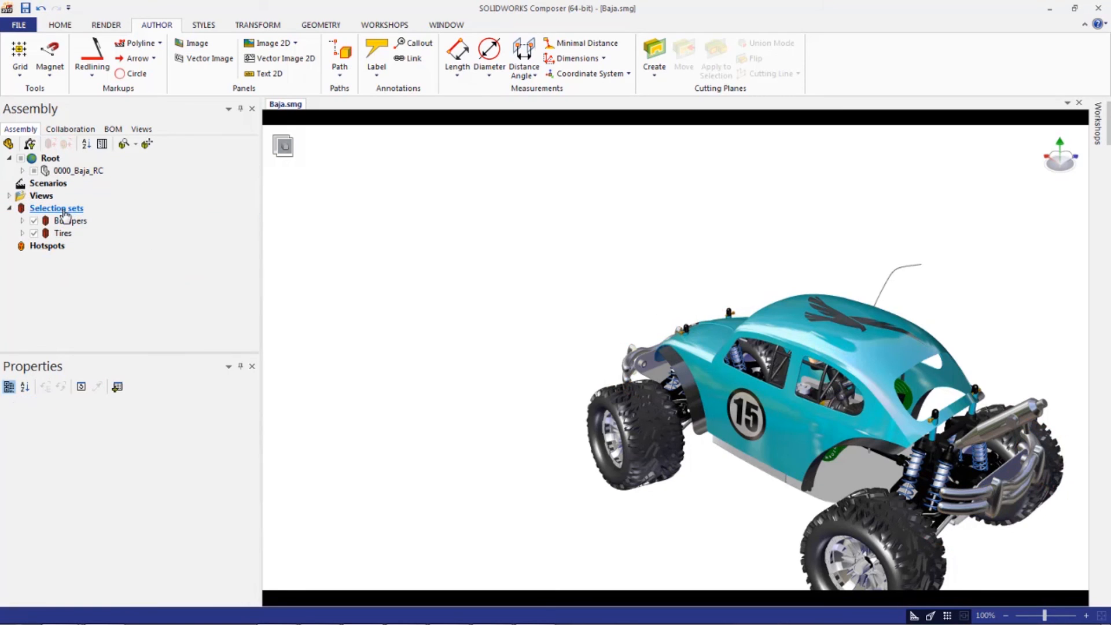
click(141, 129)
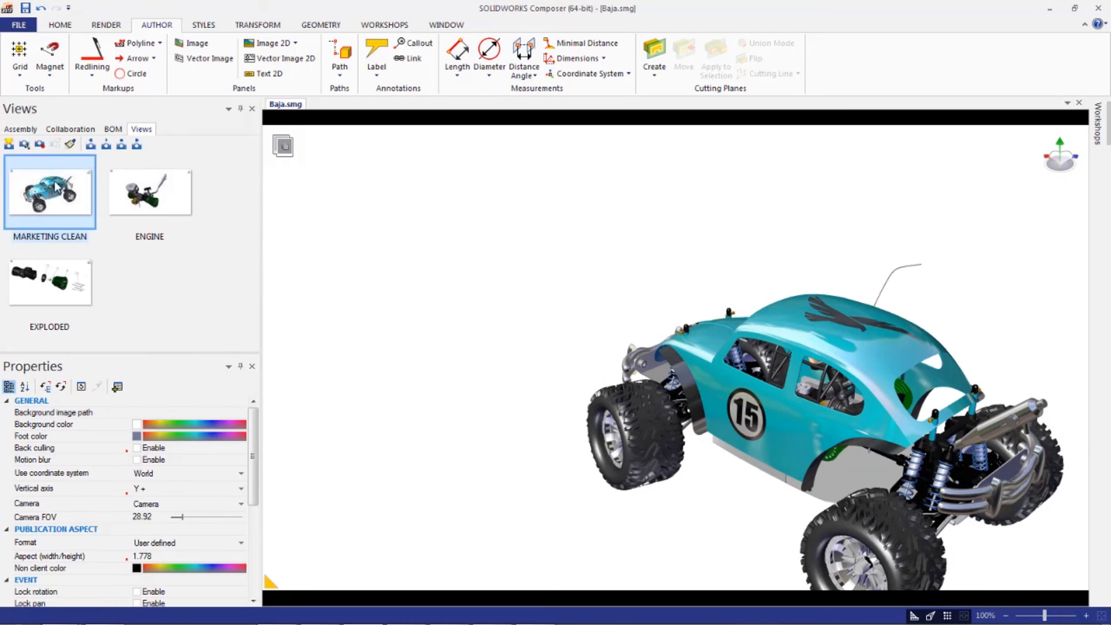
click(20, 130)
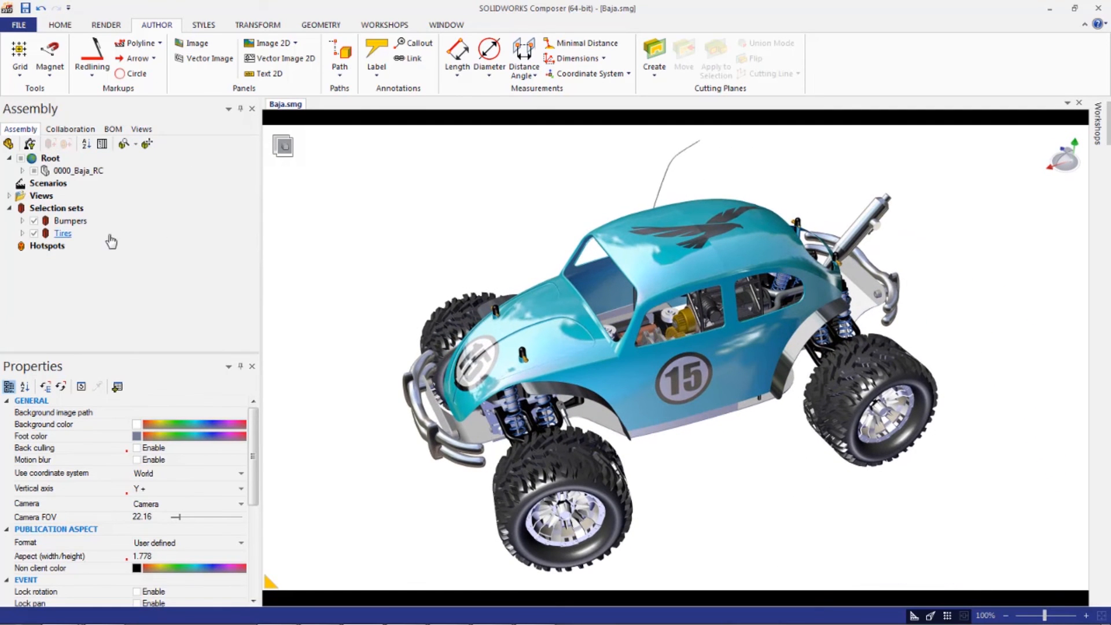
click(70, 221)
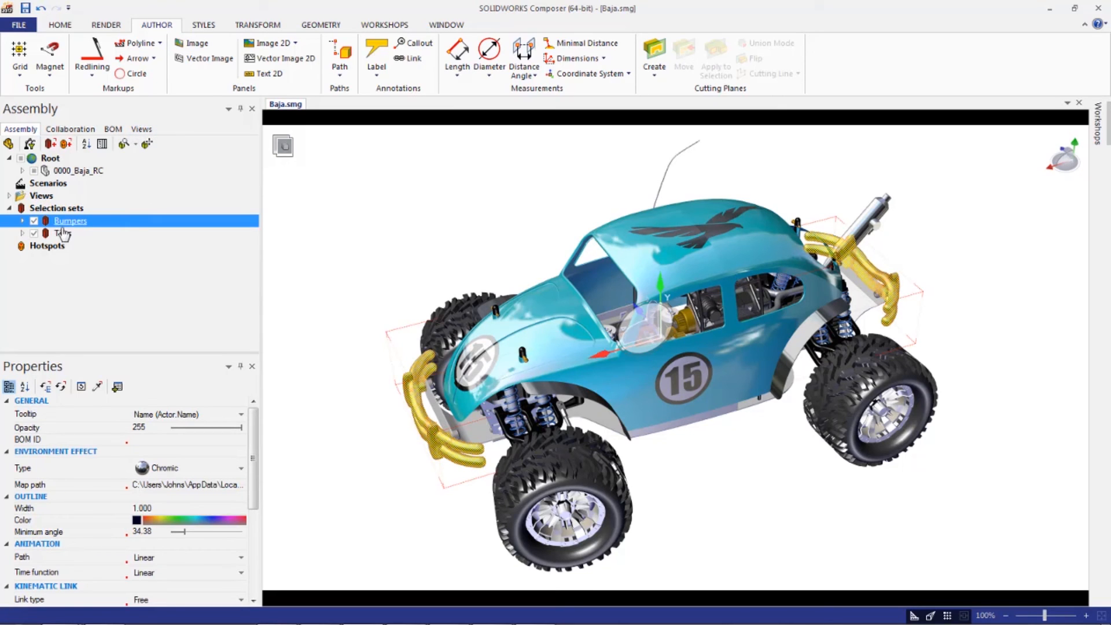
click(62, 234)
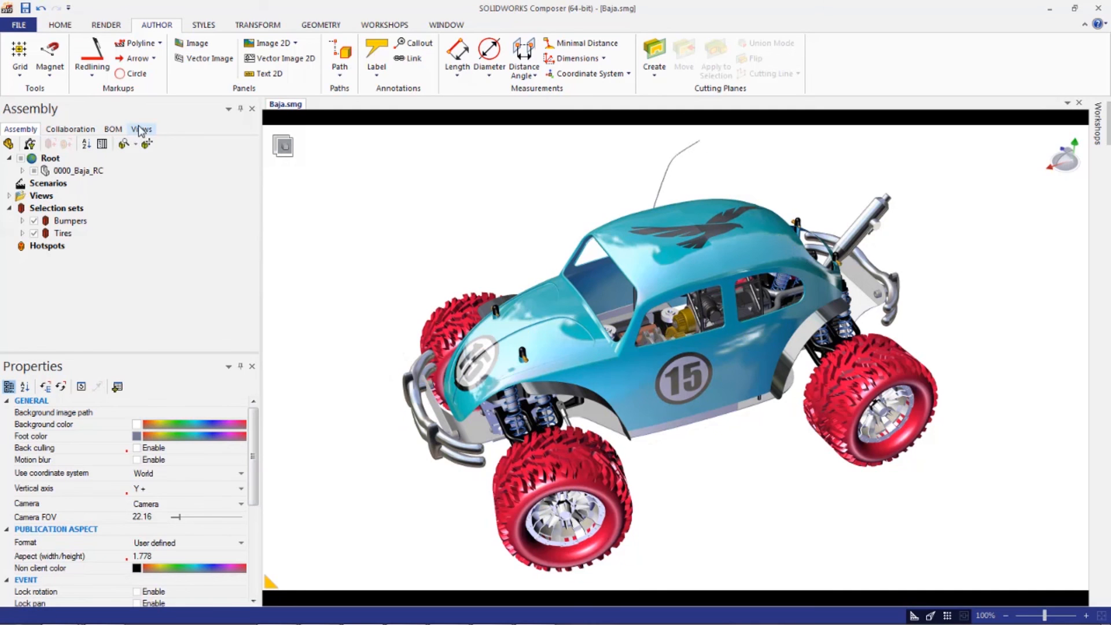
- Apply the EXPLODED view and create a selection set from its four numbered callouts
click(141, 129)
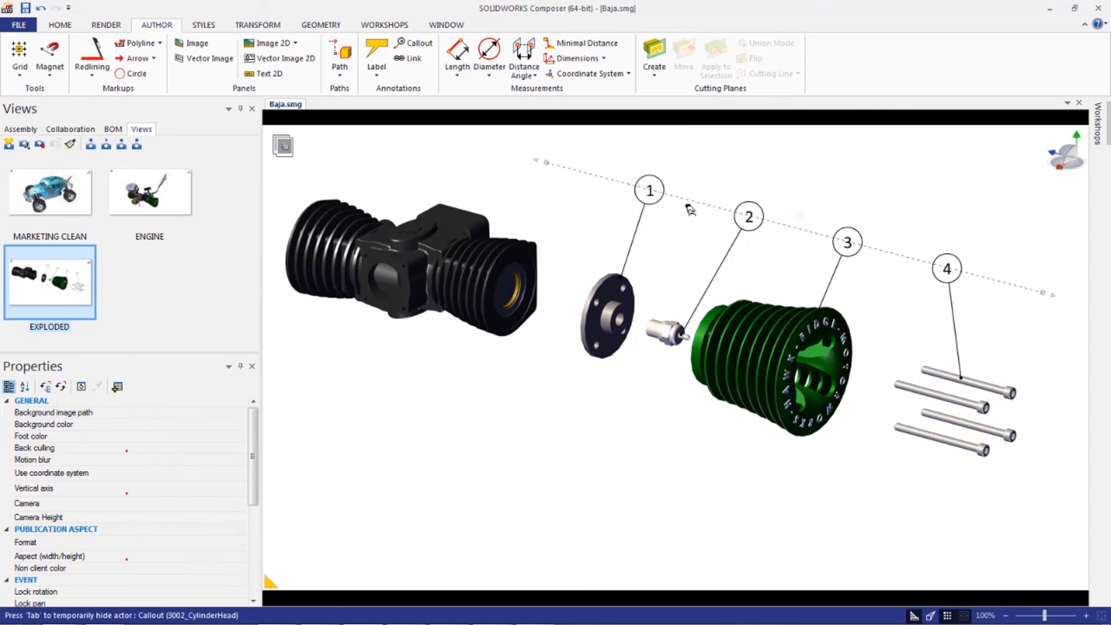
click(648, 190)
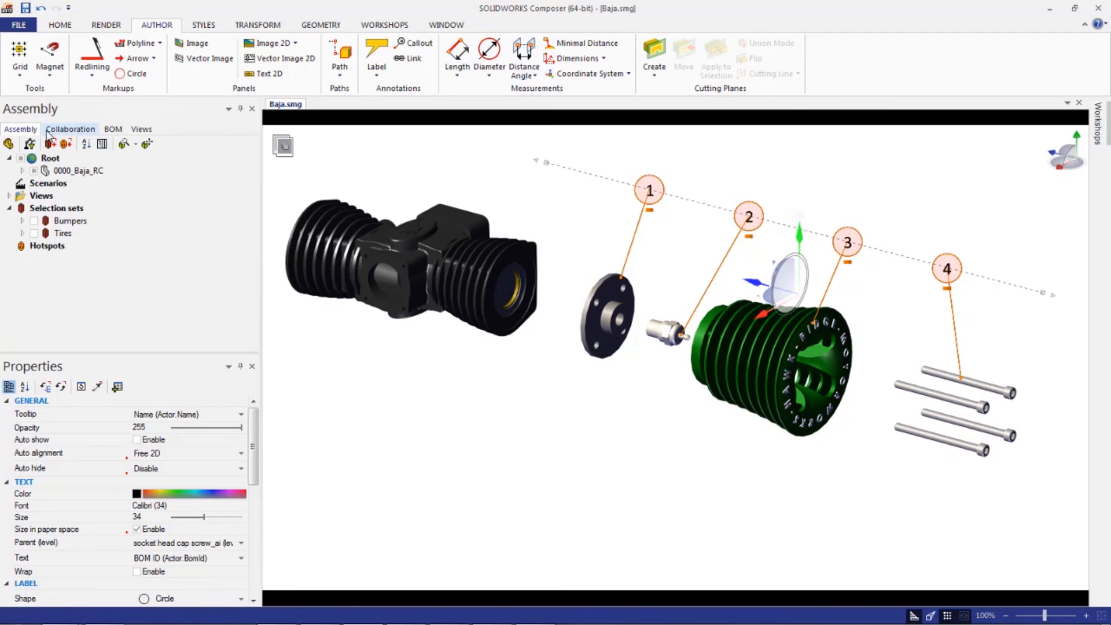
mouse_move(51, 145)
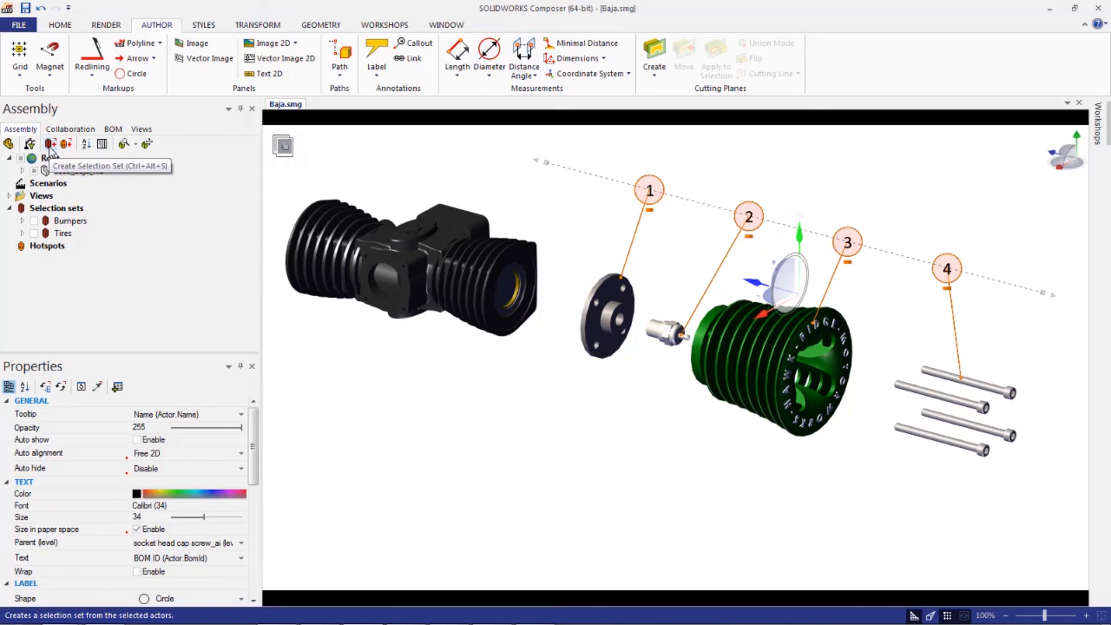
click(70, 129)
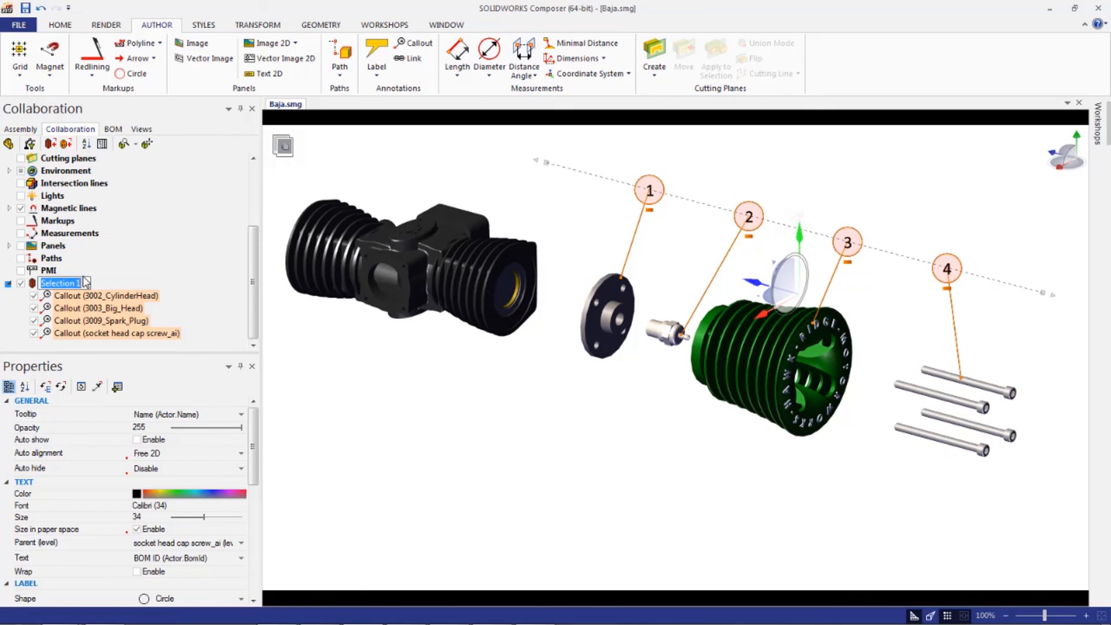
text(Exploded Page 2 Callouts)
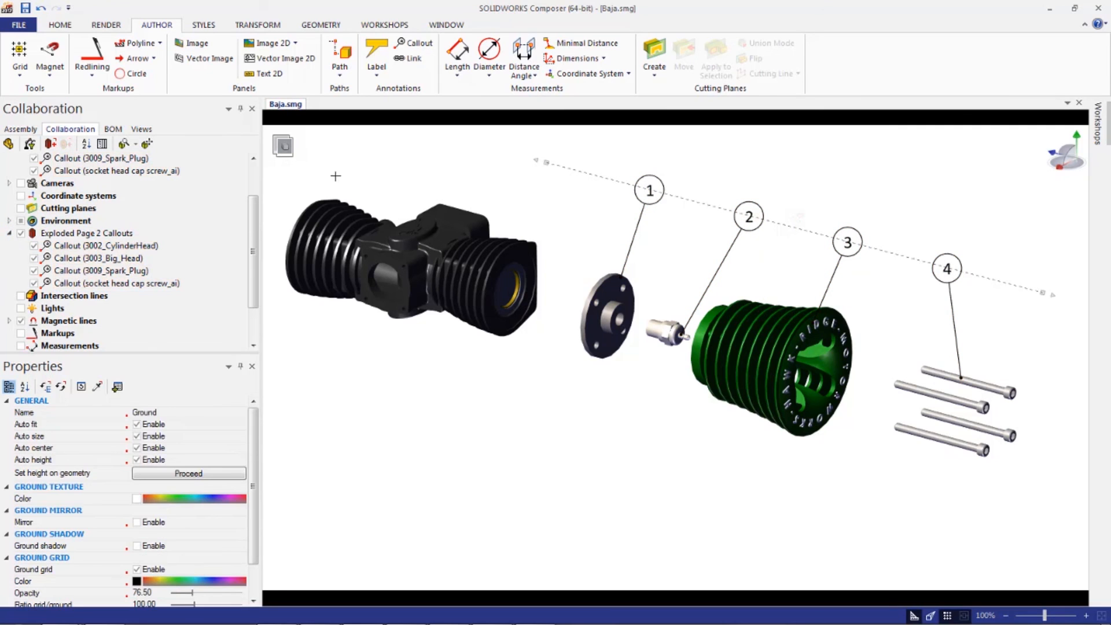
- Select the Exploded Page 2 Callouts set in the Collaboration items list
click(19, 129)
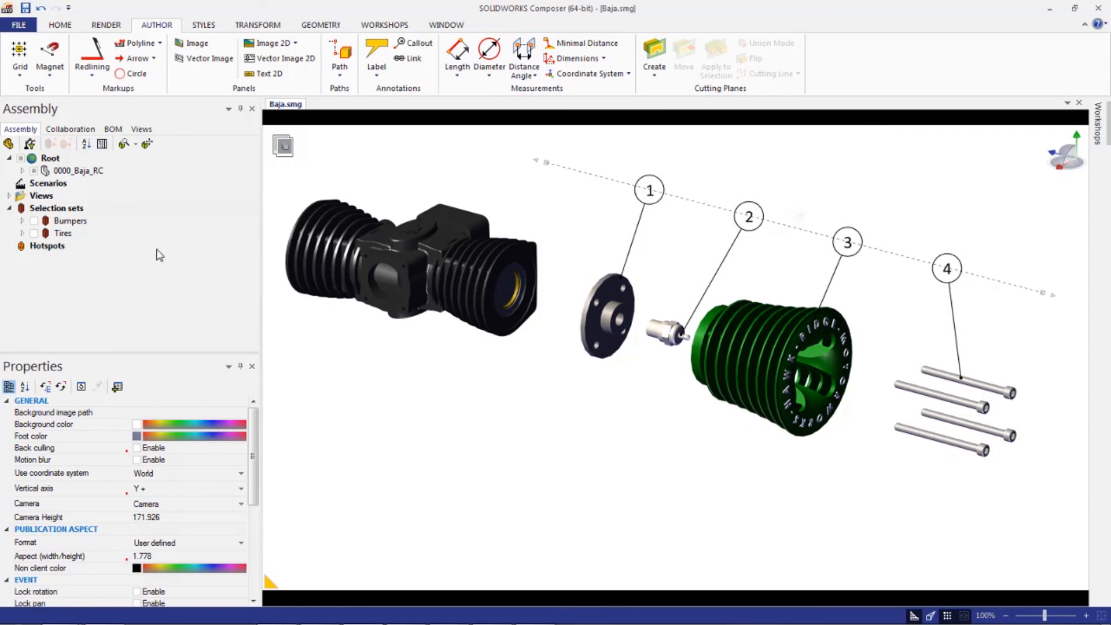
click(70, 129)
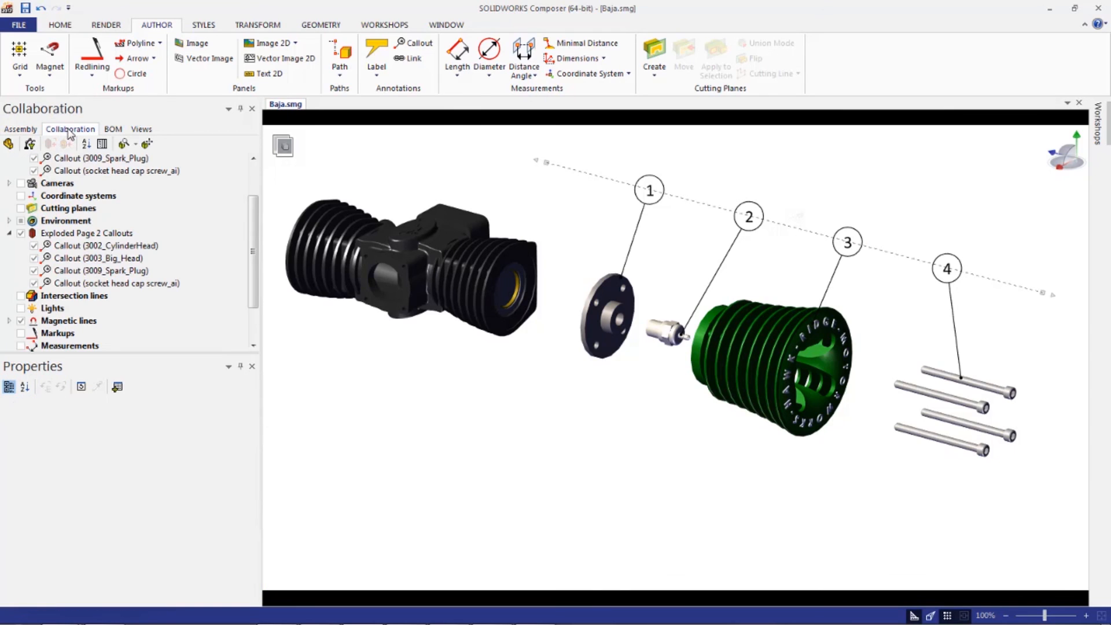
click(87, 233)
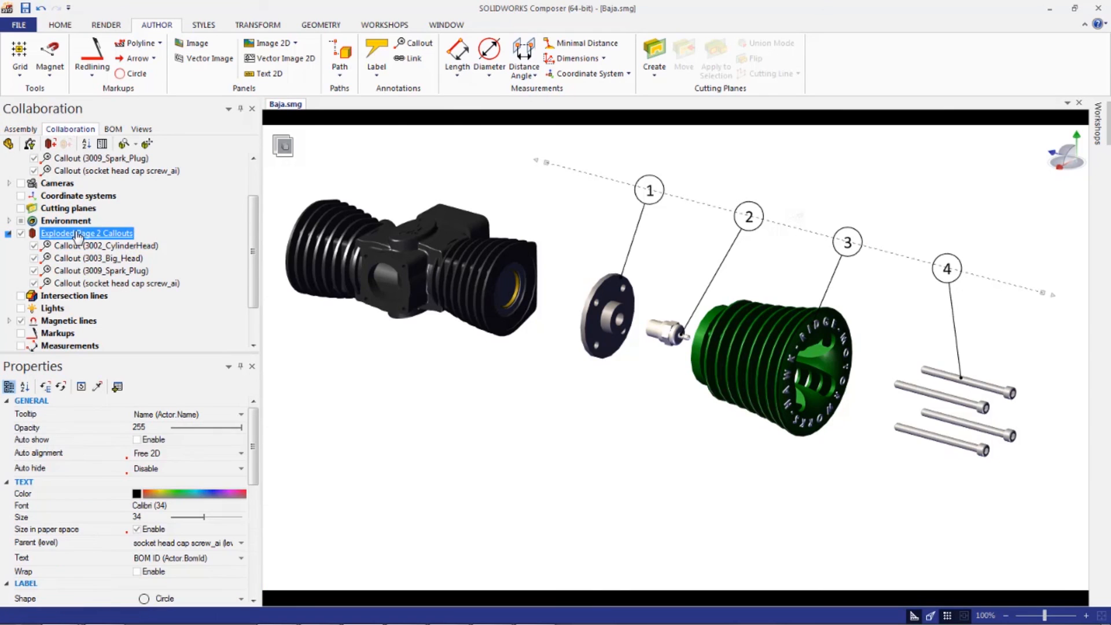